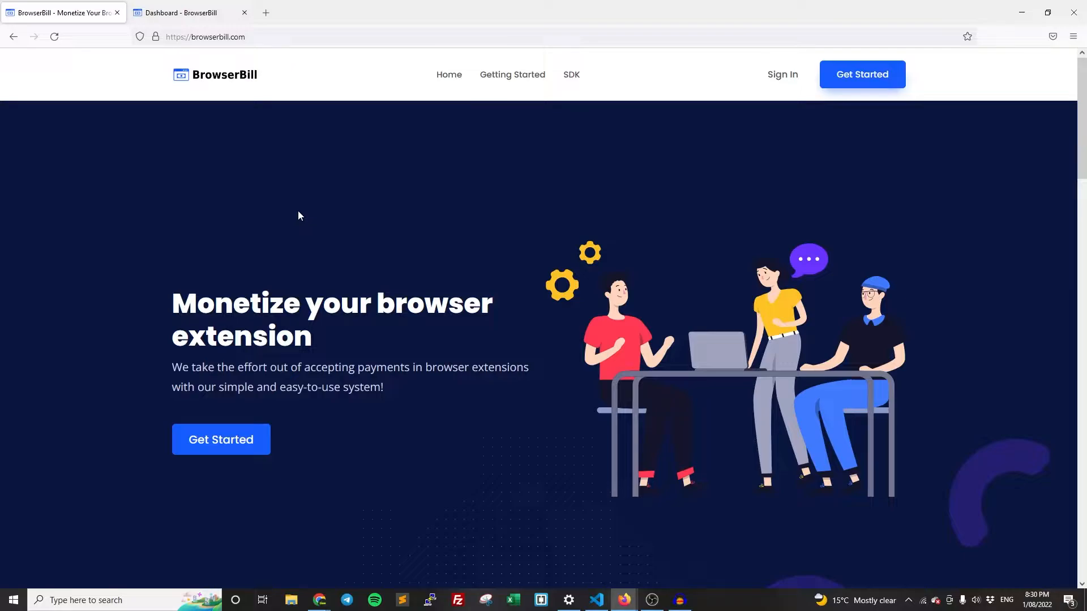
mouse_move(286, 229)
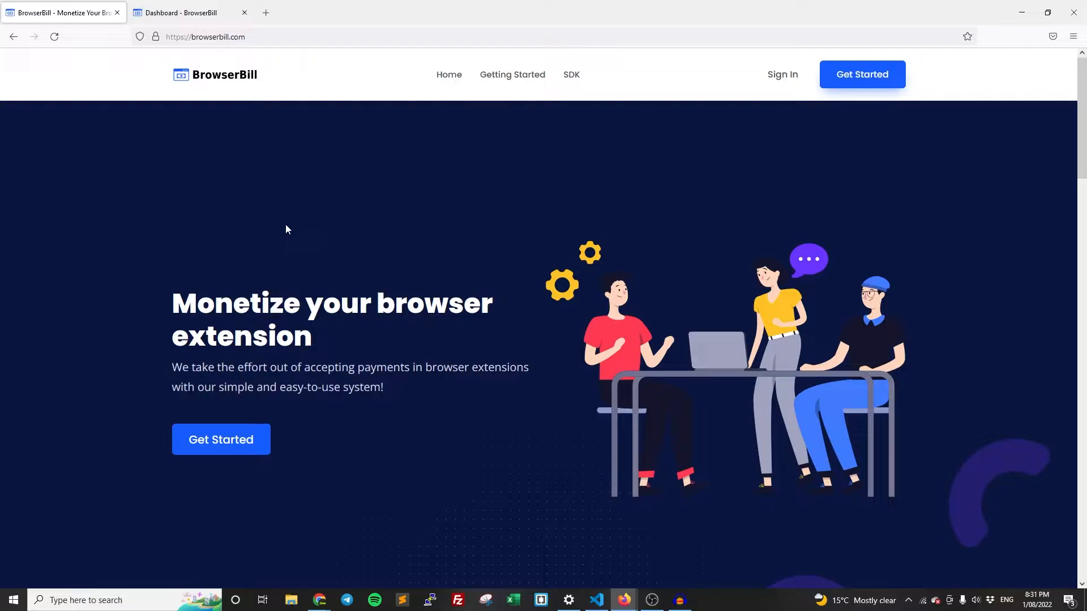
mouse_move(276, 193)
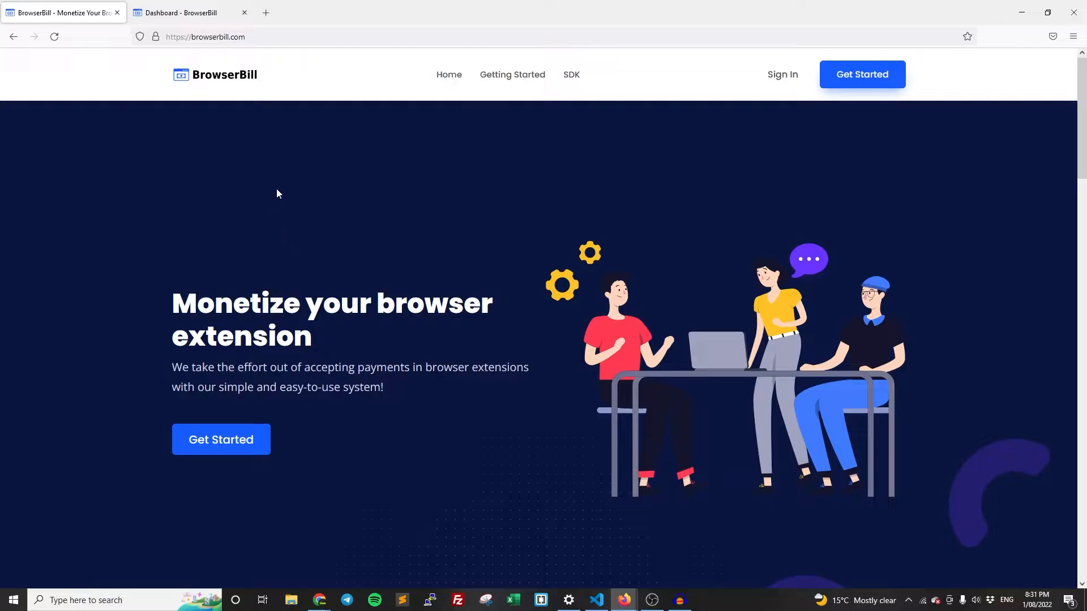
mouse_move(300, 181)
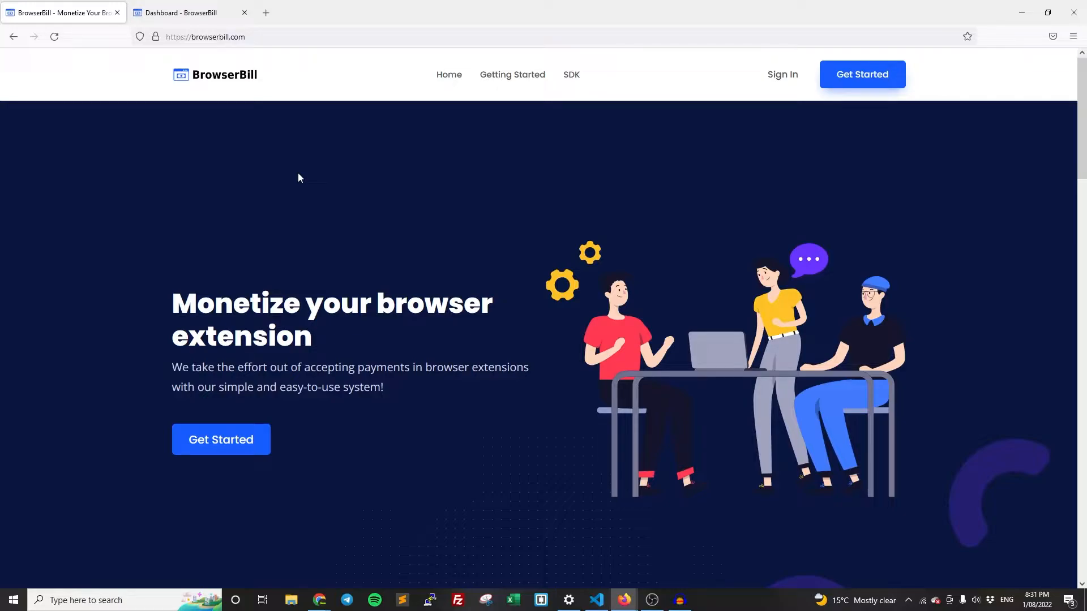
mouse_move(234, 36)
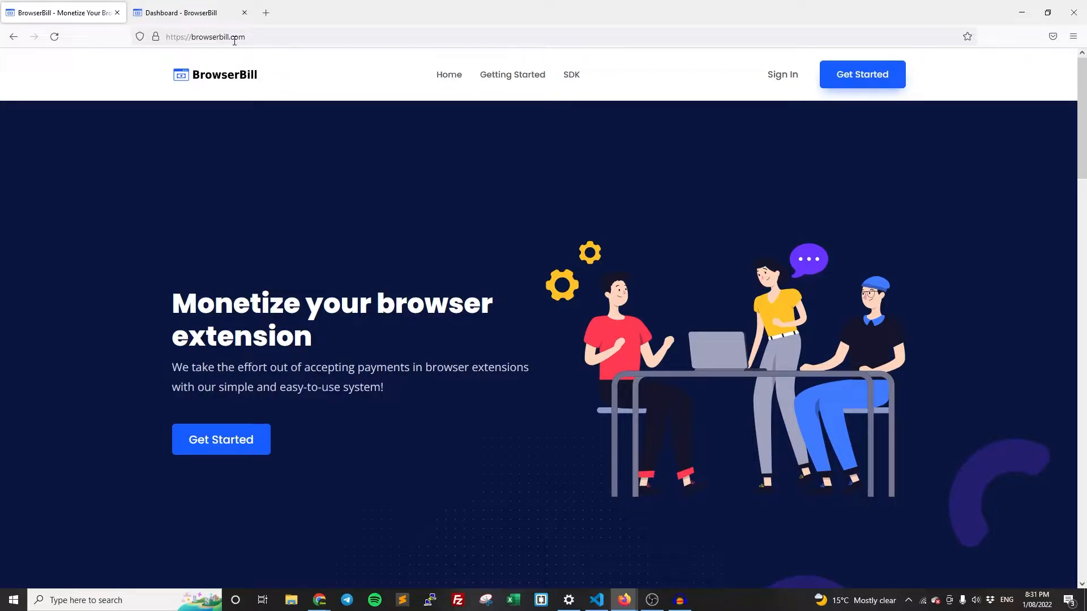
mouse_move(218, 208)
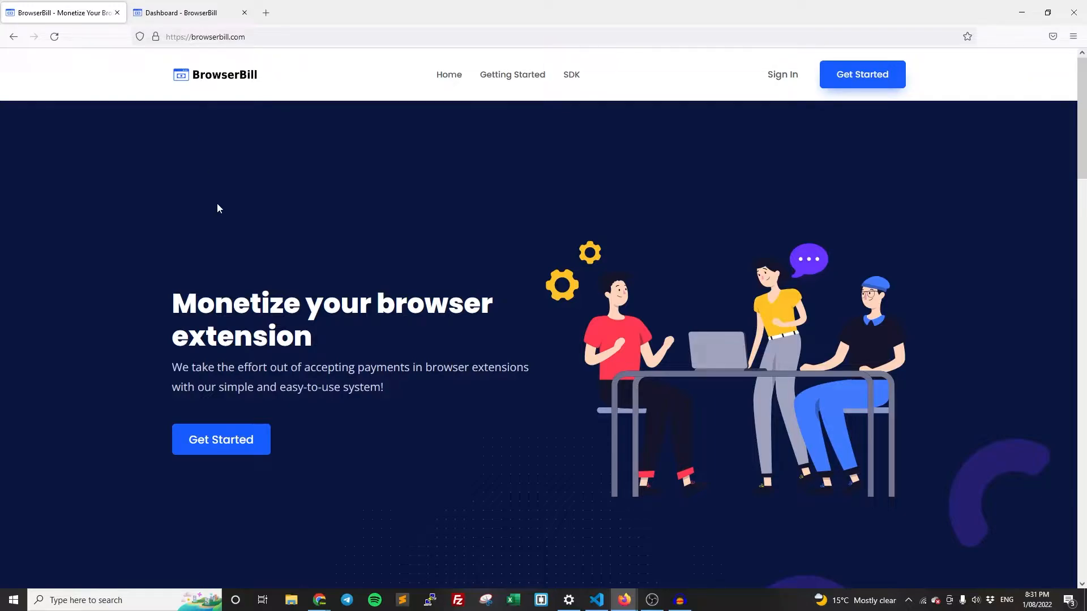
mouse_move(186, 230)
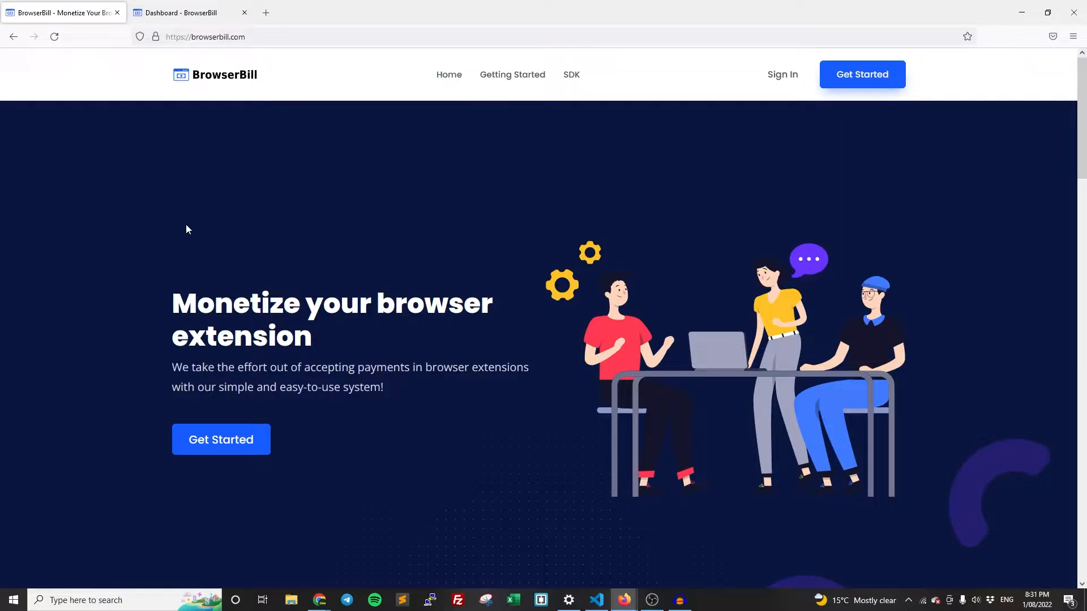
mouse_move(215, 83)
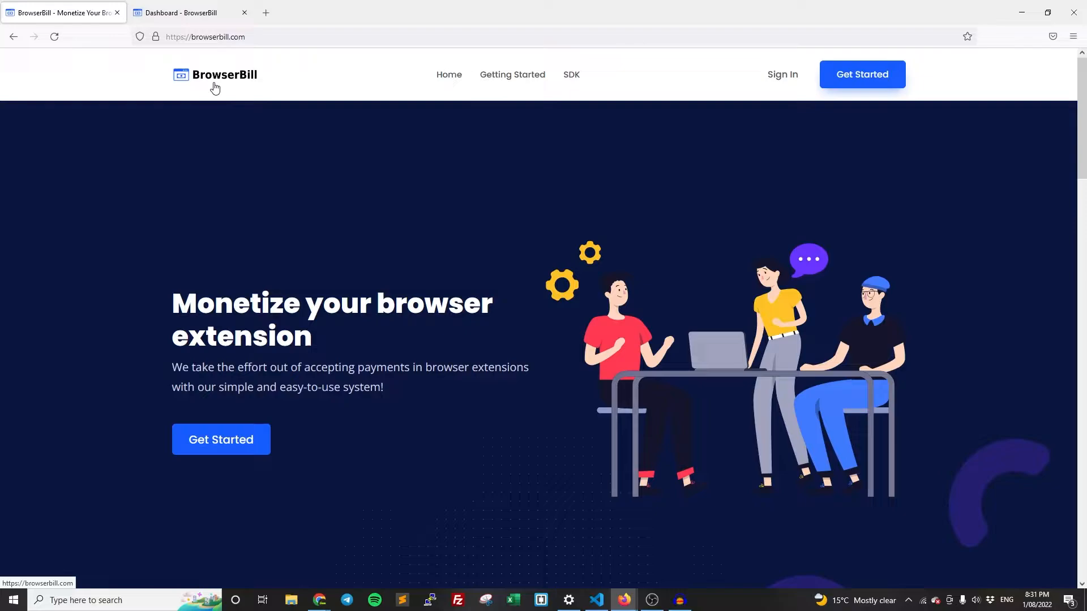
mouse_move(569, 275)
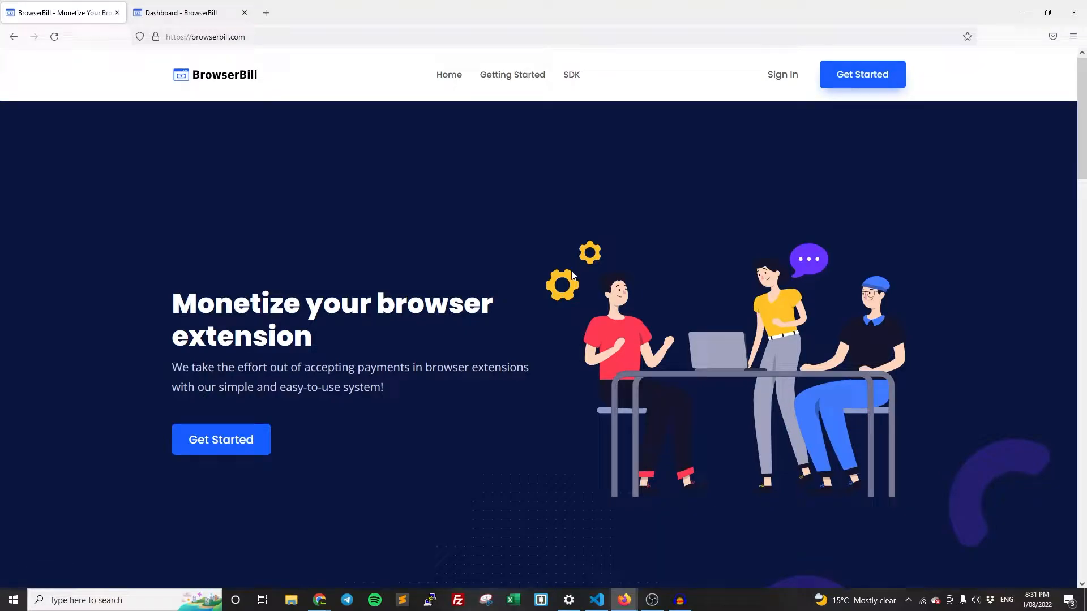
mouse_move(541, 281)
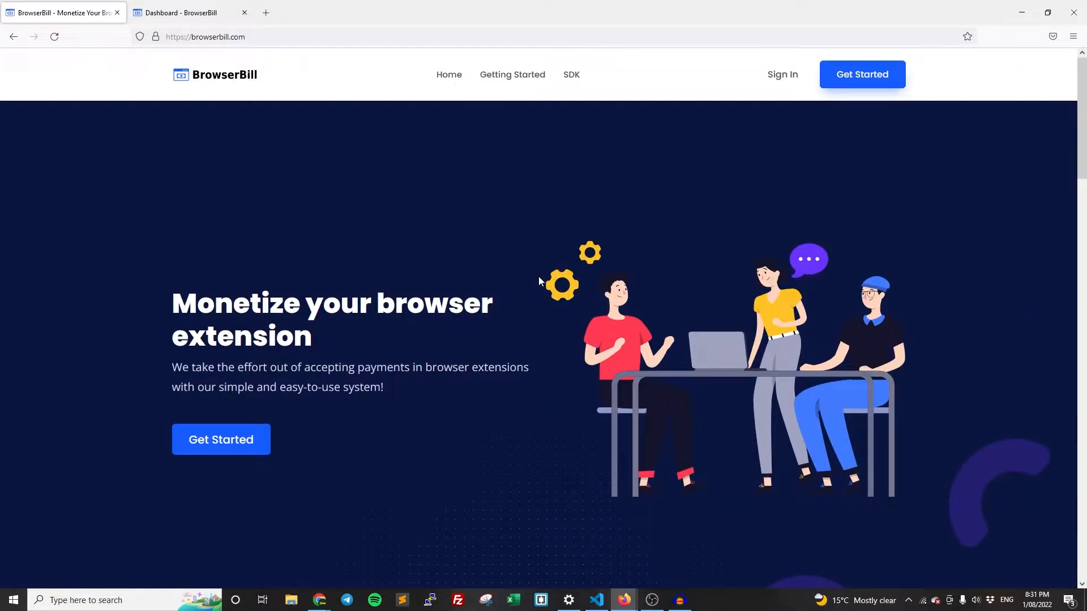
mouse_move(530, 296)
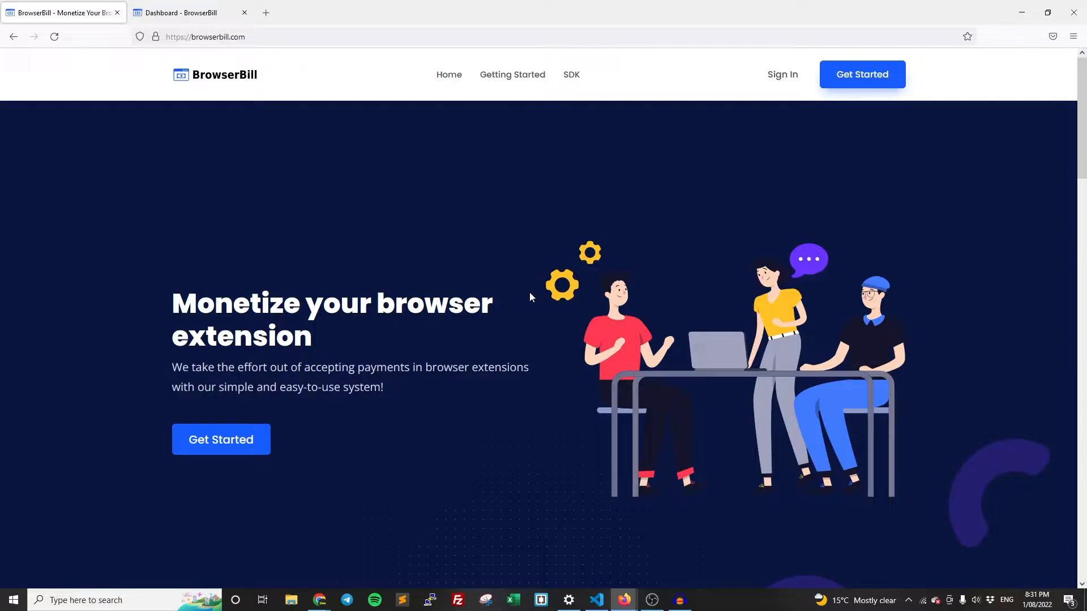
mouse_move(527, 307)
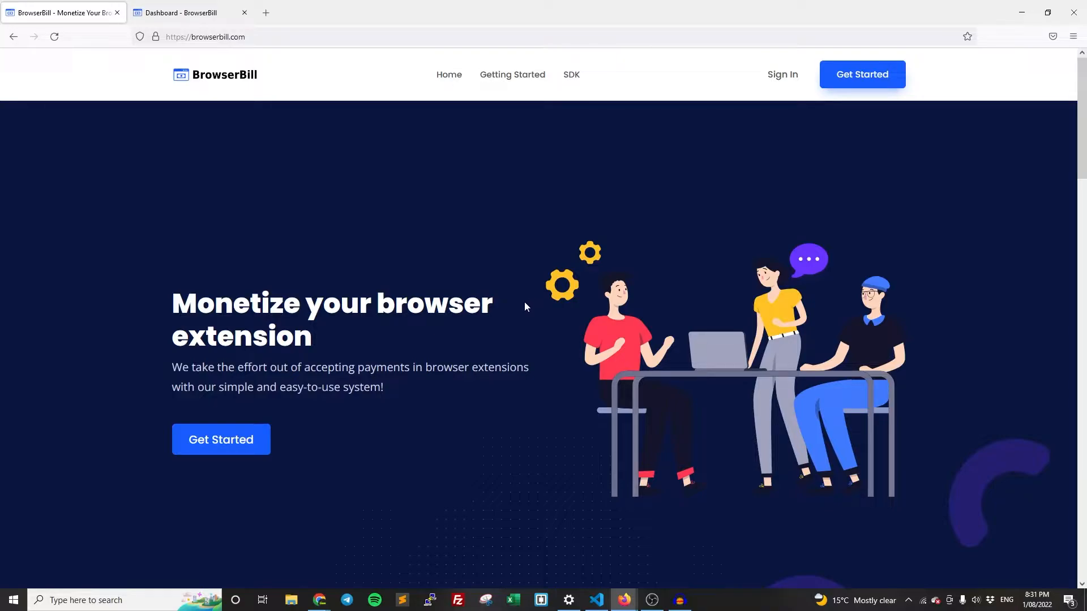
mouse_move(216, 153)
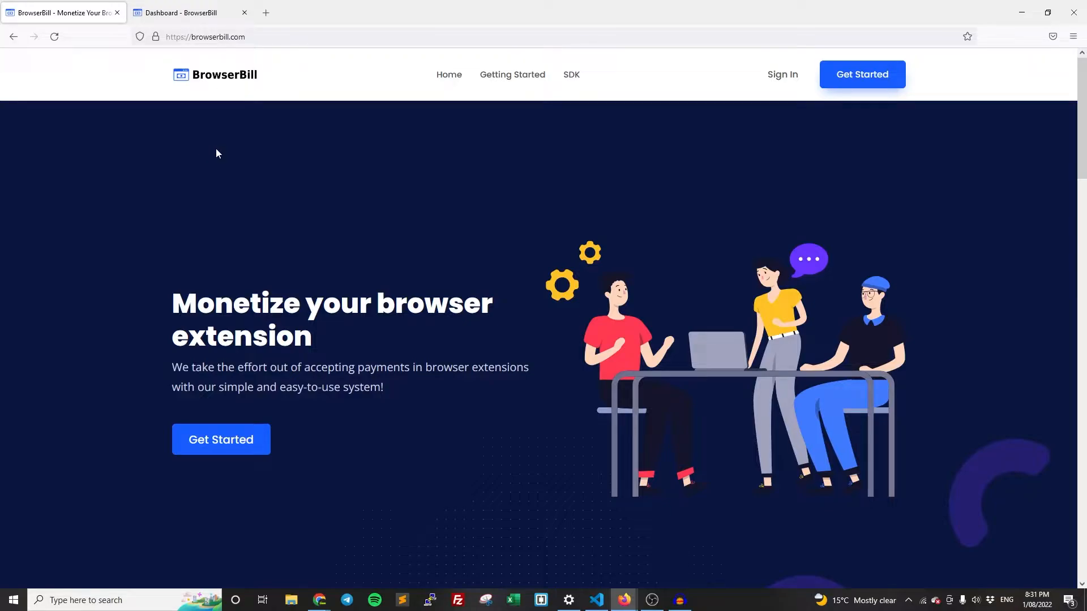
mouse_move(512, 75)
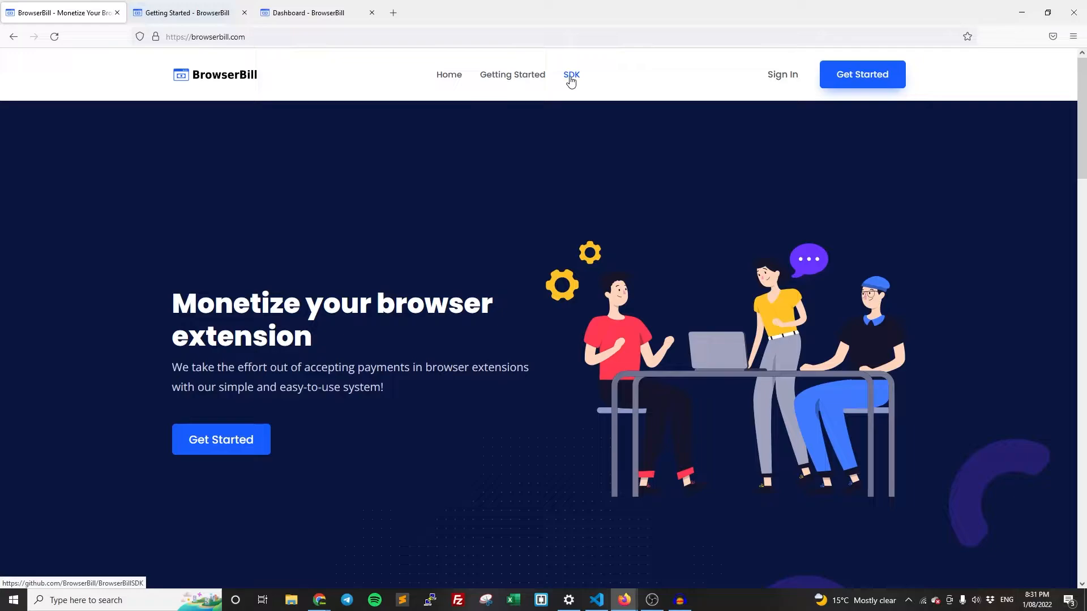
Open the BrowserBill SDK's GitHub repository in a new tab from the header.
left_click(570, 75)
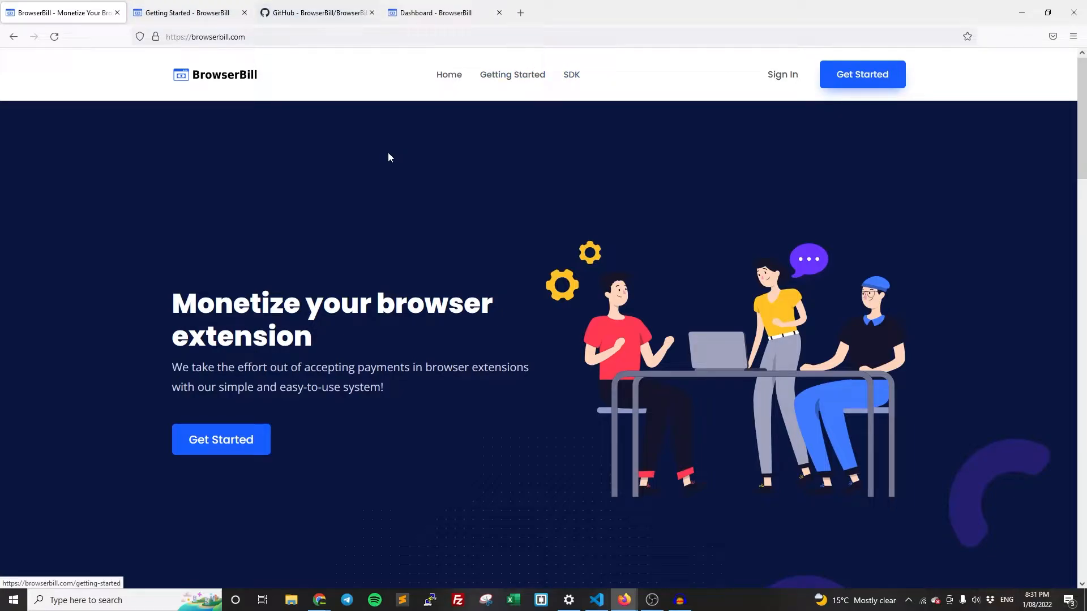
mouse_move(271, 169)
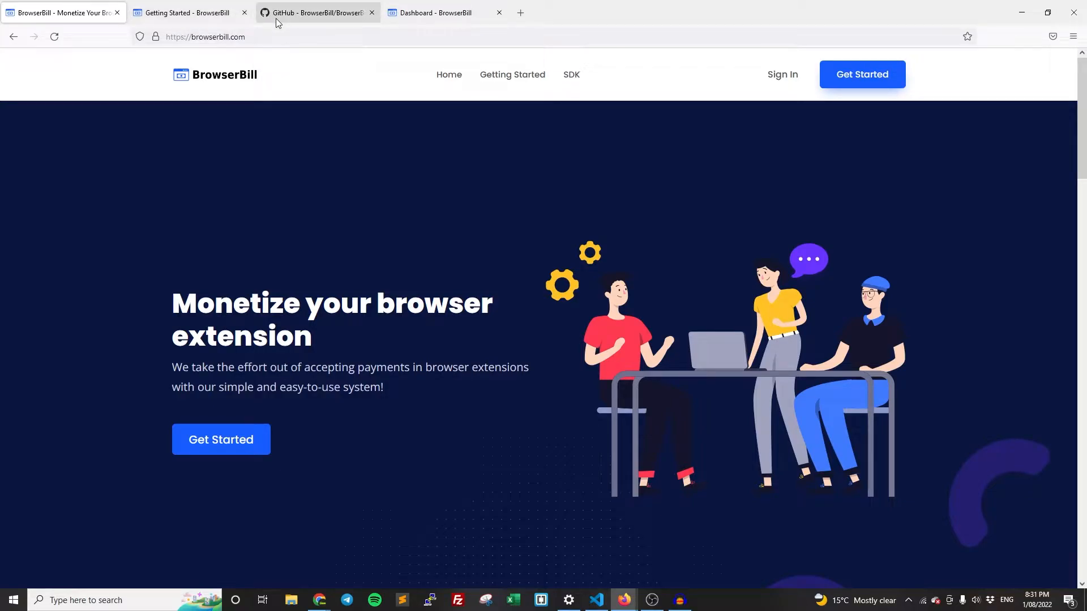
mouse_move(183, 13)
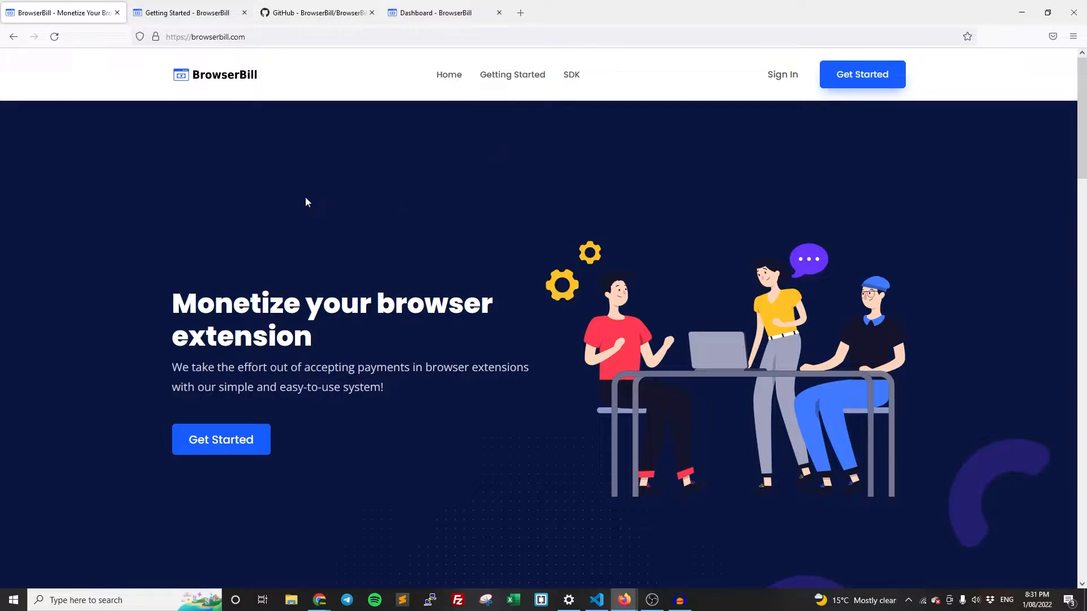
mouse_move(280, 193)
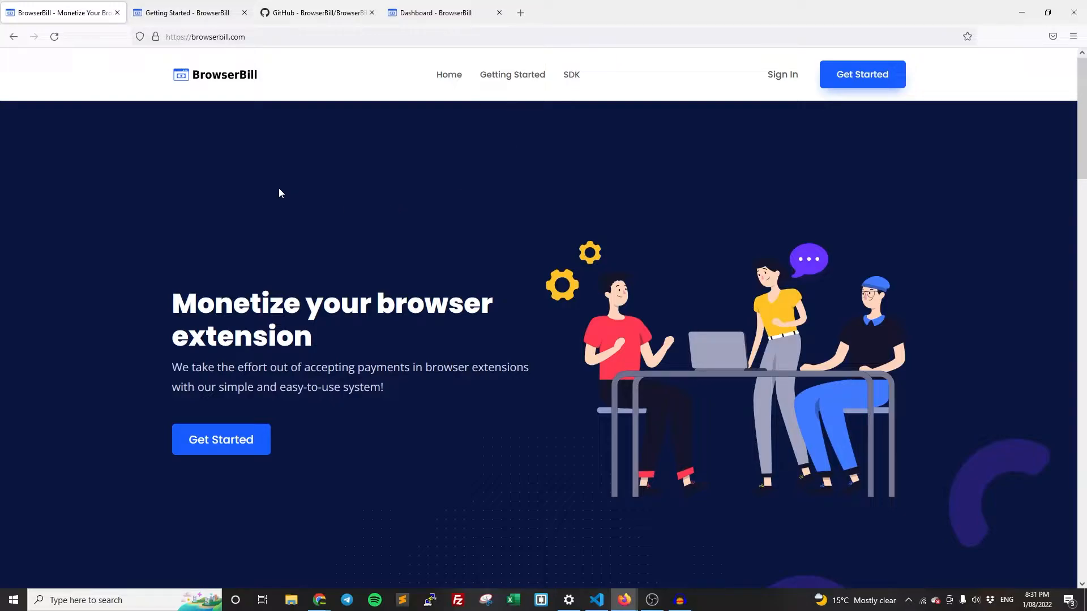
mouse_move(861, 75)
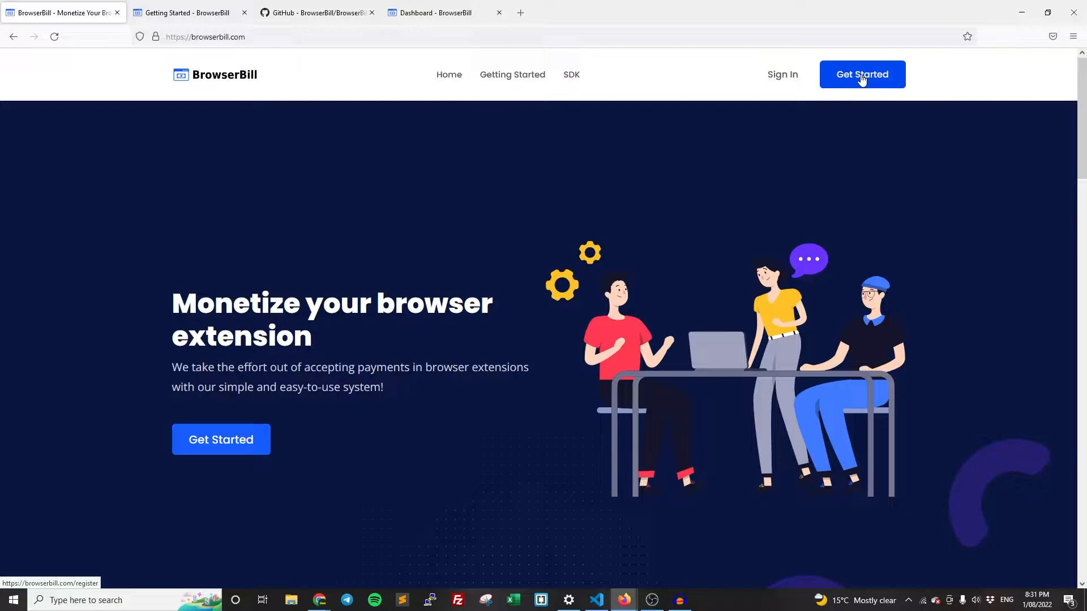
Go through Get Started and Sign in to reach the dashboard's Extensions list.
left_click(860, 75)
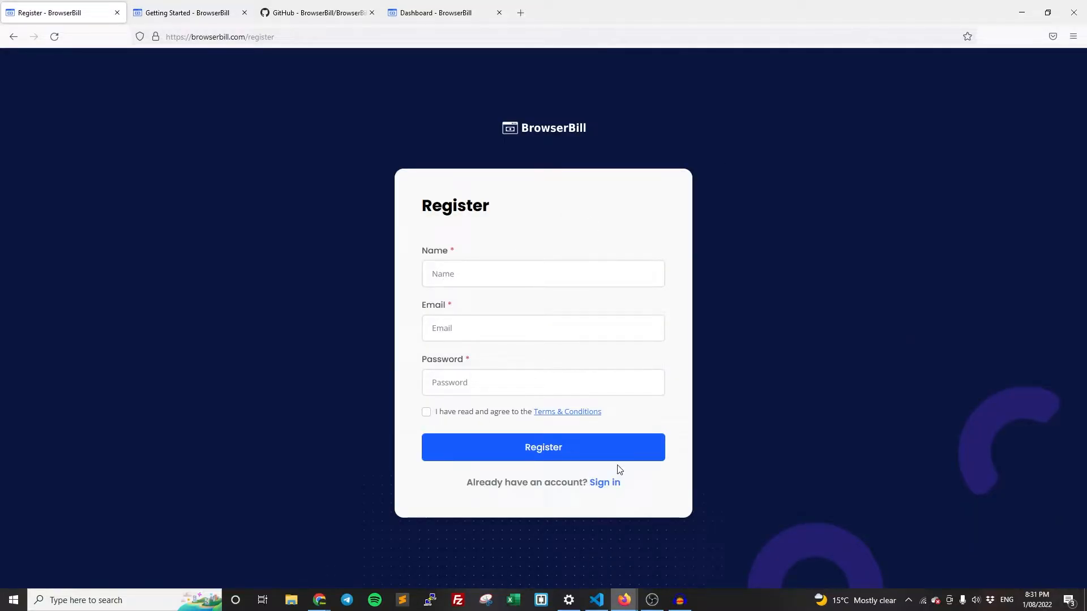
left_click(542, 448)
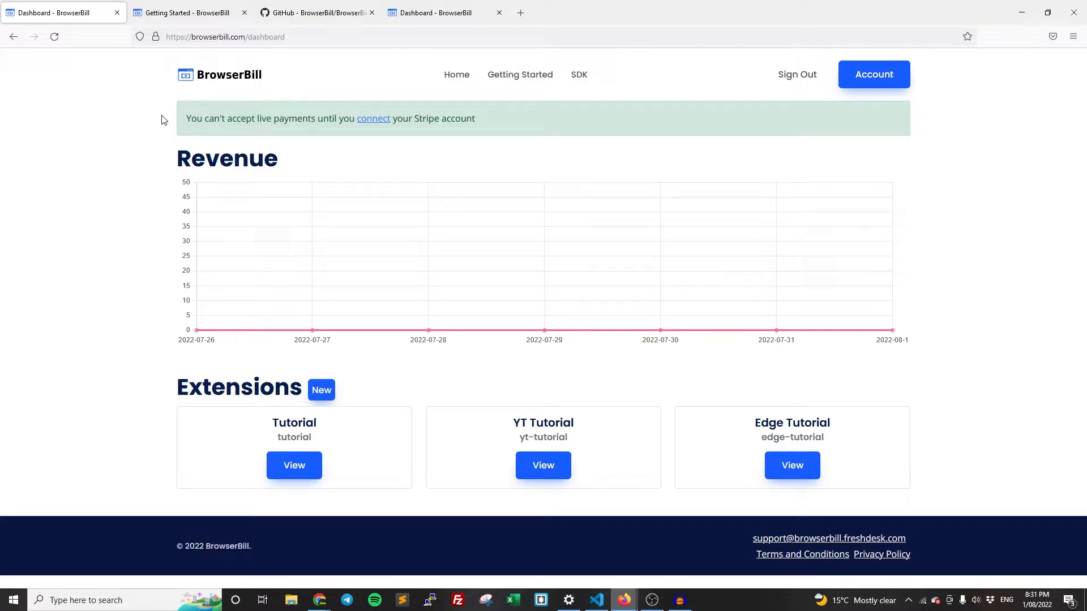
mouse_move(255, 131)
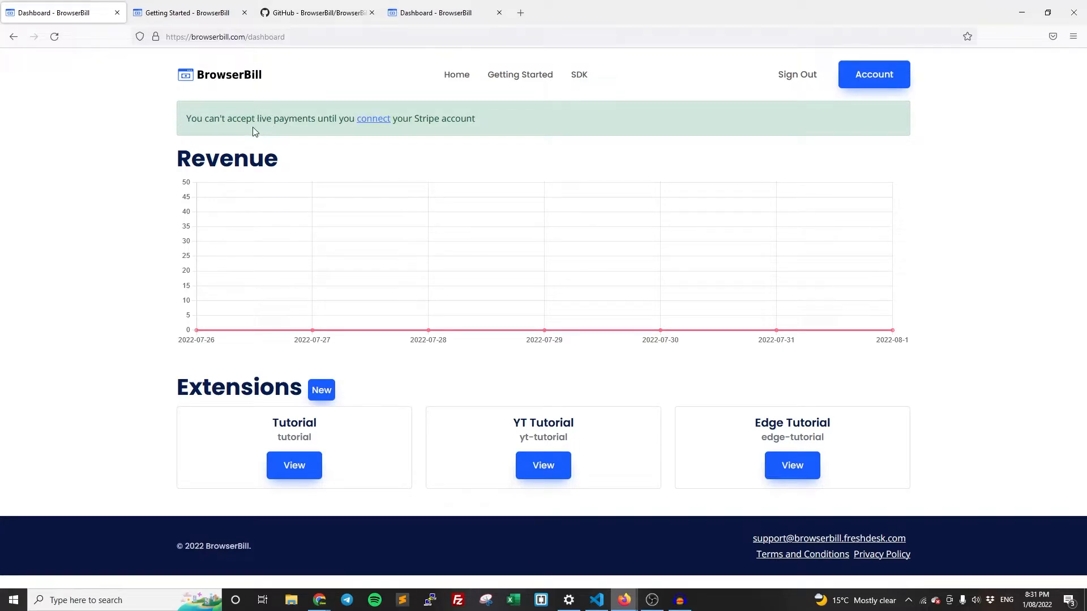
mouse_move(185, 118)
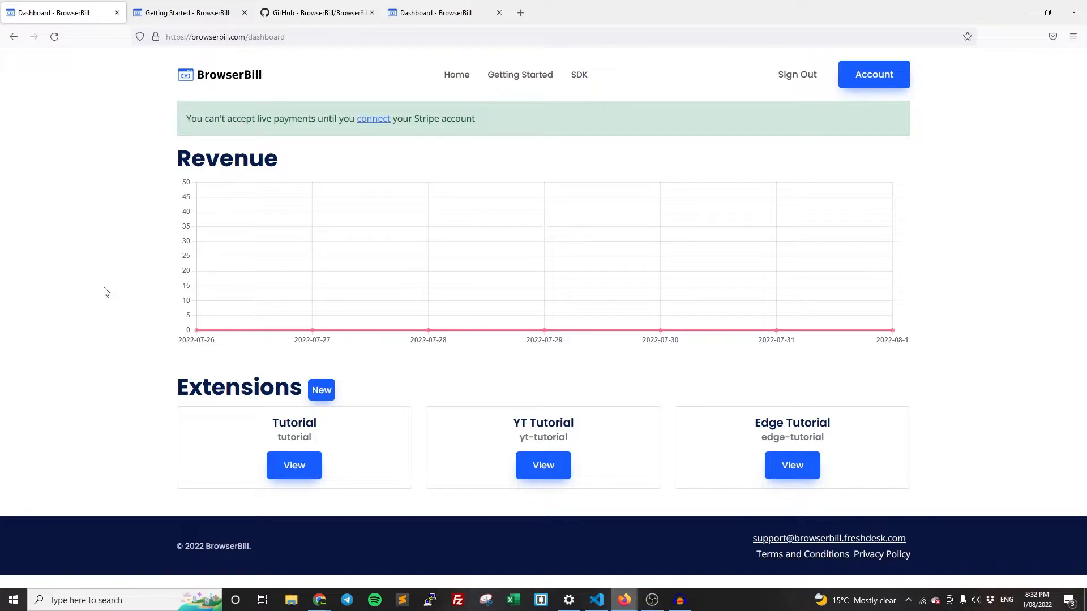
mouse_move(117, 292)
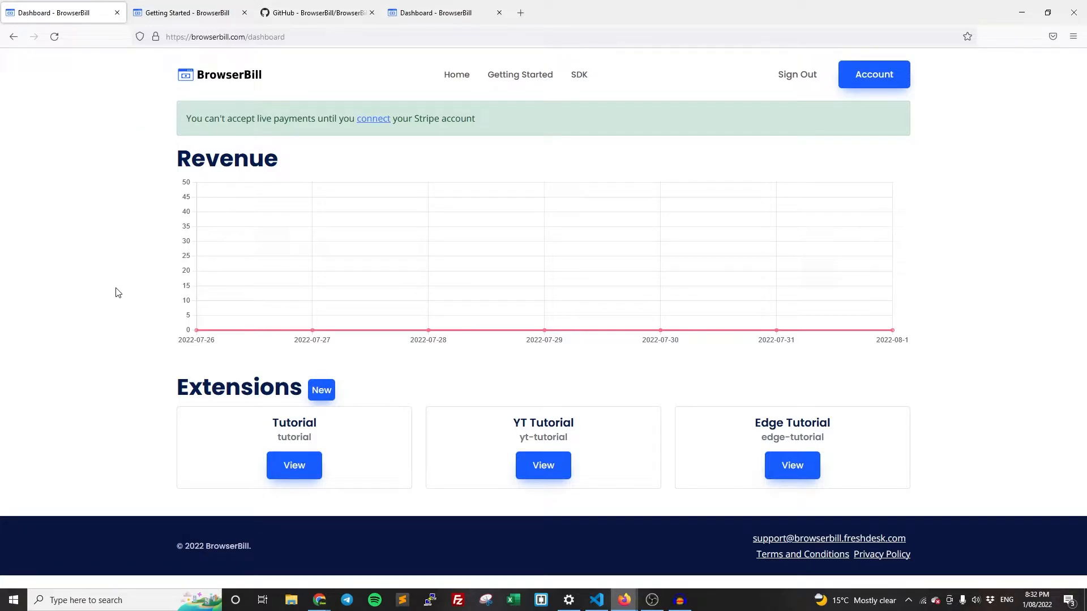
mouse_move(132, 391)
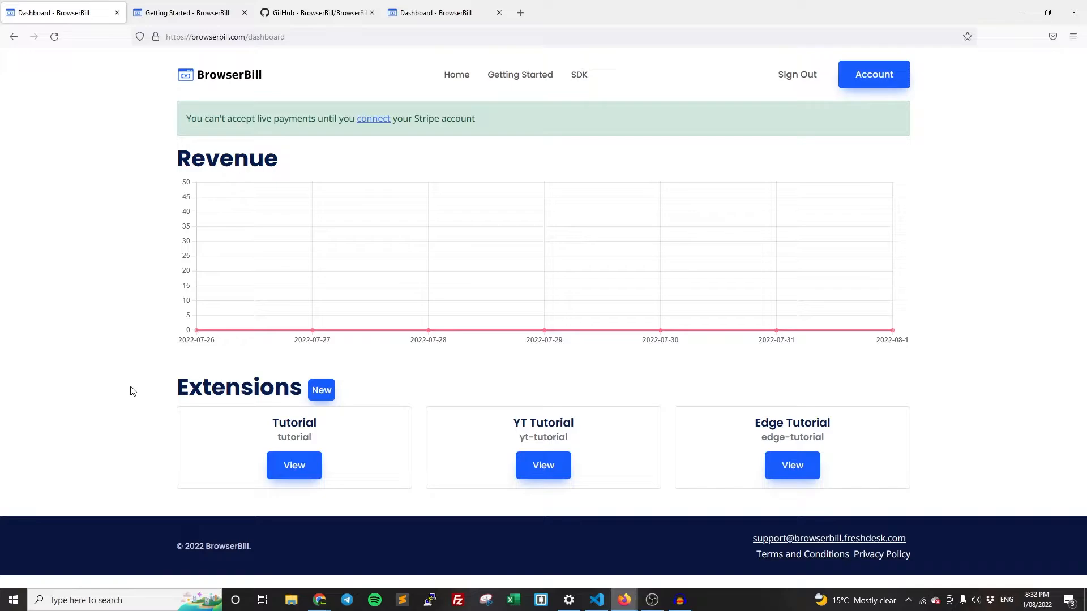
double_click(239, 387)
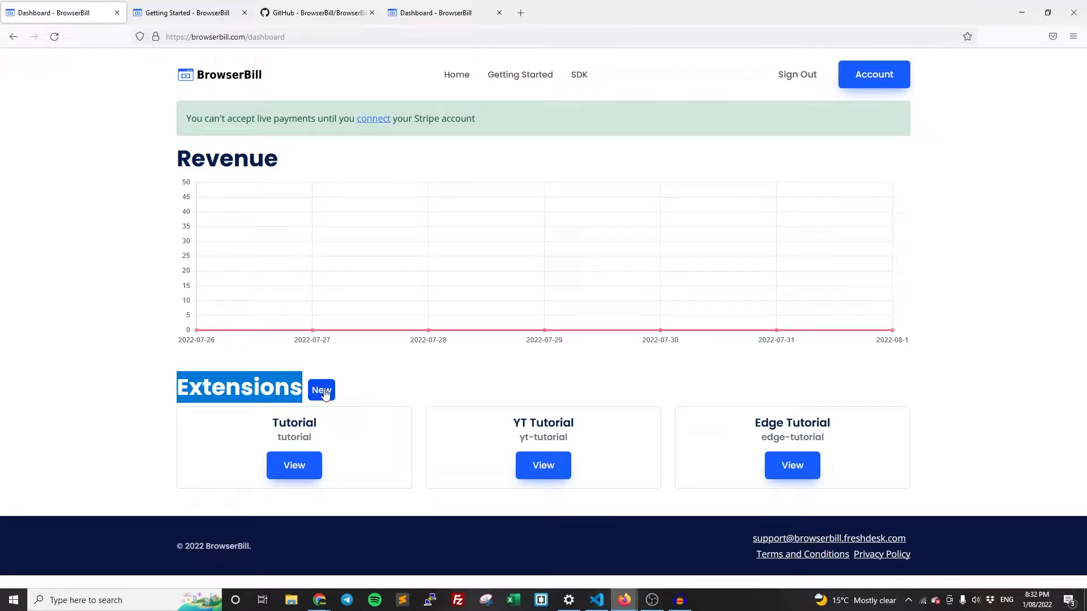
Start a new extension and name it FireFox Extension.
left_click(320, 390)
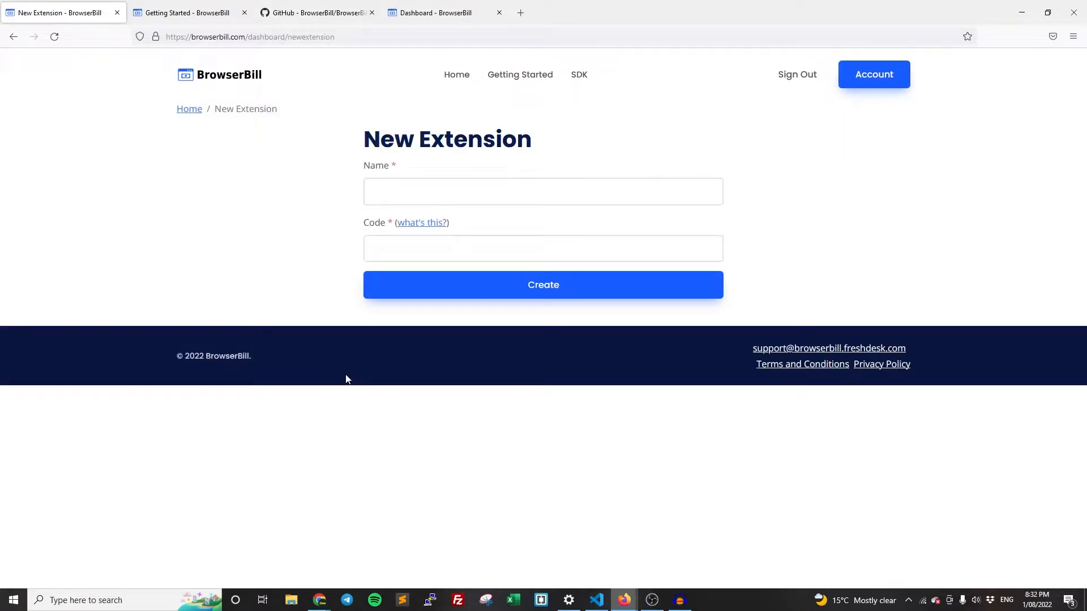
type("F")
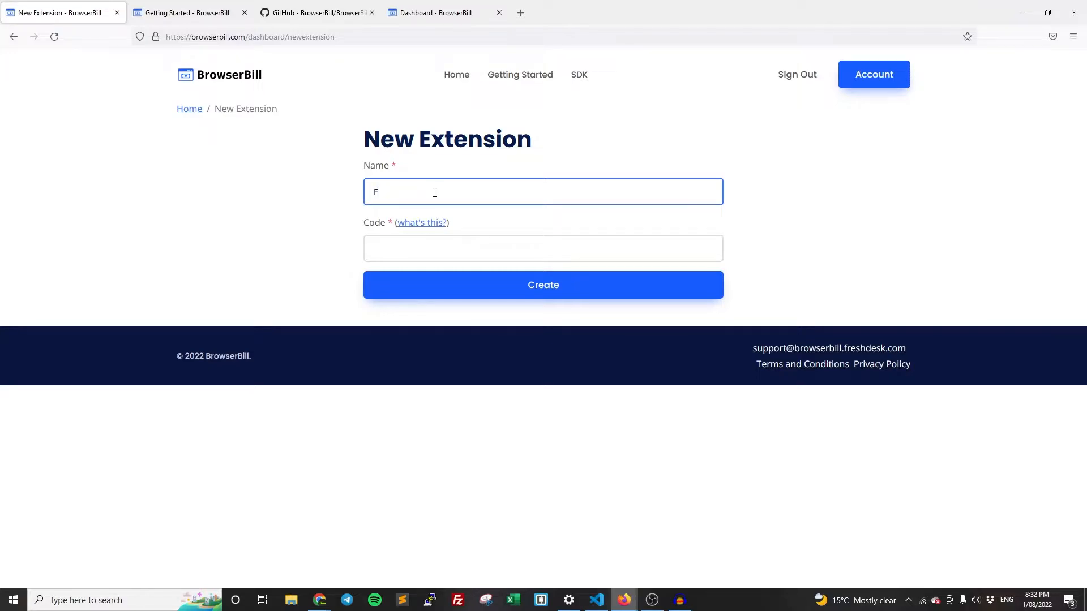
type("ireFox")
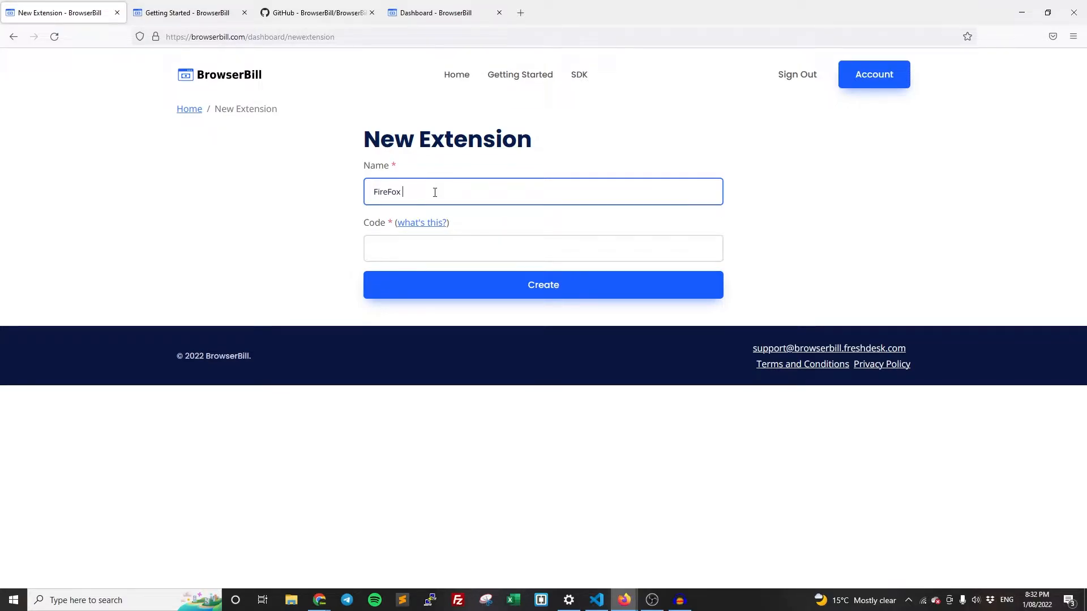
left_click(421, 223)
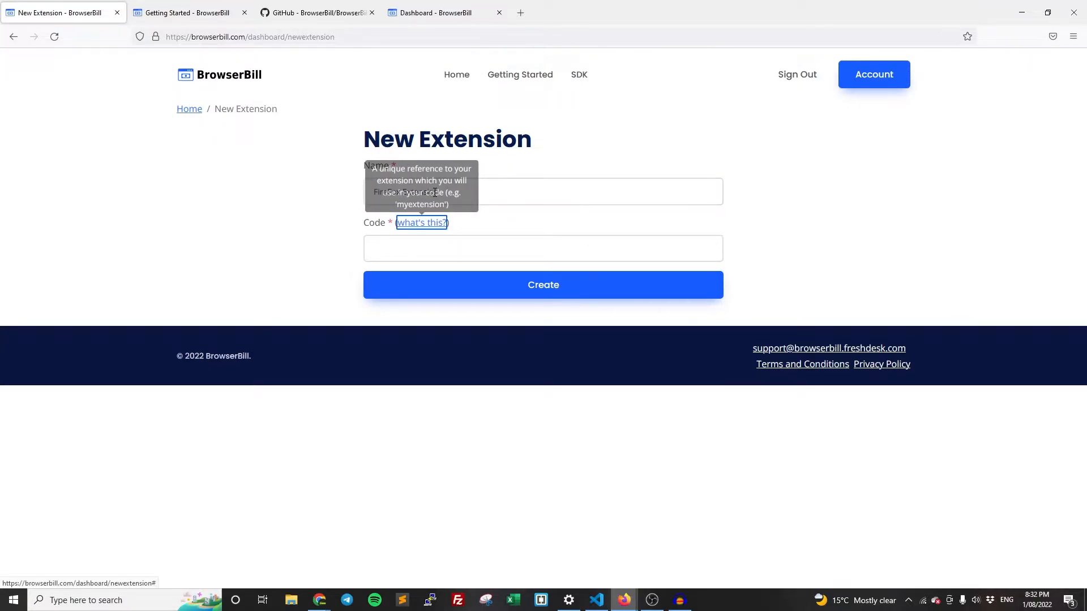
left_click(542, 248)
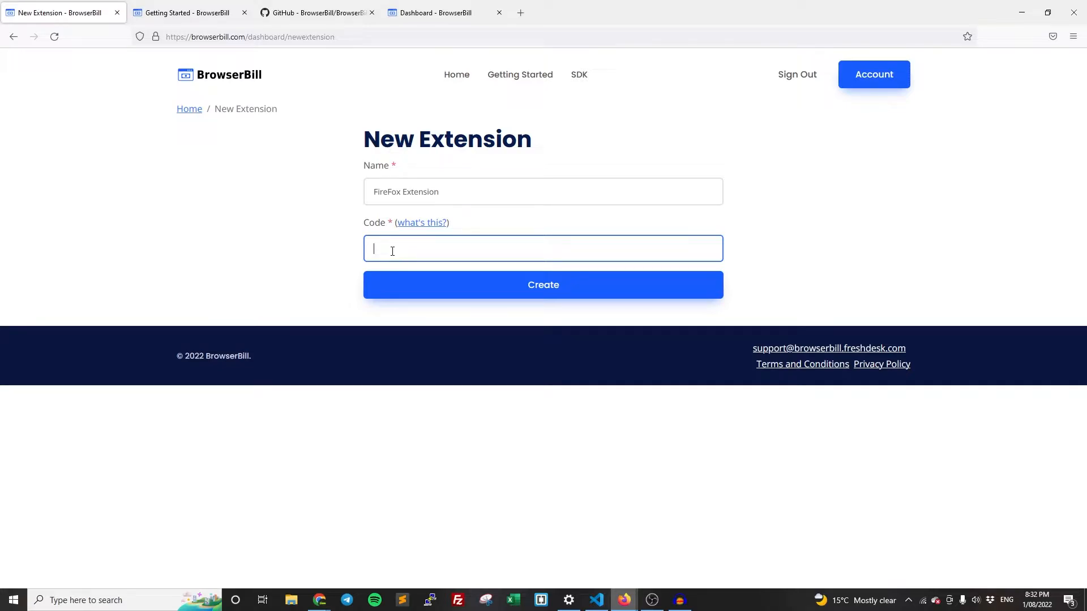
mouse_move(351, 256)
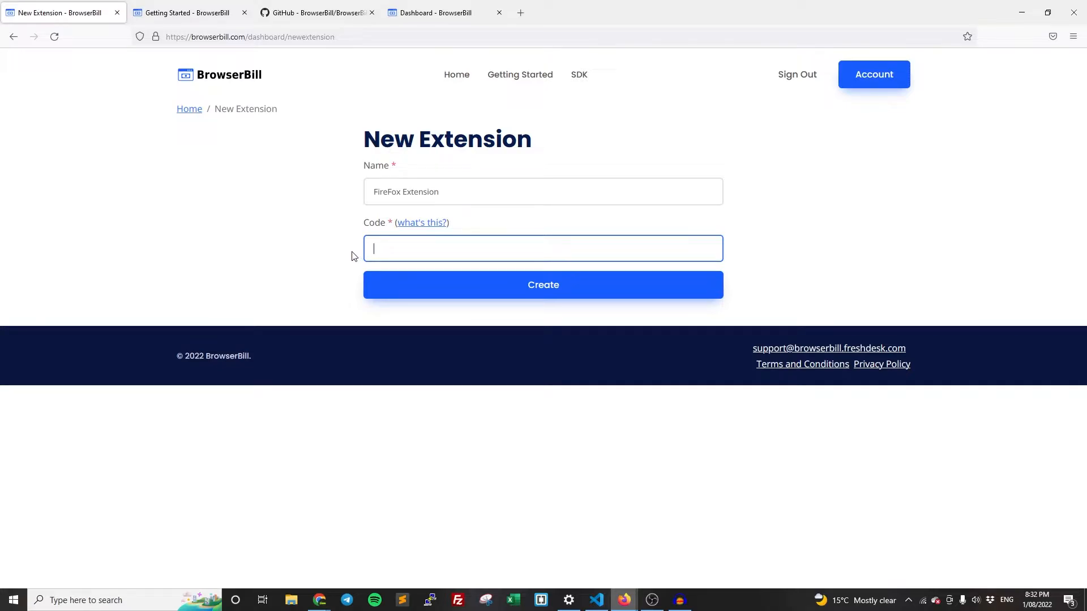
mouse_move(361, 252)
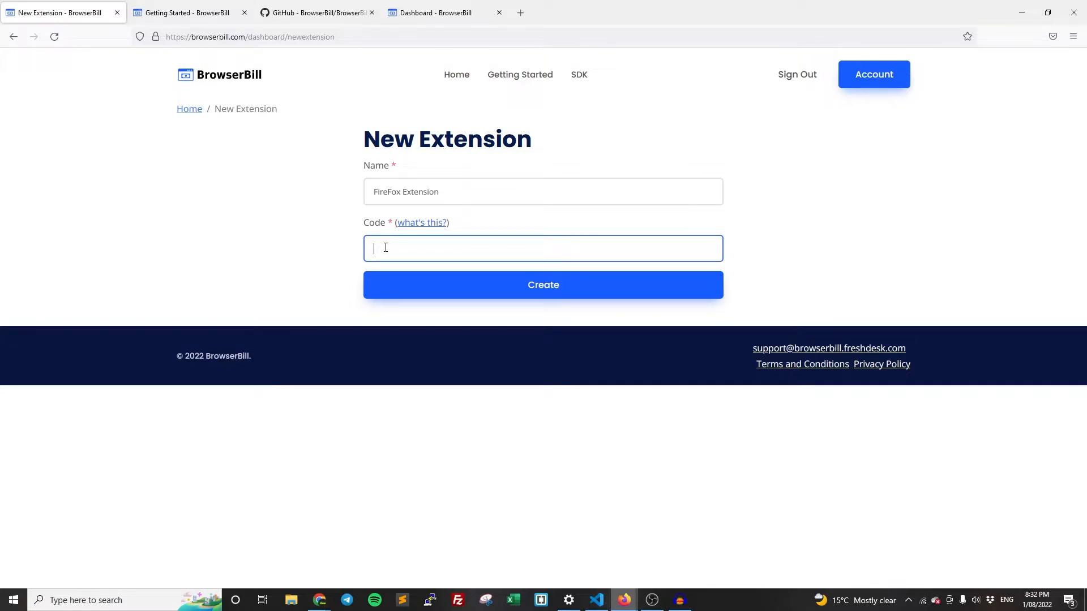
Enter firefox-extension as the extension's code.
type("fire")
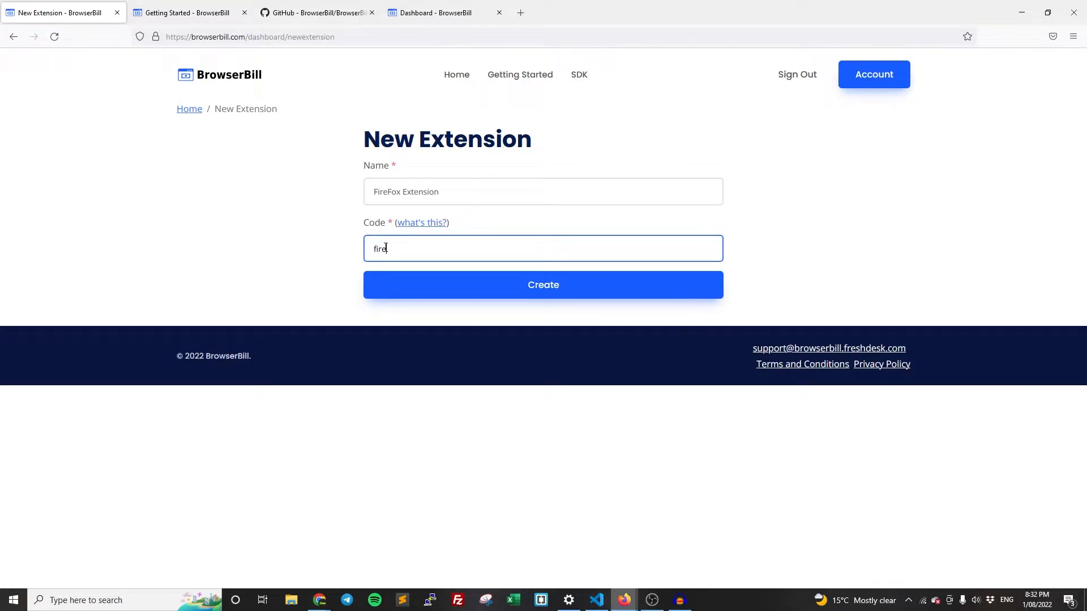
type("fox-")
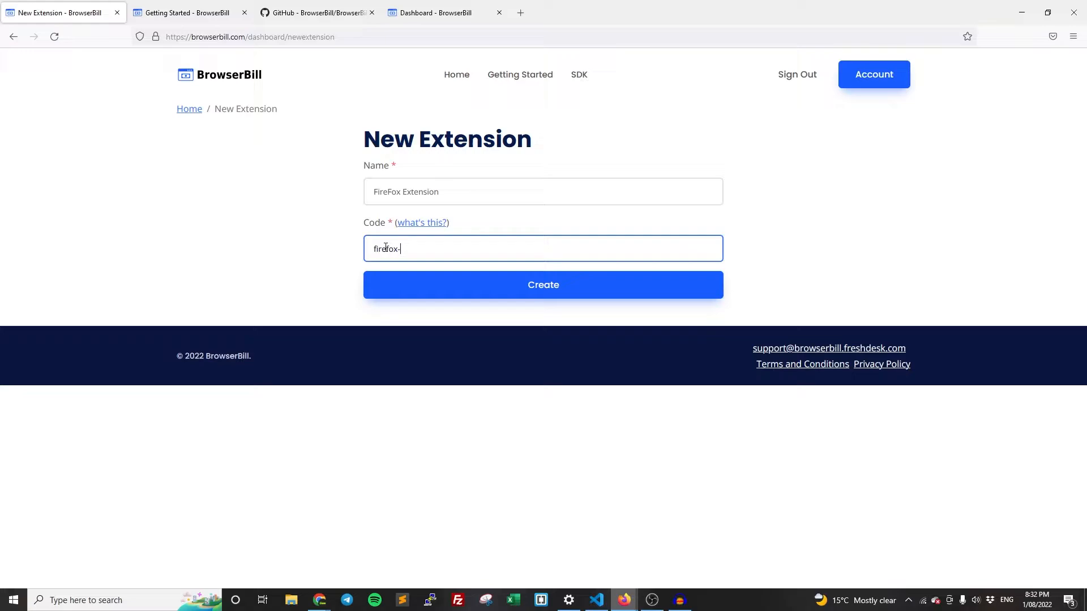
type("extension")
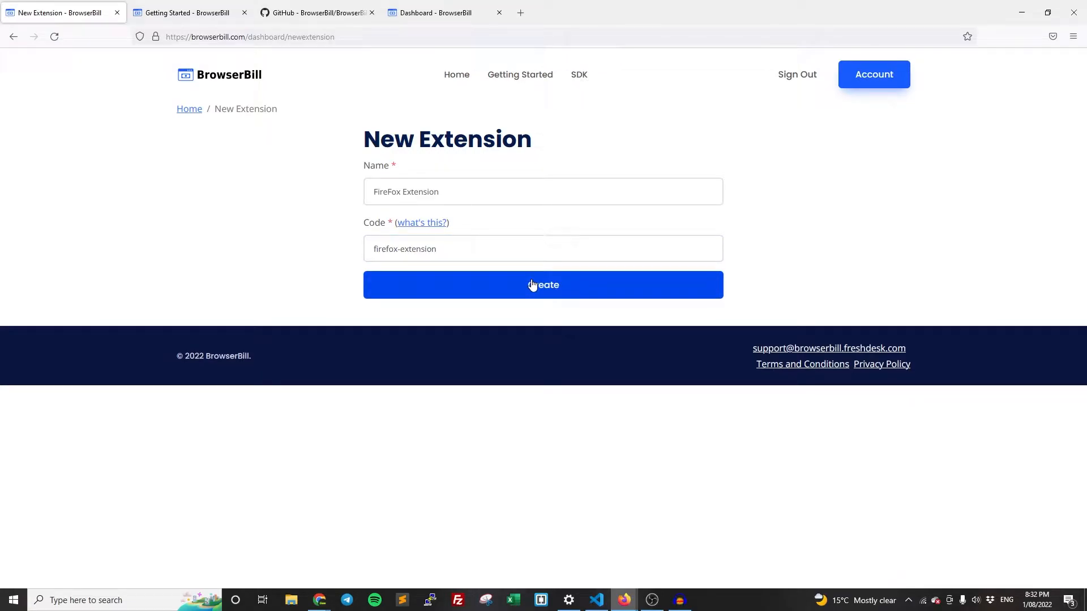
Create the FireFox Extension and land on its details page with no plans.
left_click(542, 286)
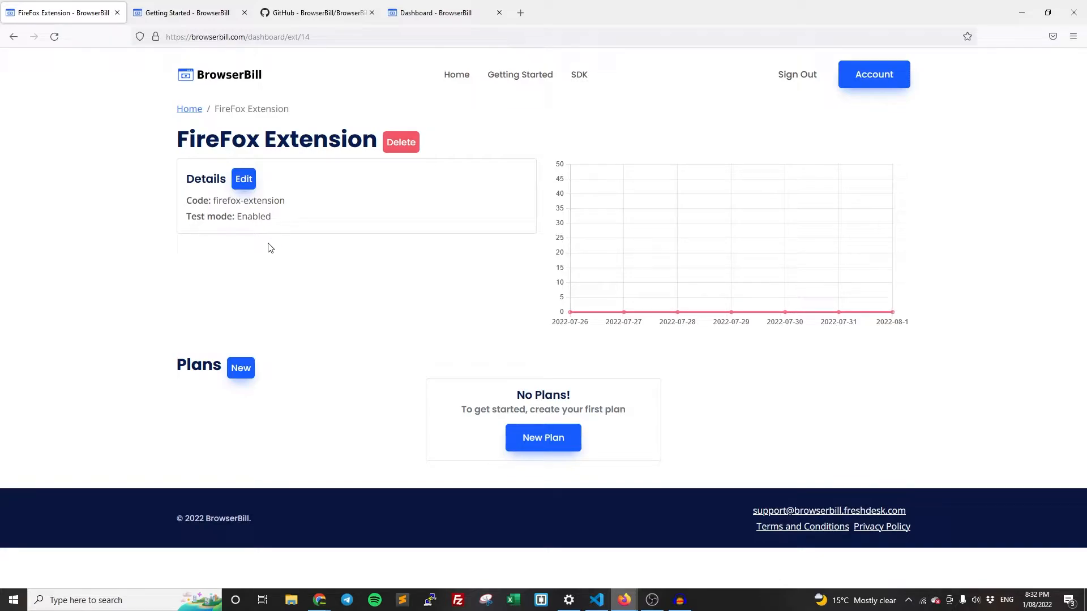
mouse_move(313, 312)
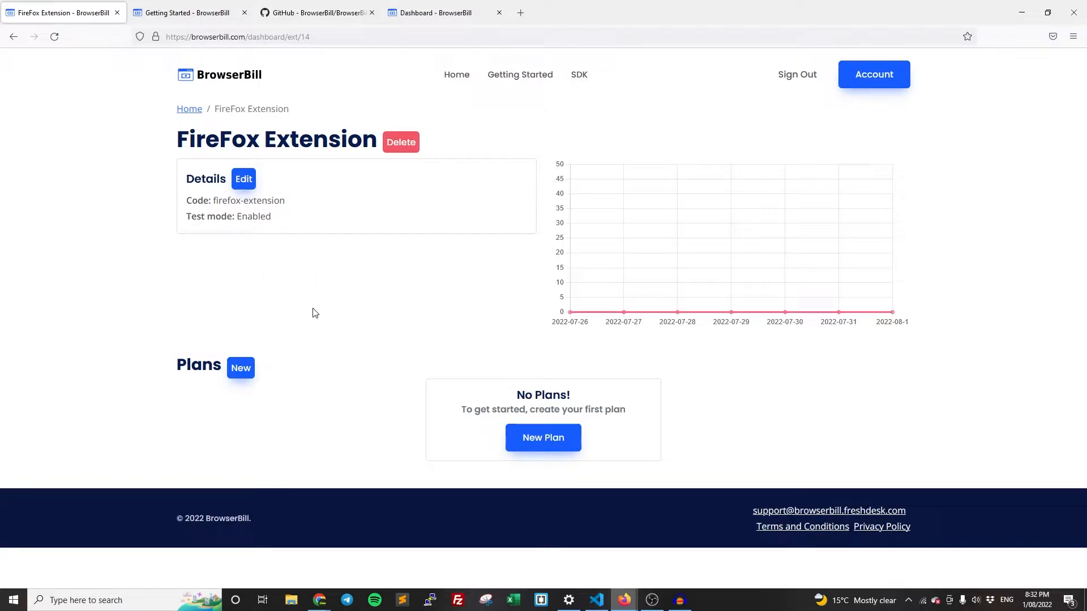
mouse_move(565, 462)
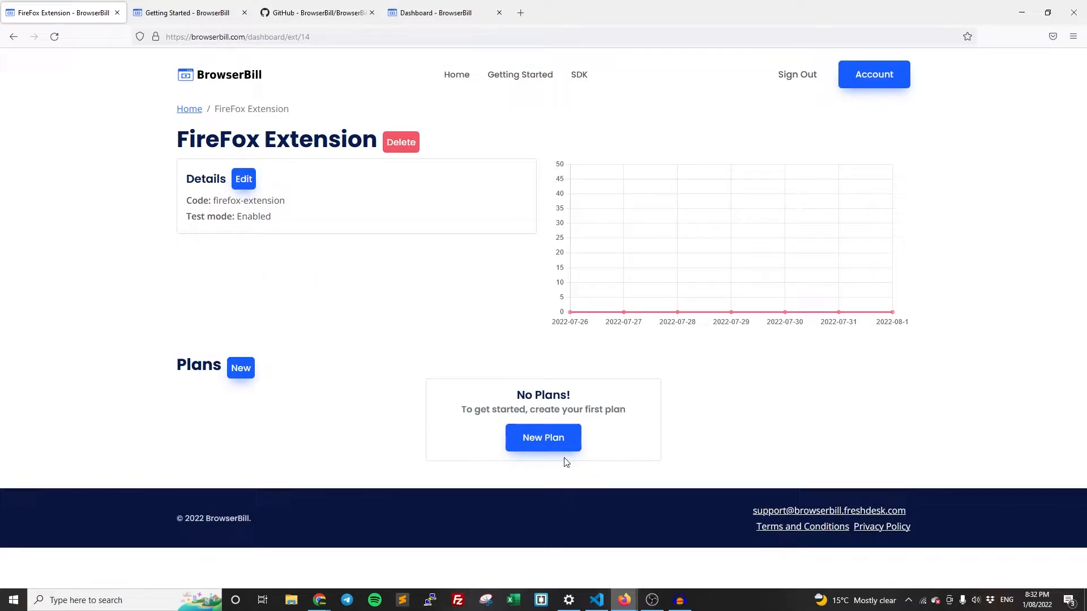
mouse_move(542, 437)
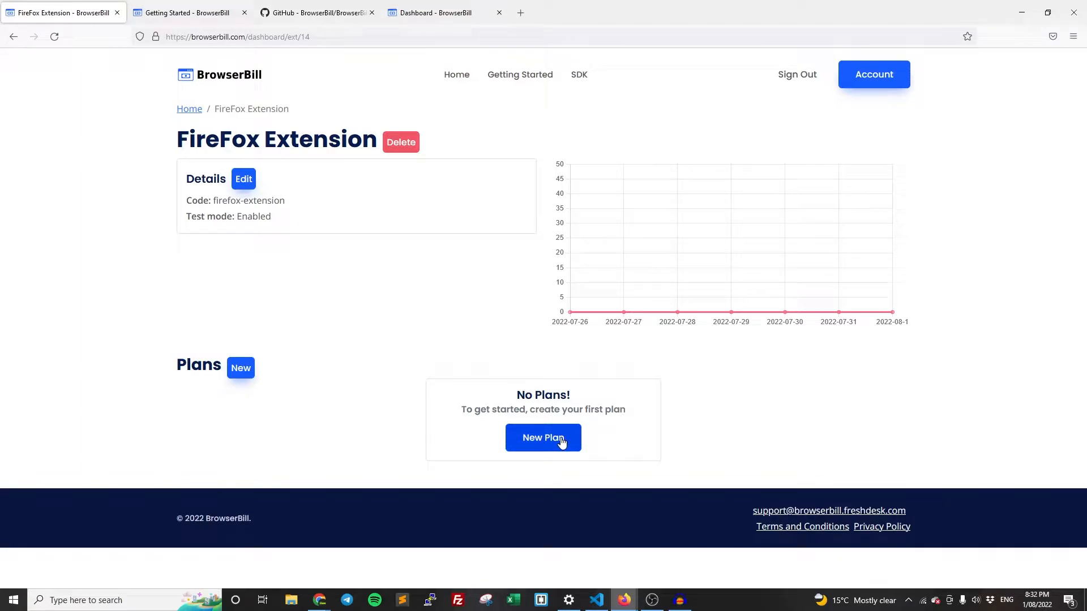
Create a one-time Pro Plan priced at 10 for the FireFox Extension.
left_click(543, 437)
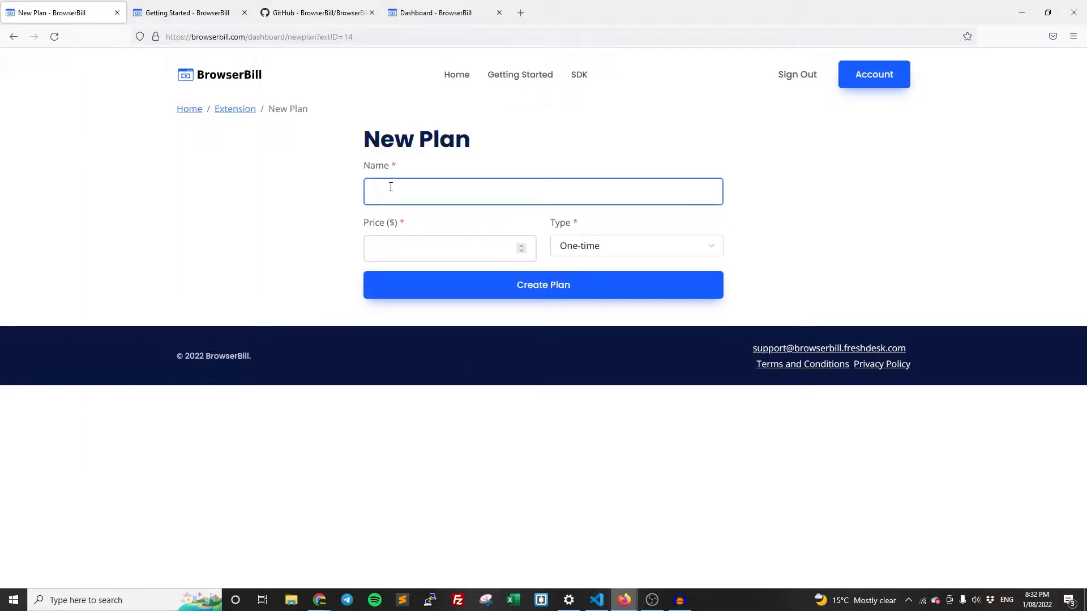
type("Pro Plan")
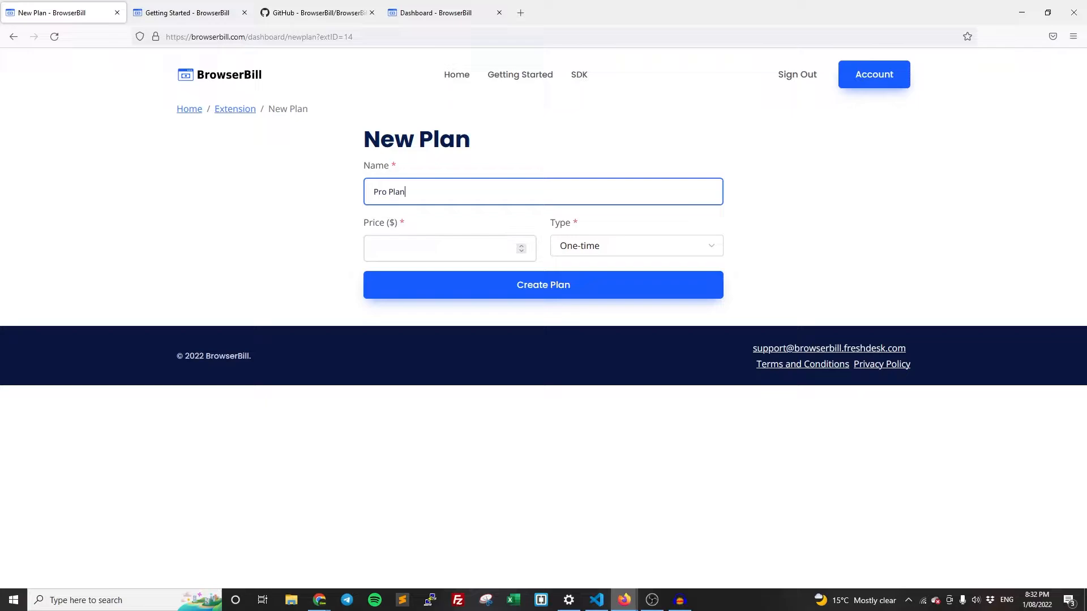
left_click(450, 248)
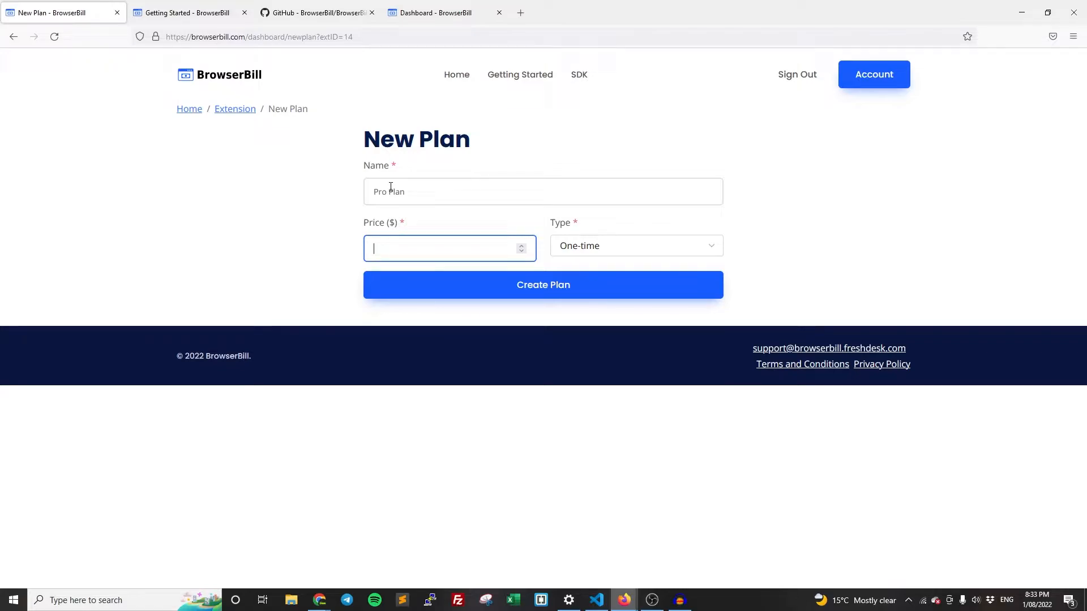
type("10")
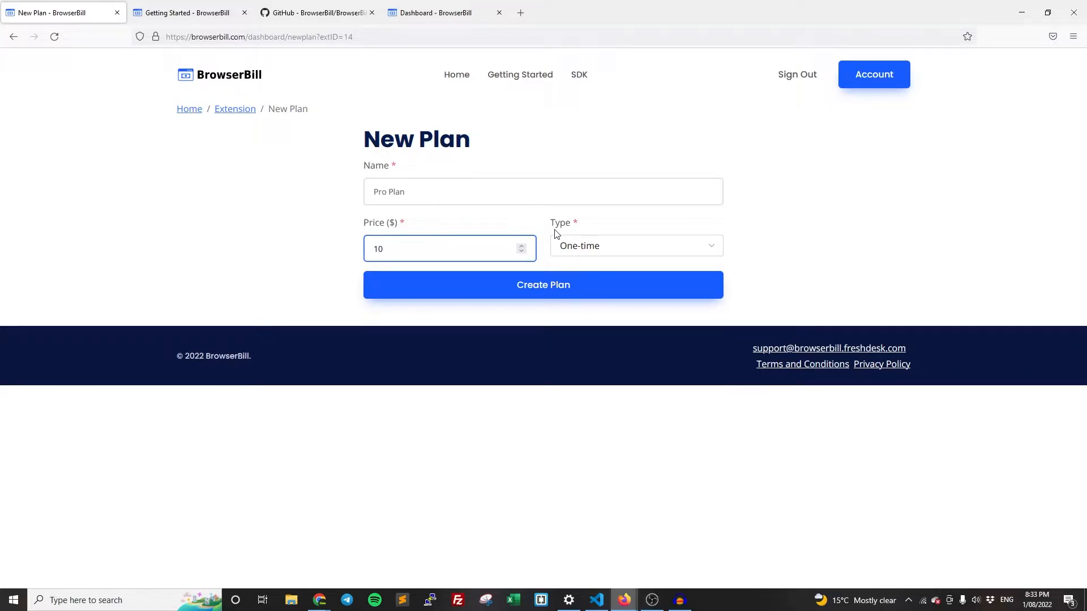
left_click(634, 246)
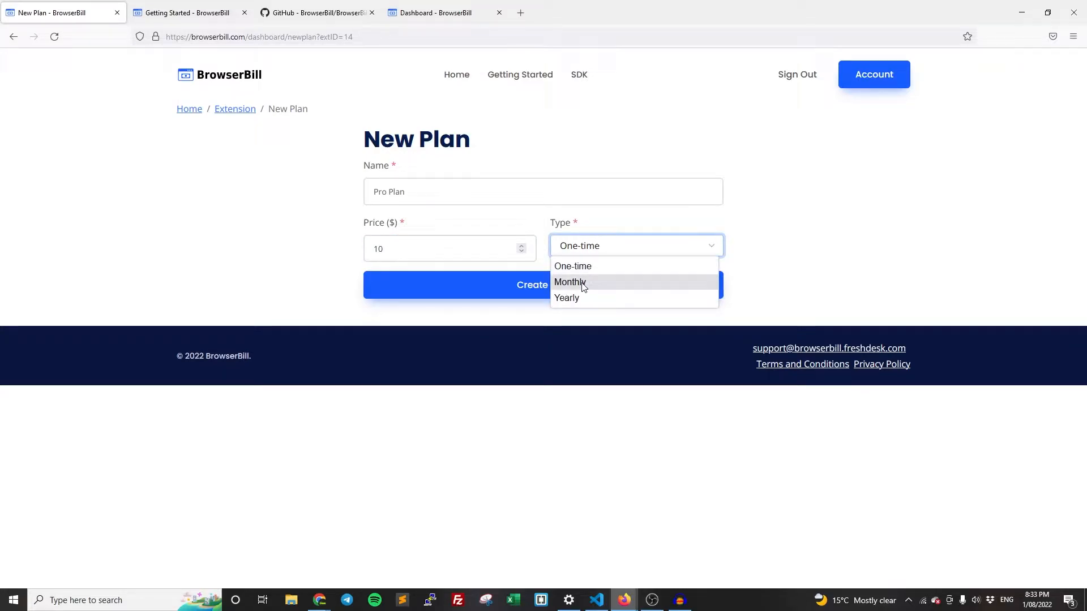
mouse_move(573, 266)
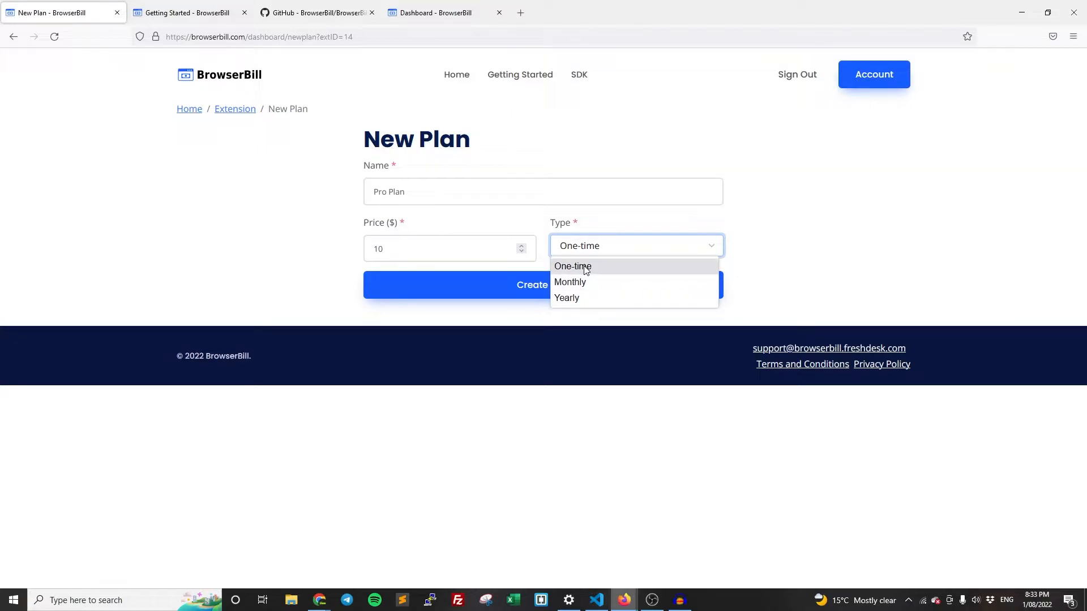
left_click(571, 266)
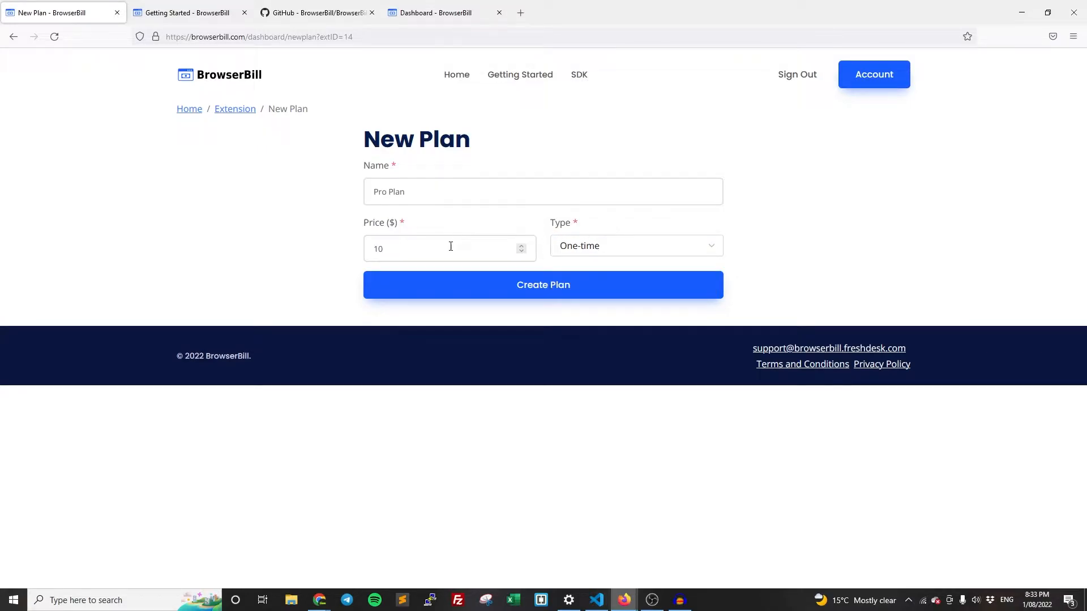
left_click(543, 285)
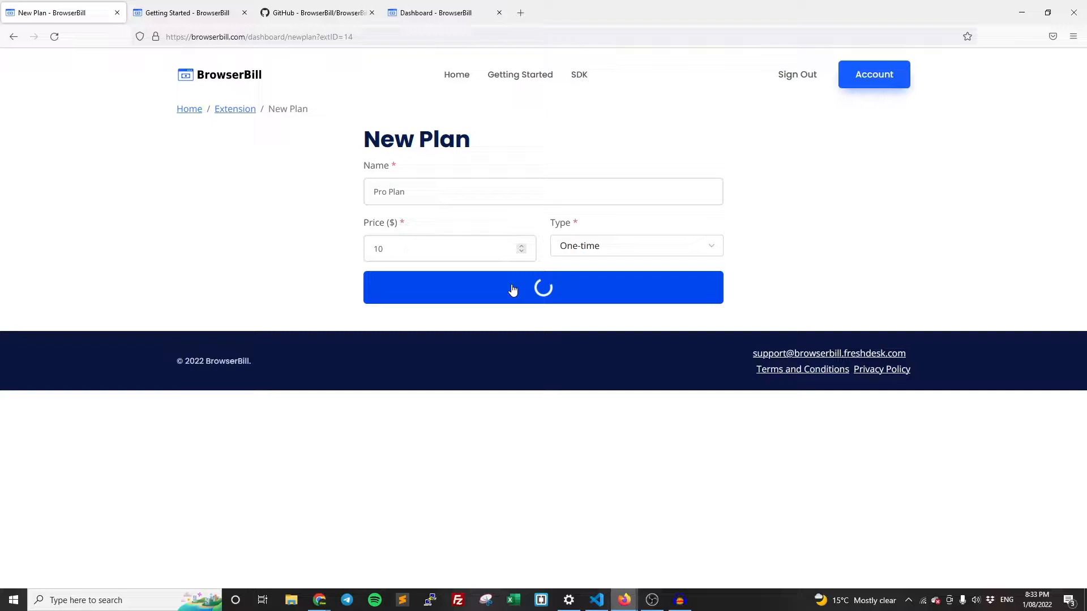
left_click(543, 287)
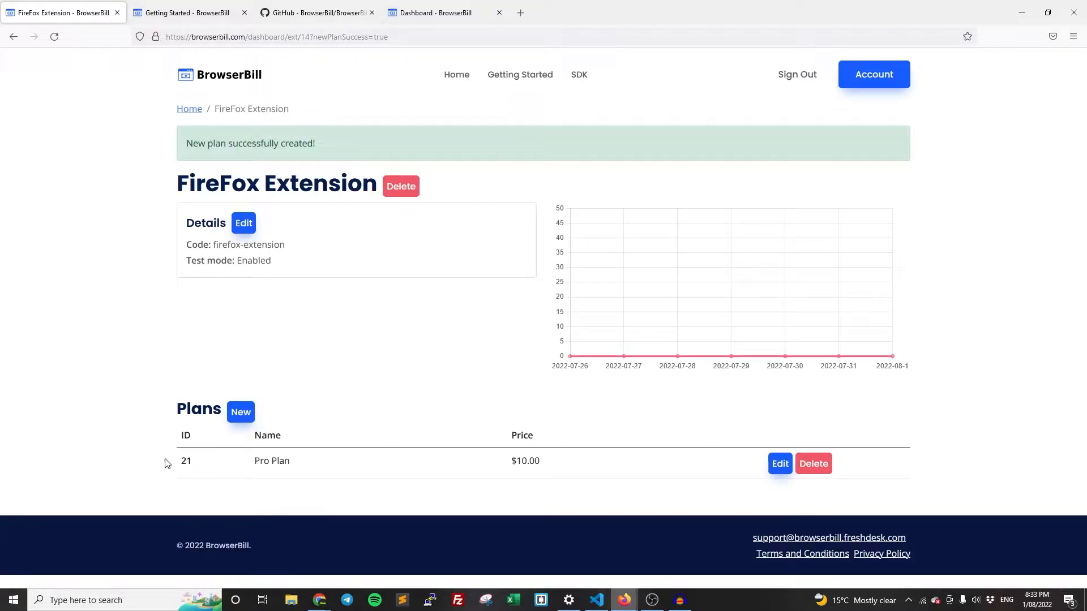
mouse_move(187, 463)
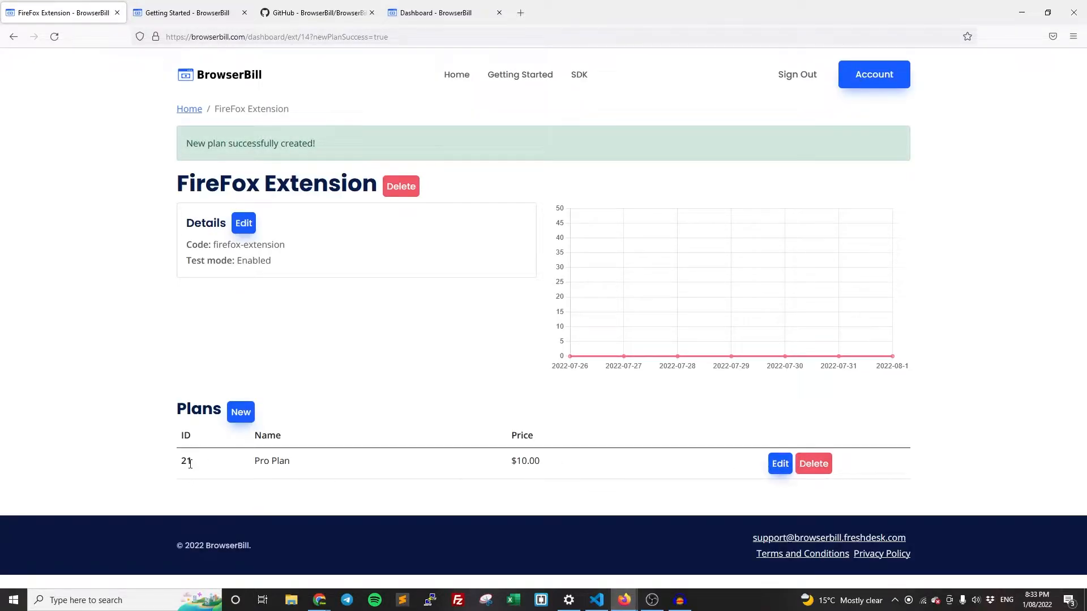
double_click(186, 461)
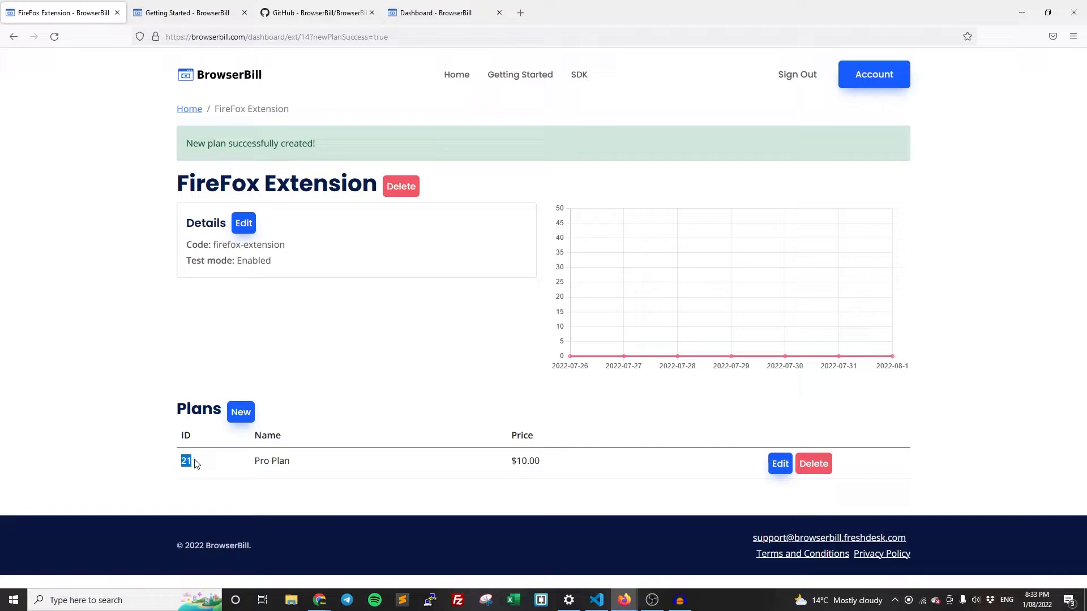
mouse_move(291, 257)
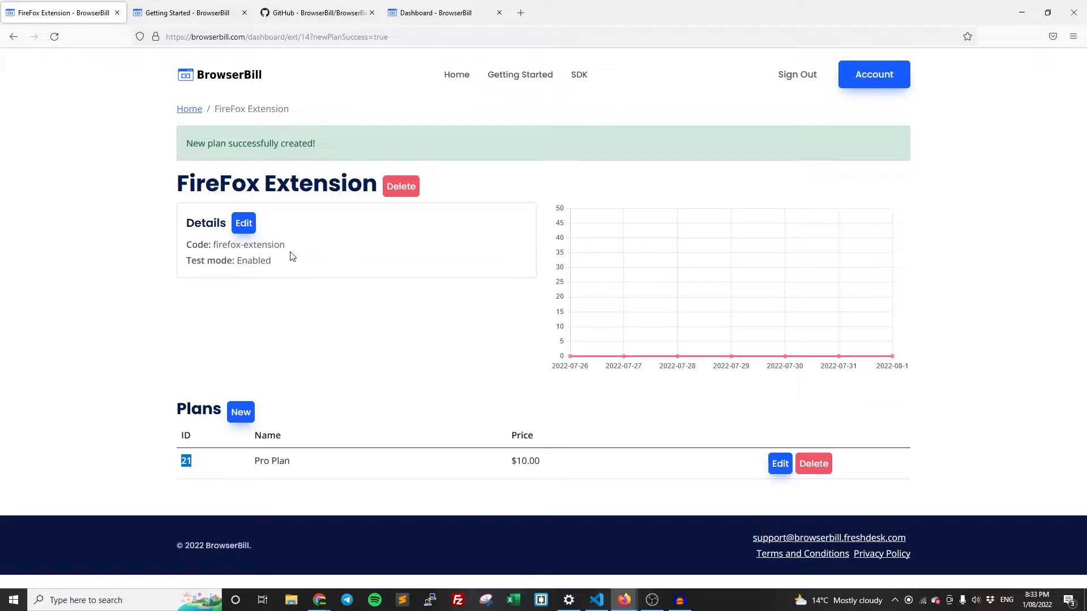
double_click(248, 245)
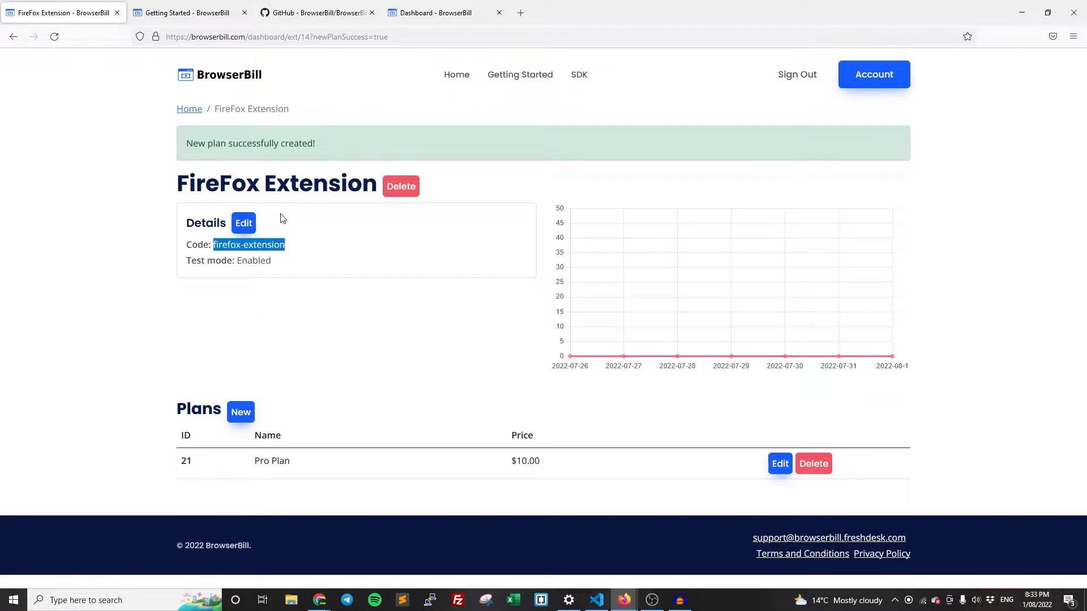
double_click(185, 461)
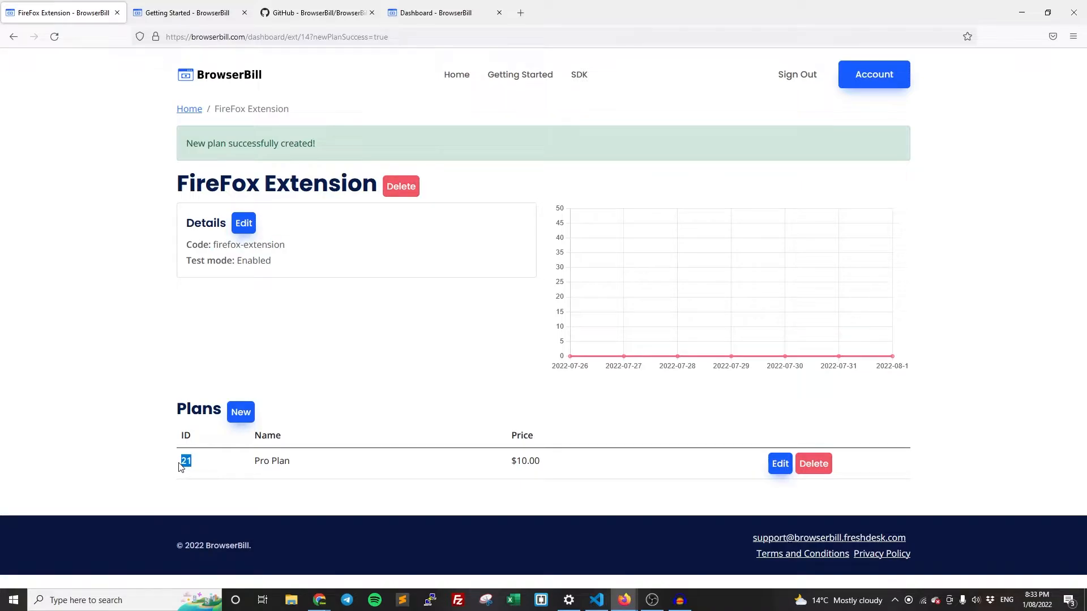
mouse_move(330, 343)
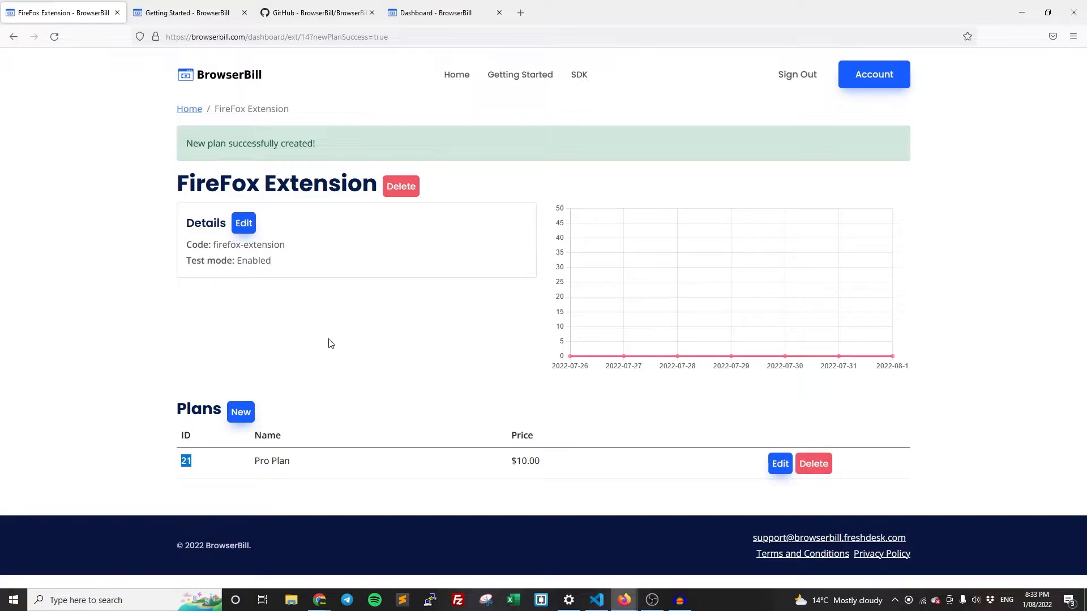
left_click(595, 600)
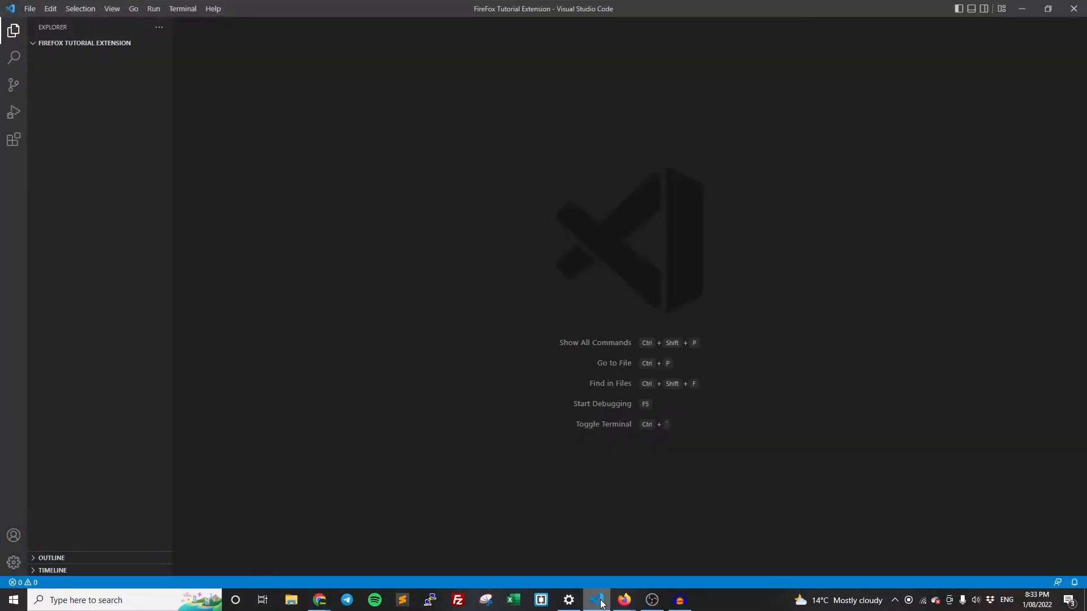
mouse_move(274, 182)
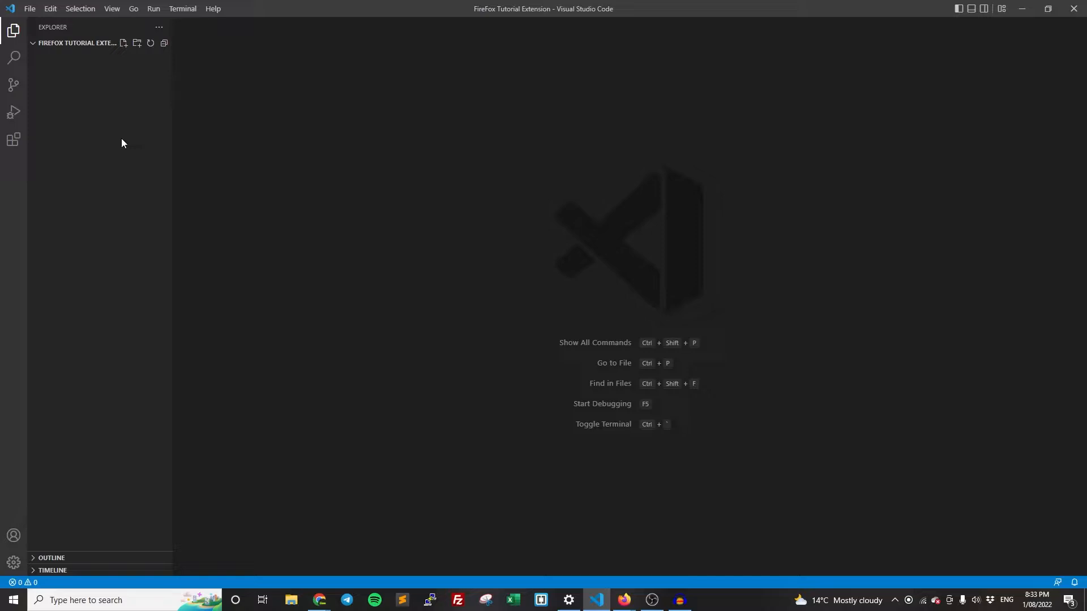
mouse_move(272, 292)
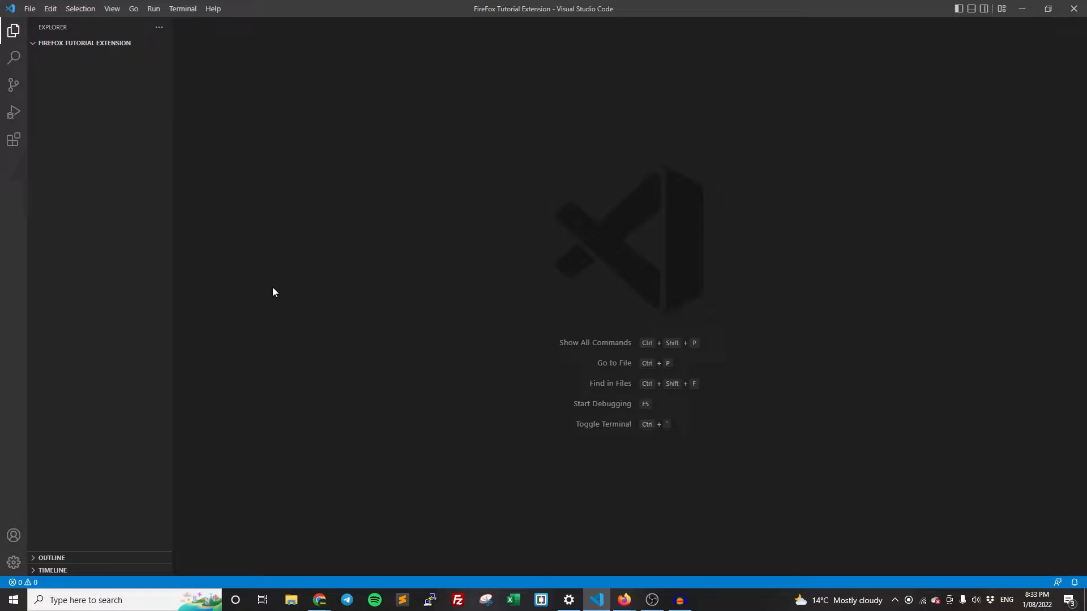
mouse_move(623, 600)
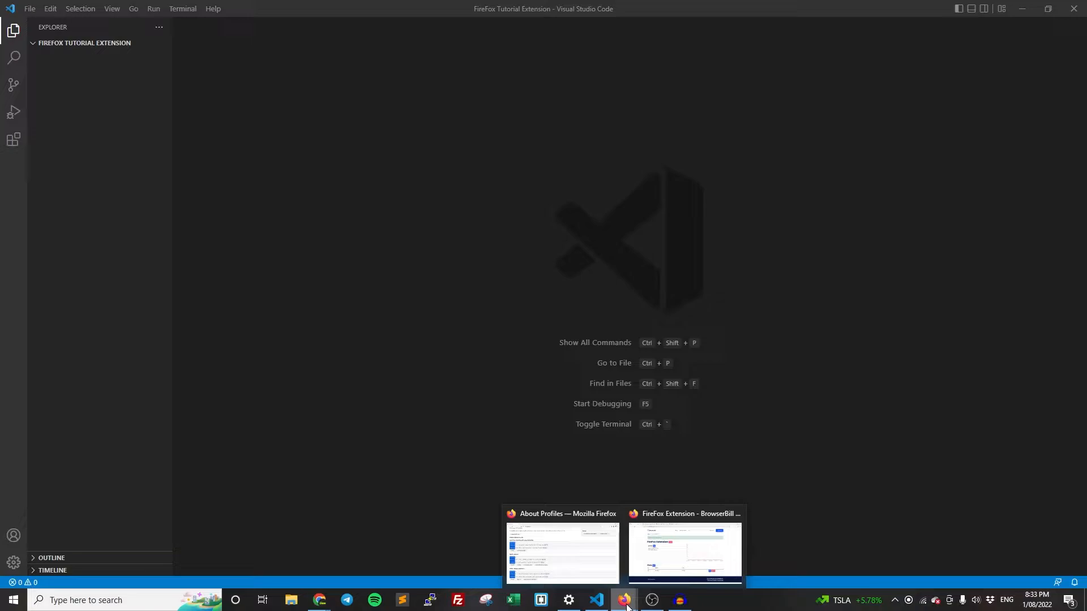
left_click(683, 552)
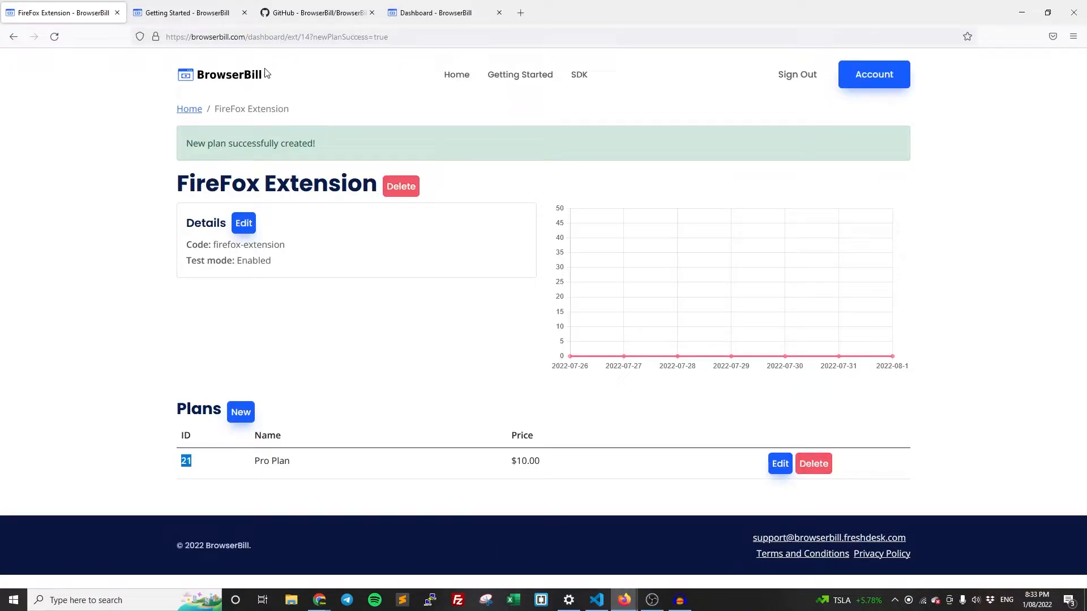
From the SDK repository, bring up the BrowserBillSDK.js file view in its own tab.
left_click(316, 12)
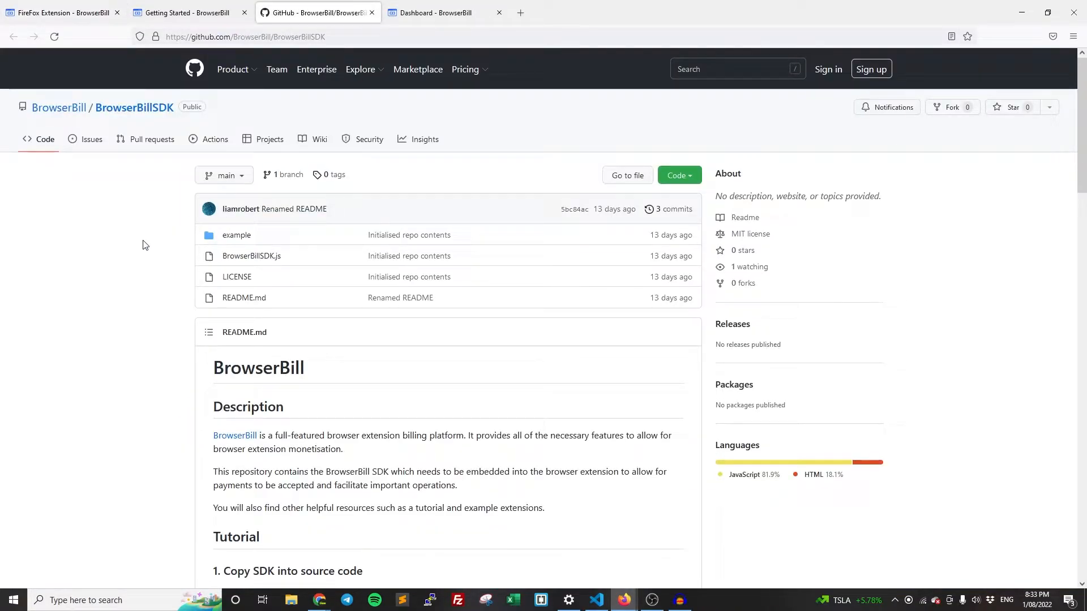
mouse_move(123, 338)
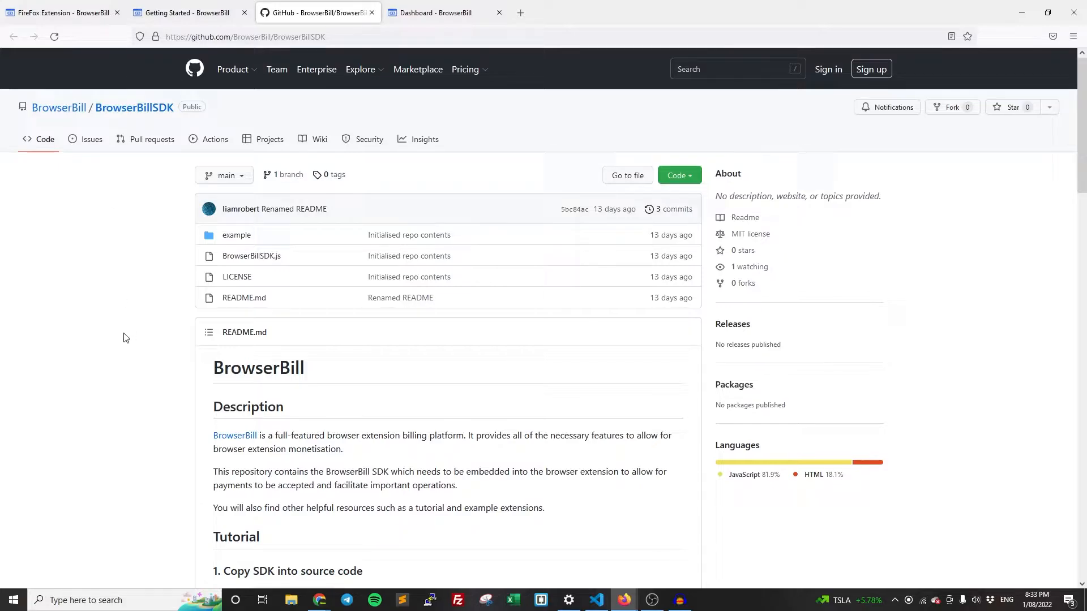
scroll("down", 3)
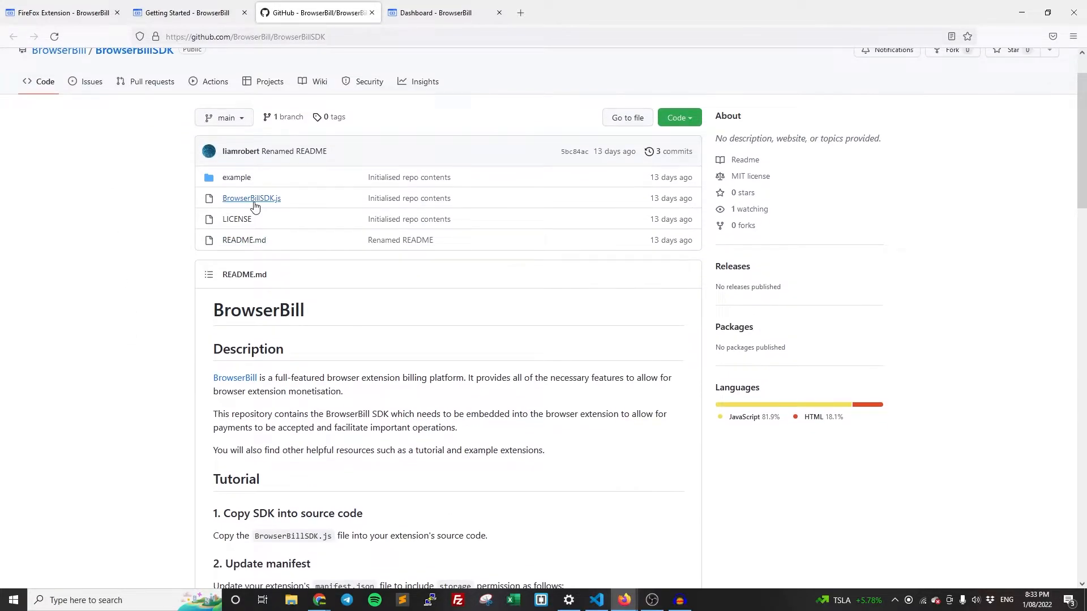
middle_click(252, 200)
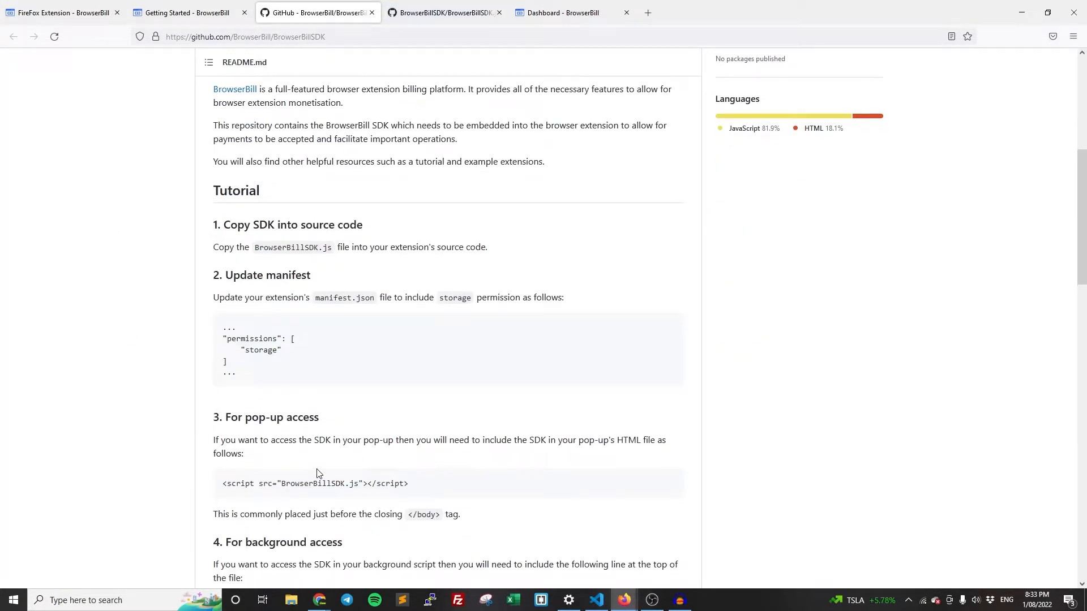
mouse_move(323, 443)
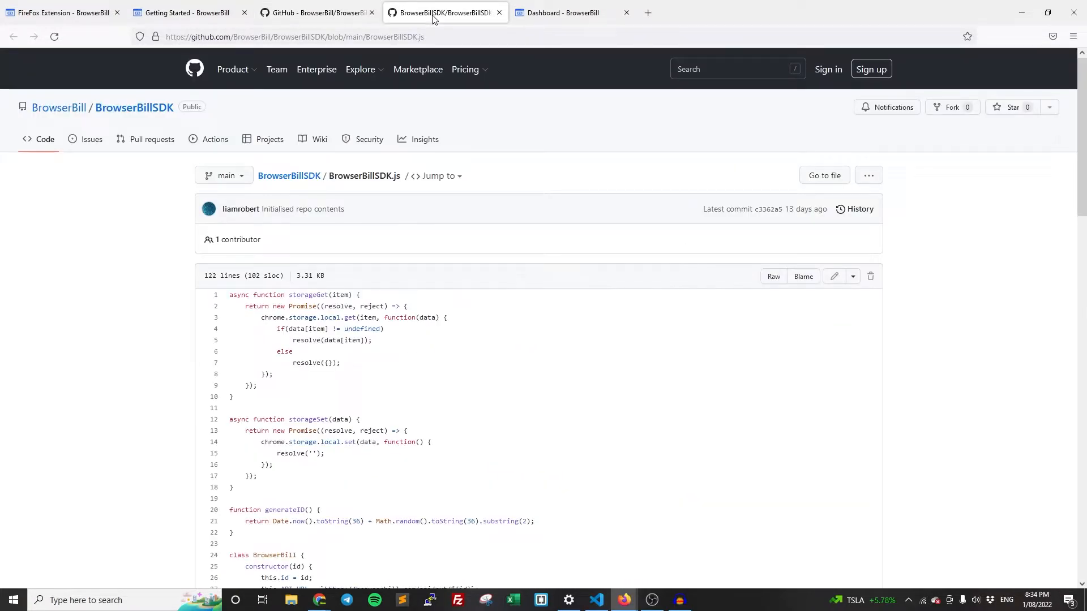
left_click(316, 13)
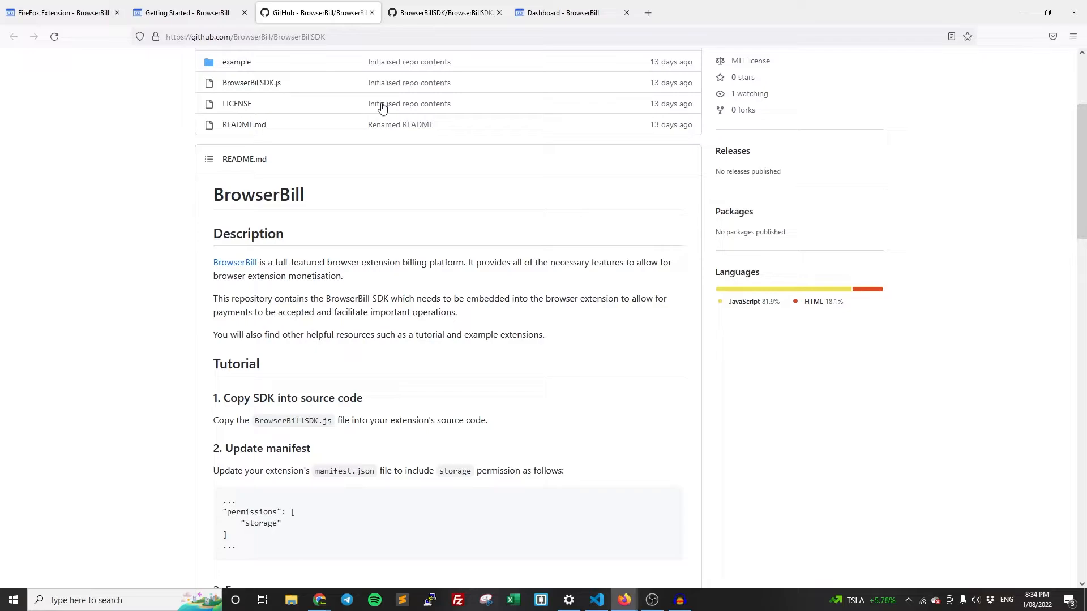
left_click(677, 117)
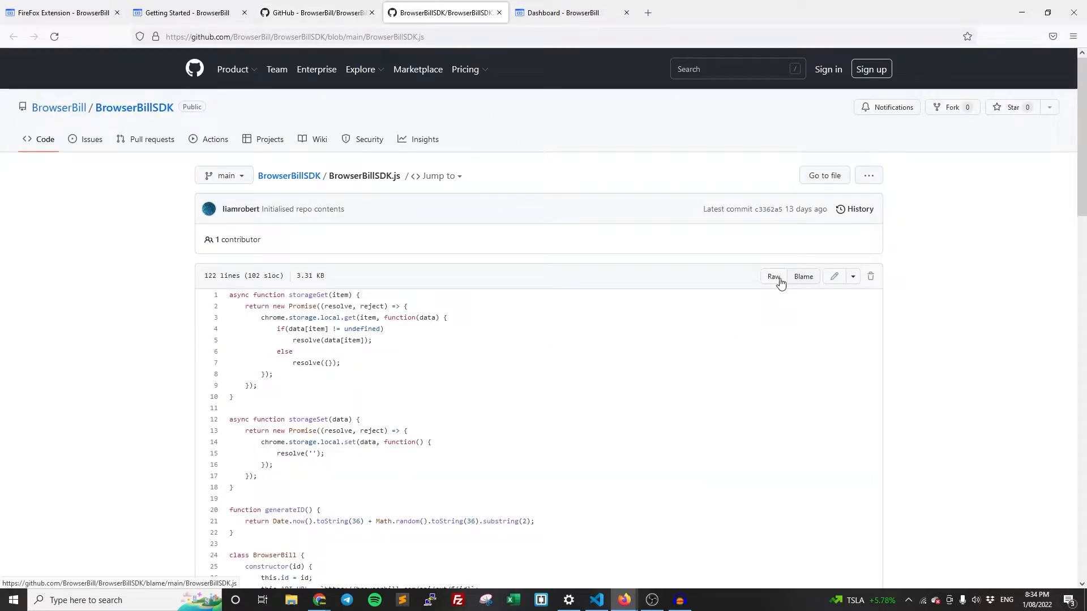
mouse_move(852, 284)
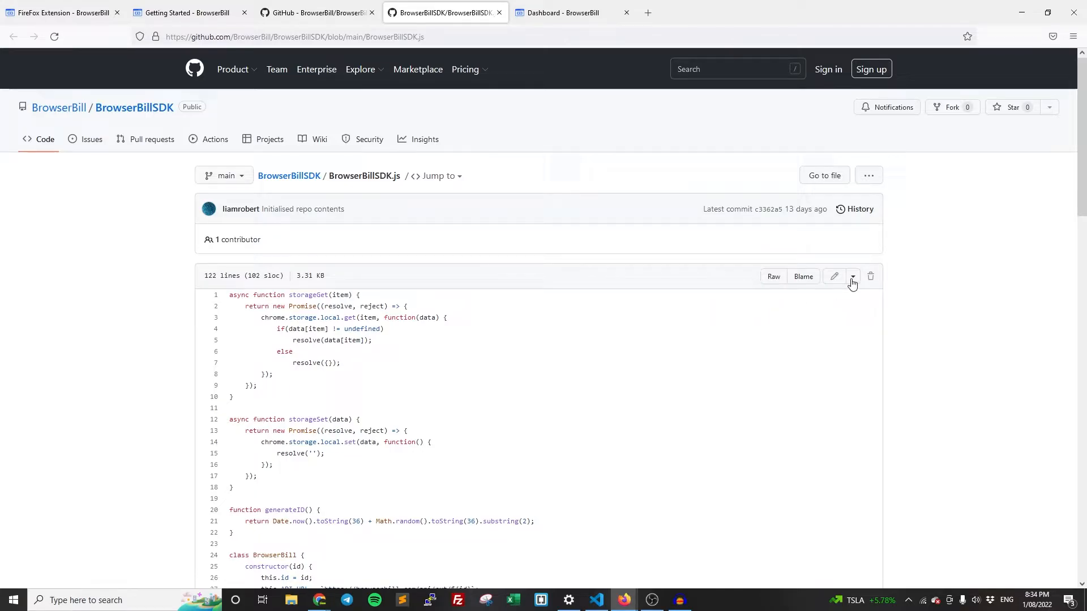
View the raw BrowserBillSDK.js source, select all of it, and switch to the code editor.
left_click(852, 277)
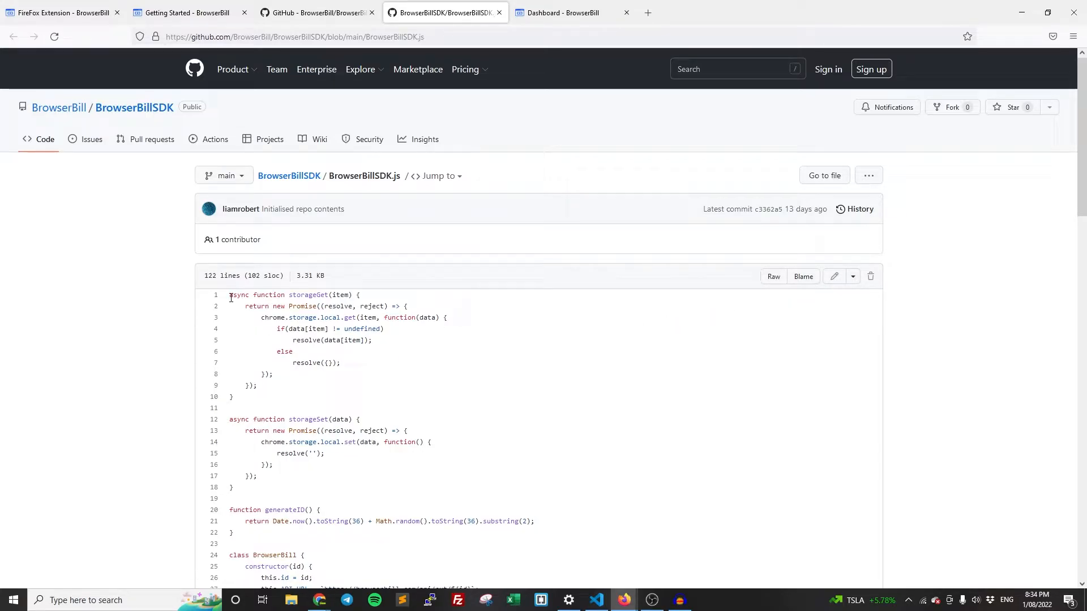
scroll("down", 3)
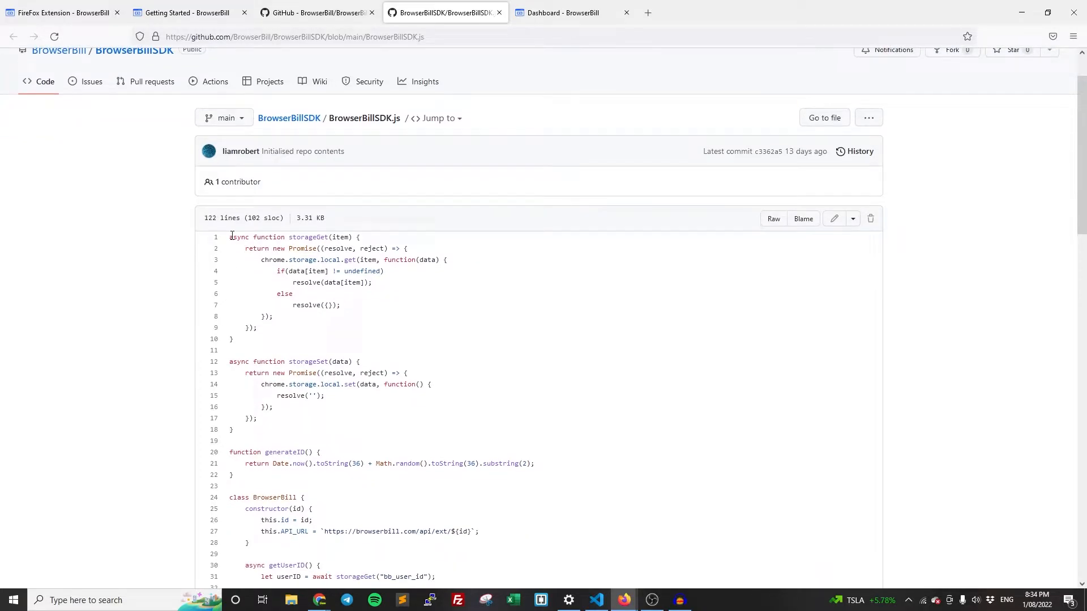
mouse_move(732, 270)
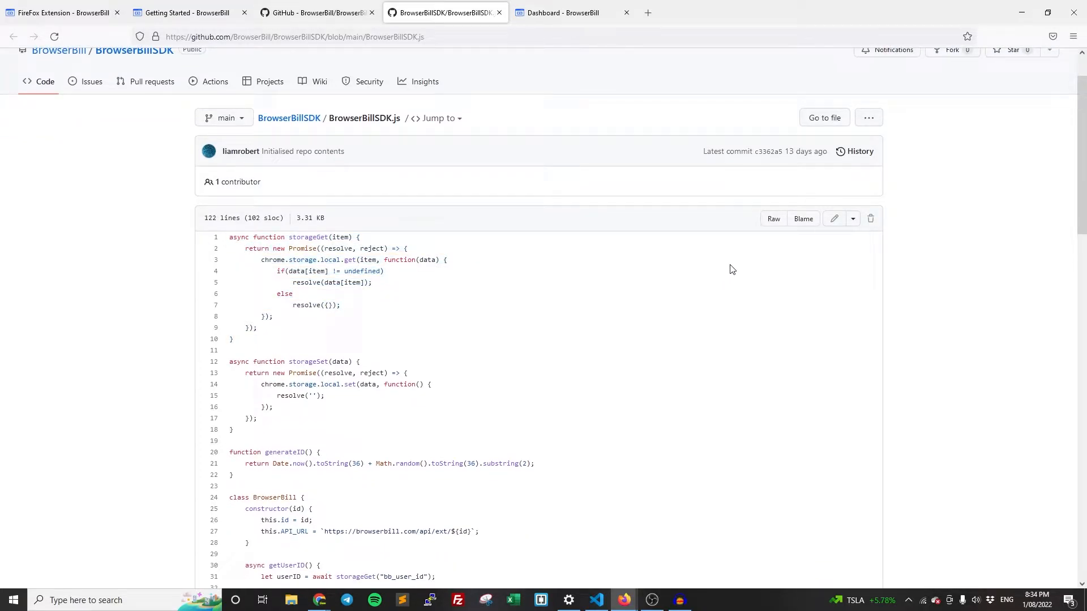
left_click(773, 219)
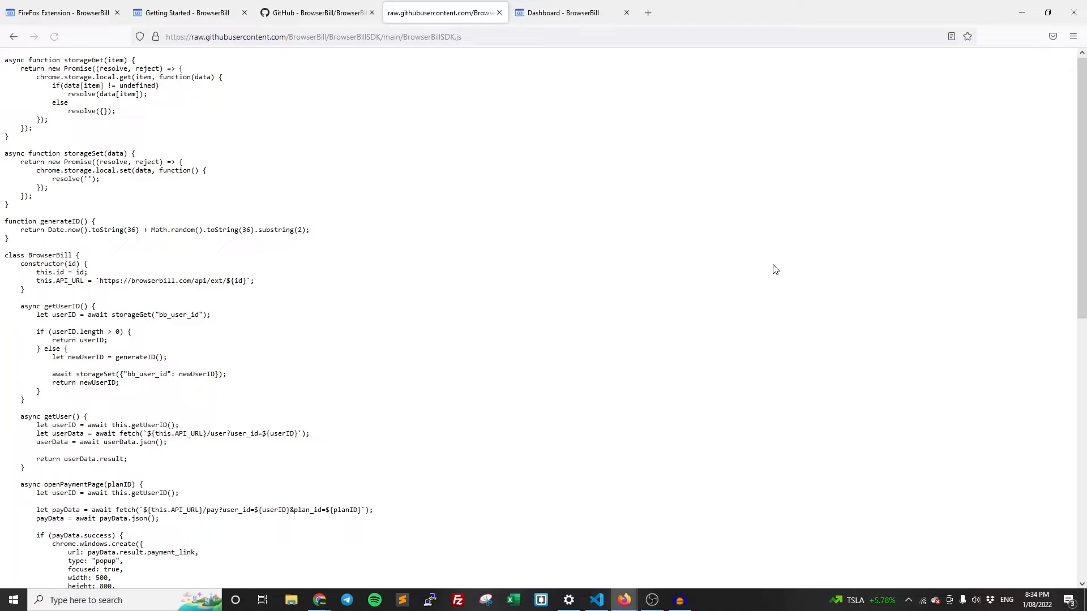
key("ctrl+a")
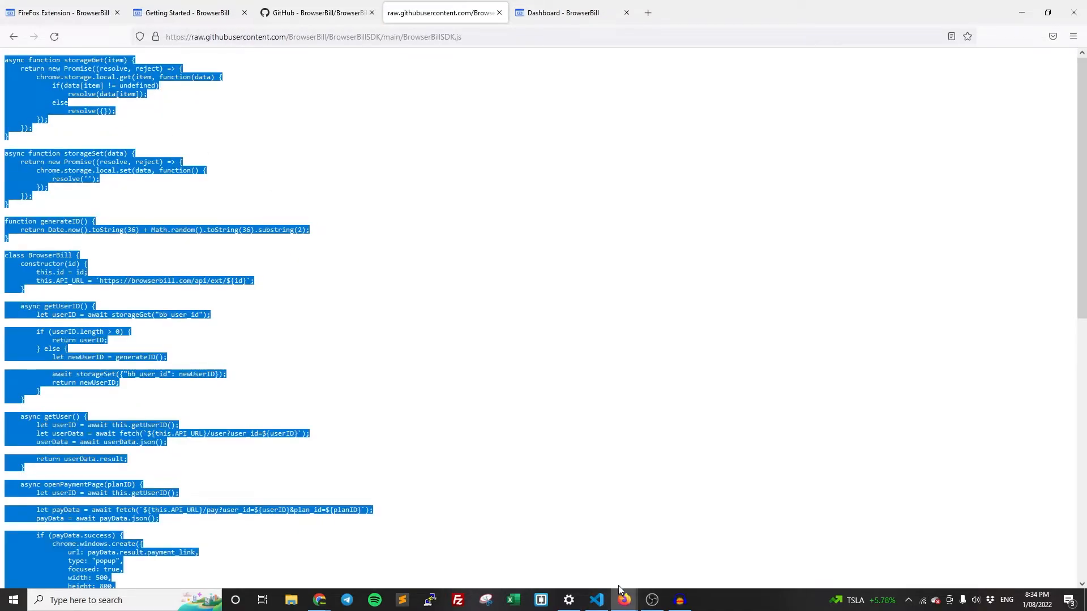
left_click(595, 600)
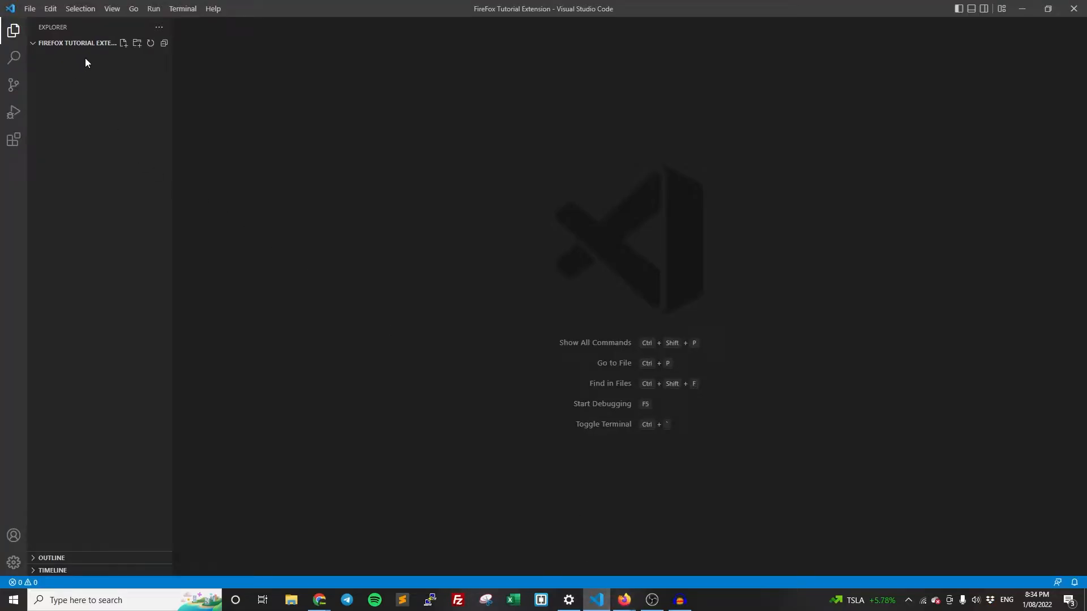
Add a BrowserBillSDK.js file with the copied SDK code and start another new file.
left_click(123, 43)
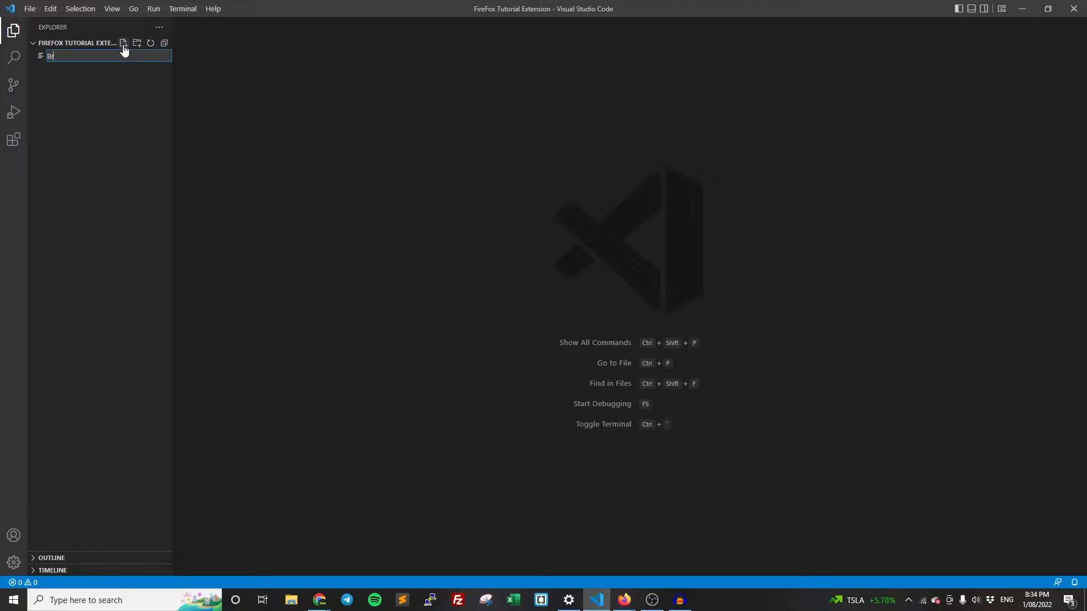
type("rowserBillSDK.js")
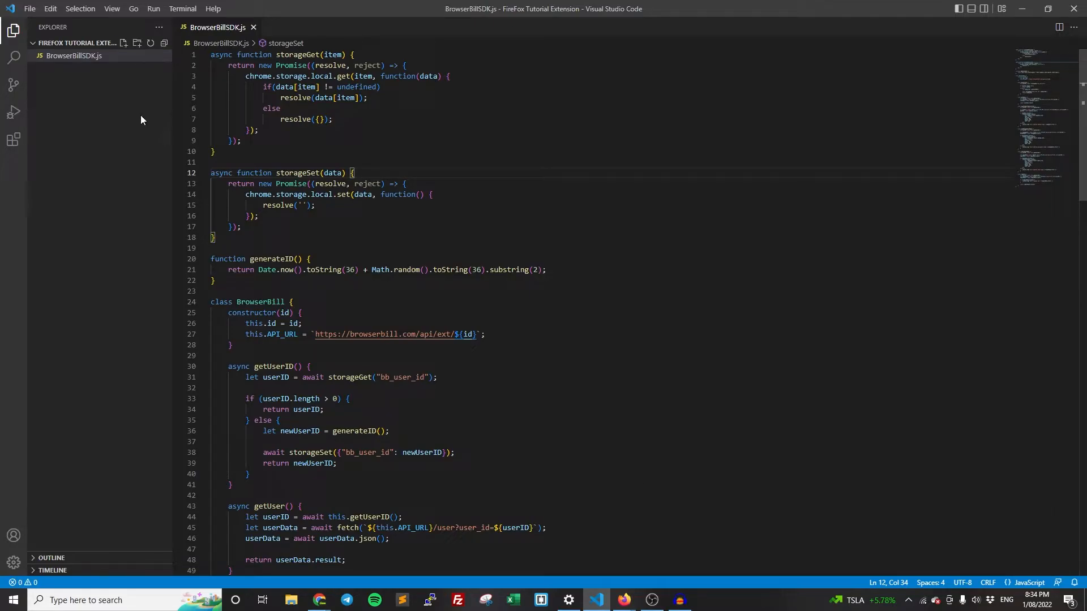
left_click(124, 43)
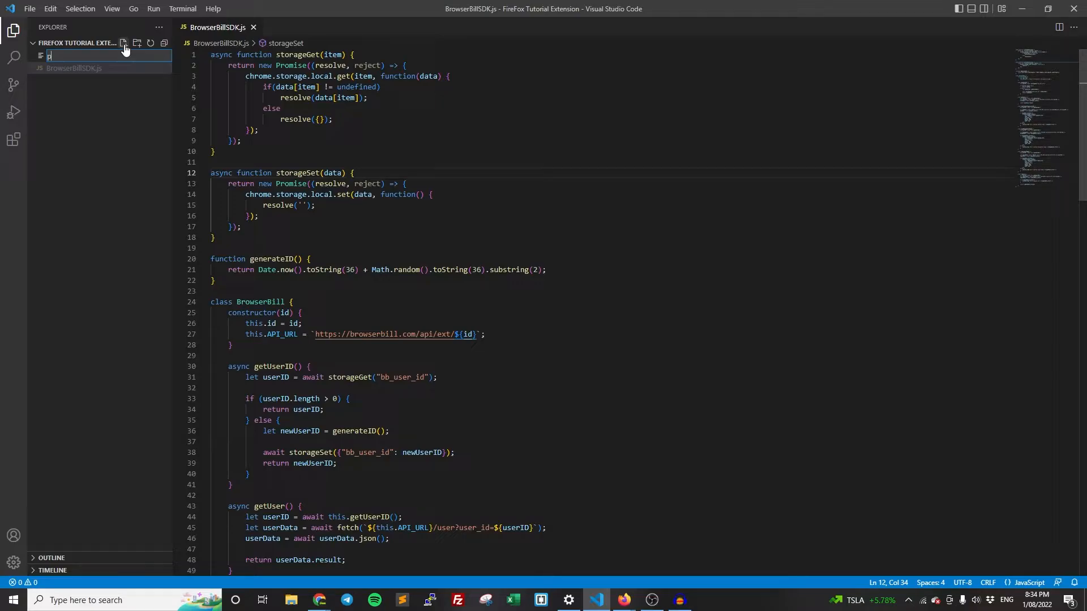
Begin naming a second file 'popup.m' before abandoning it for the browser.
type("popup.")
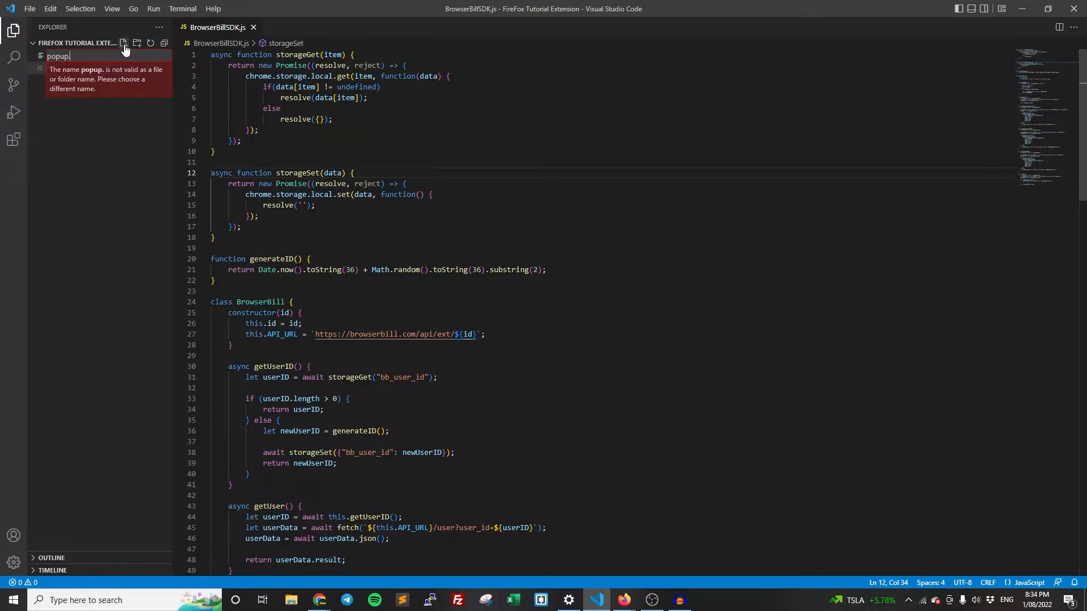
type("m")
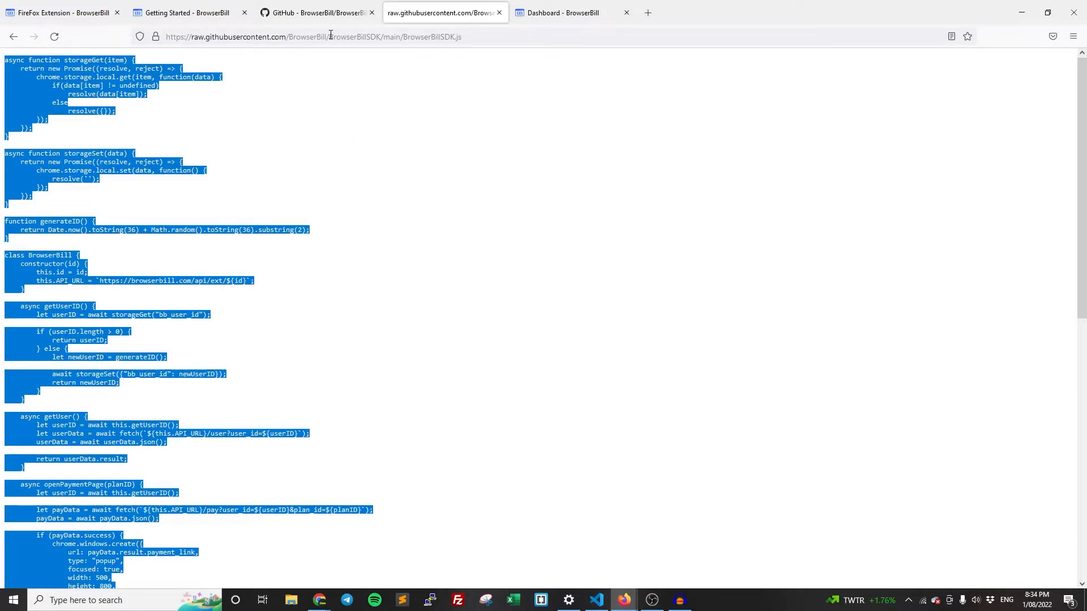
Copy the Getting Started guide's example manifest code and return to the editor for manifest.json.
left_click(187, 13)
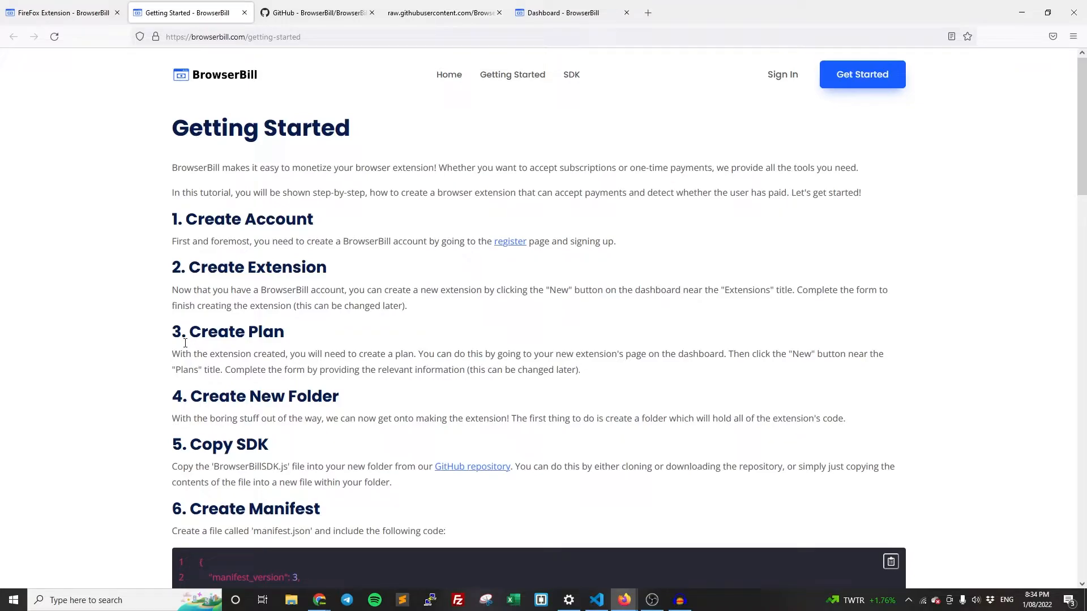
scroll("down", 3)
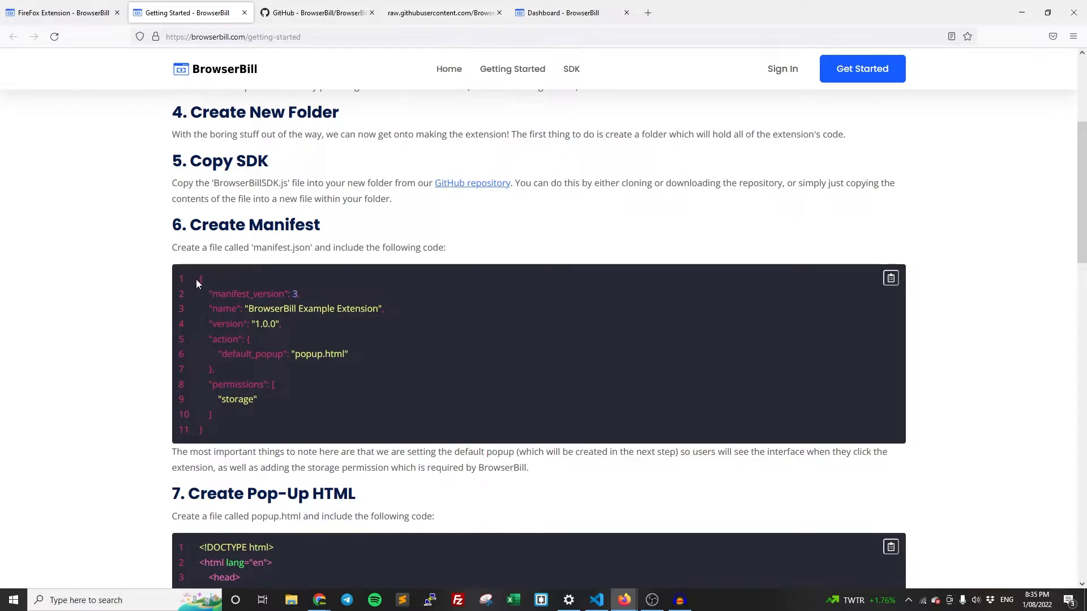
mouse_move(201, 273)
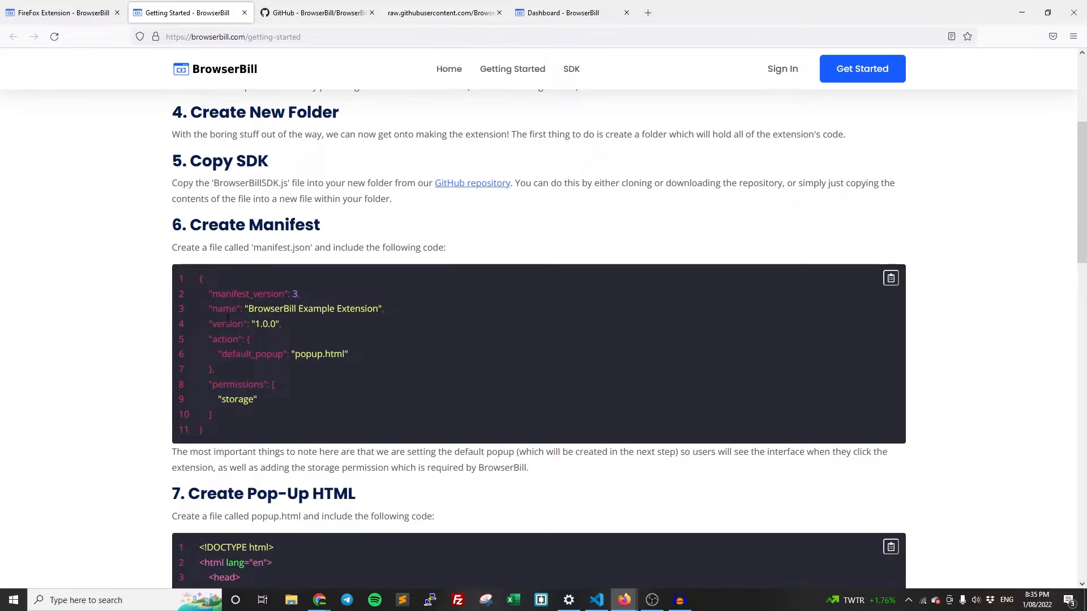
left_click(891, 278)
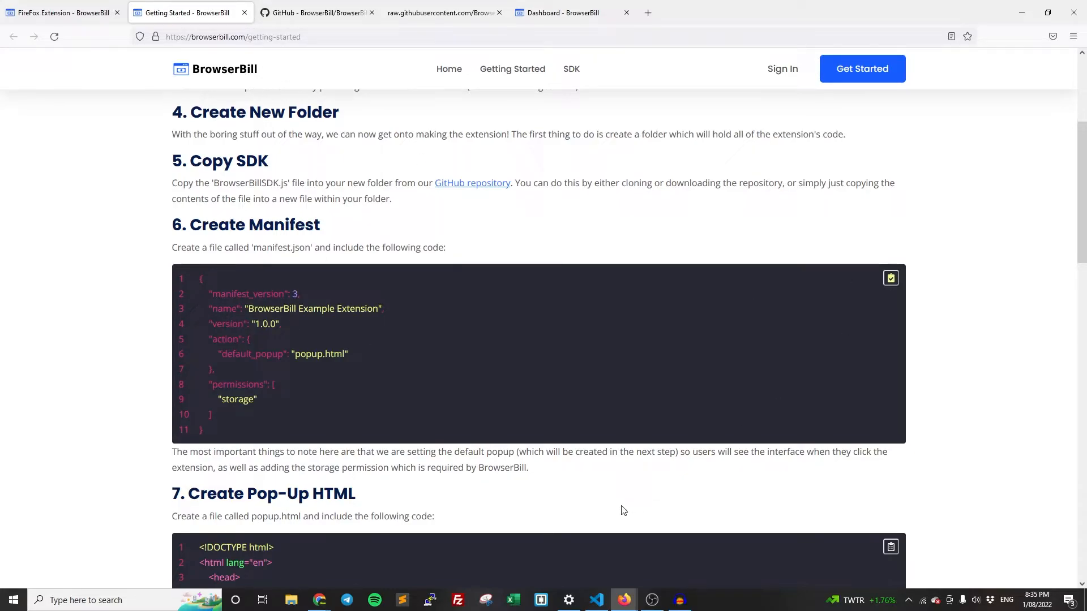
left_click(595, 600)
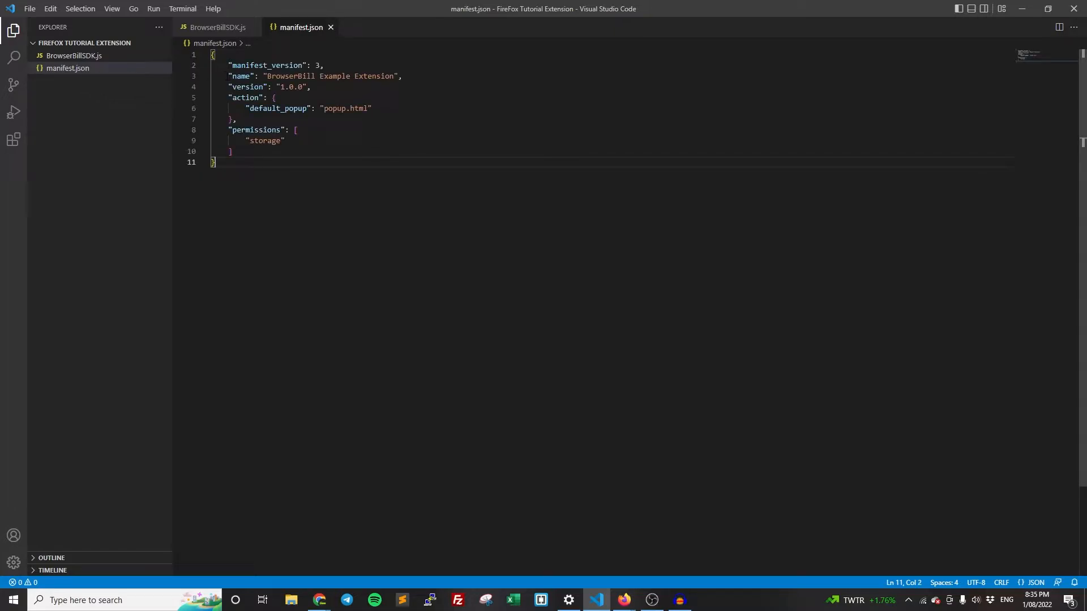
Change manifest_version from 3 to 2 in manifest.json.
left_click_drag(229, 76, 394, 76)
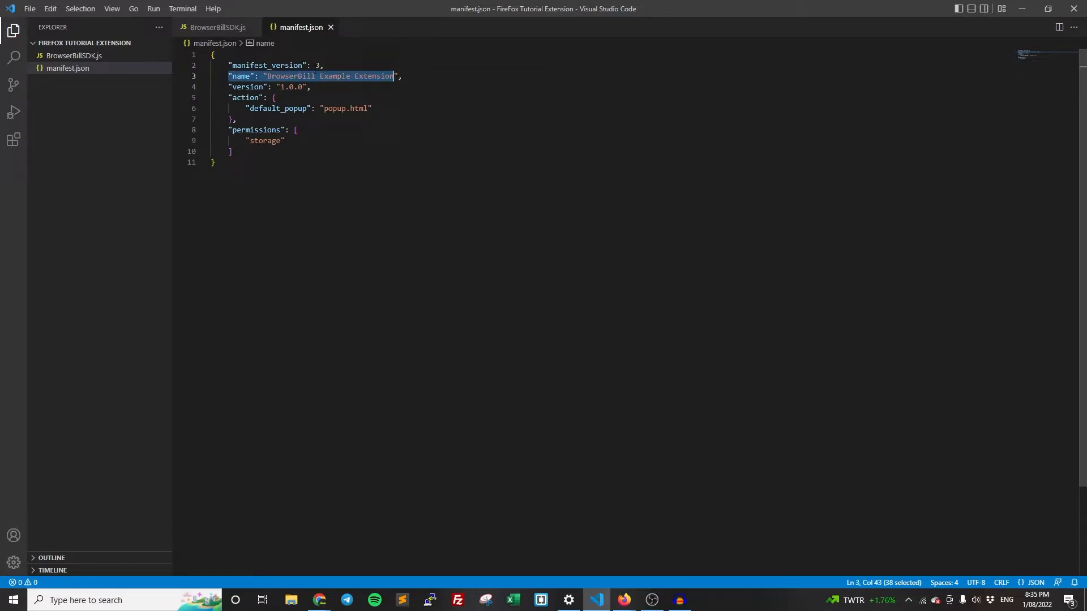
left_click(317, 65)
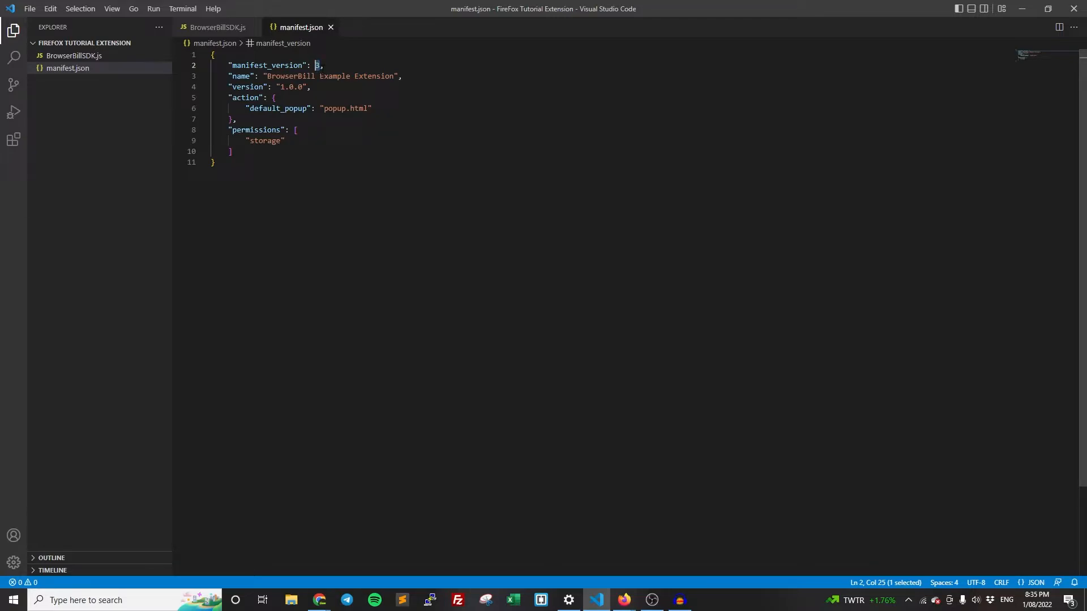
type("2")
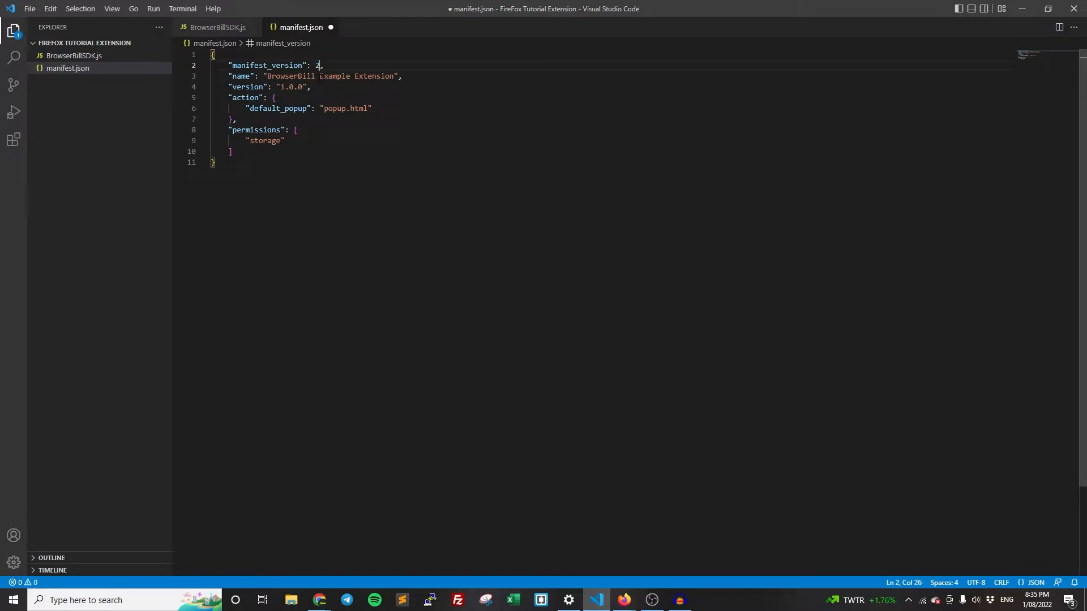
Rename the action key to browser_action and save manifest.json.
double_click(246, 98)
type("browser")
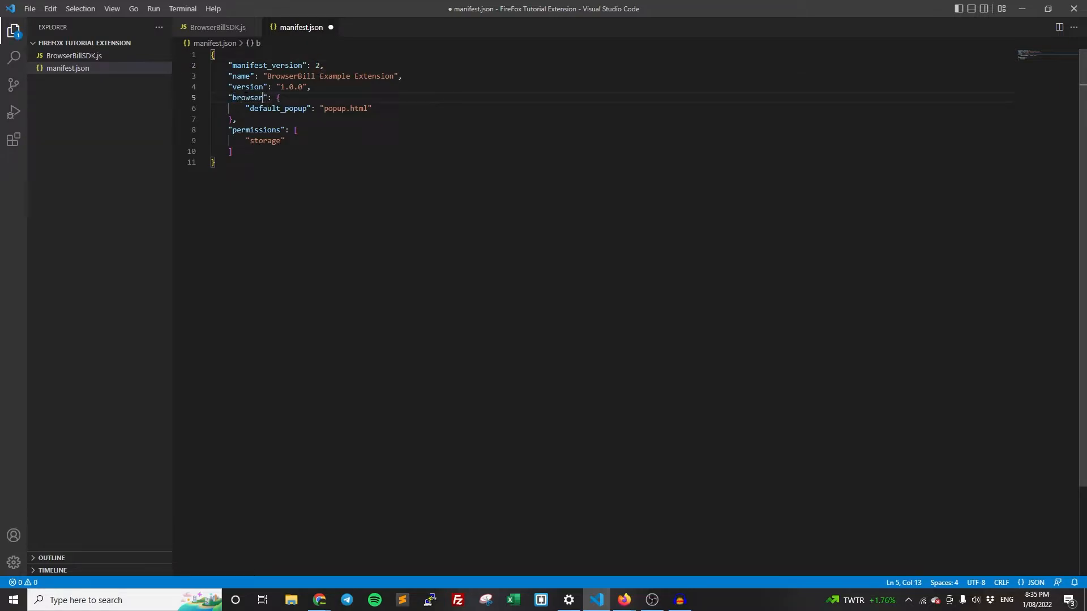
type("_action")
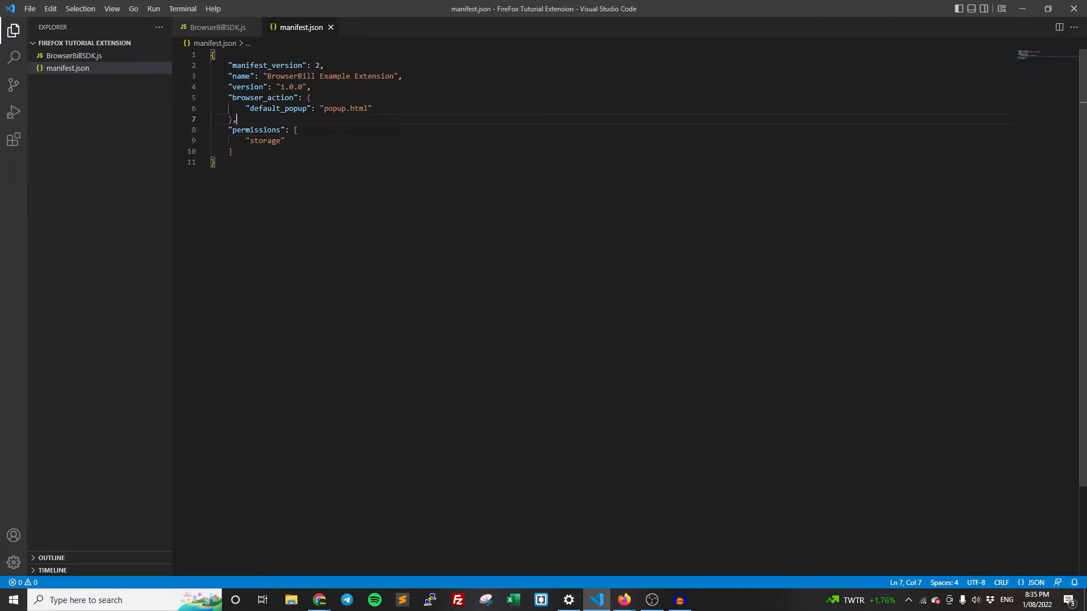
double_click(334, 109)
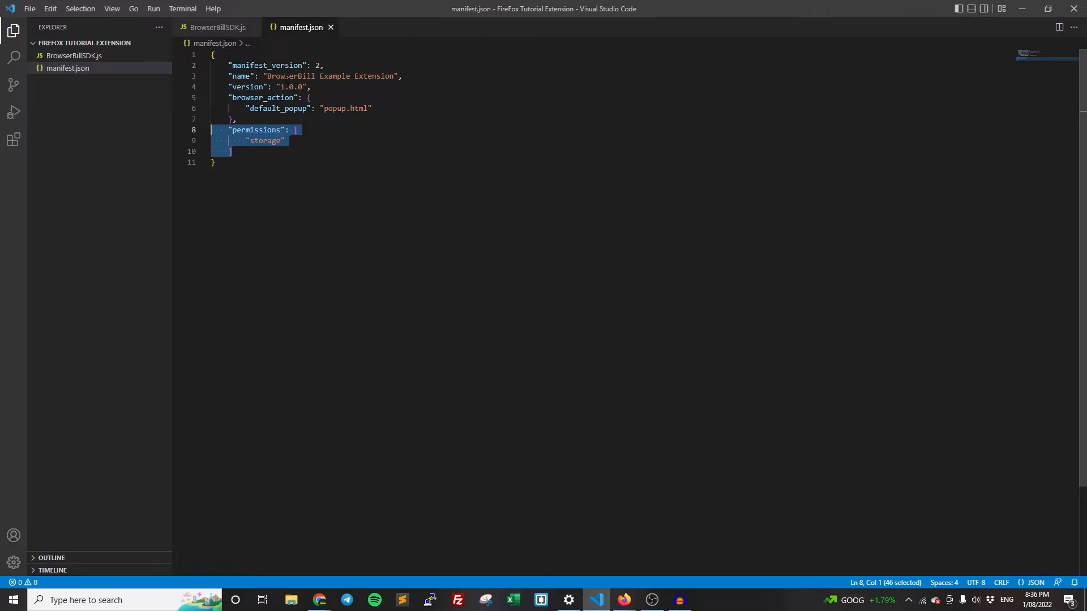
left_click(284, 140)
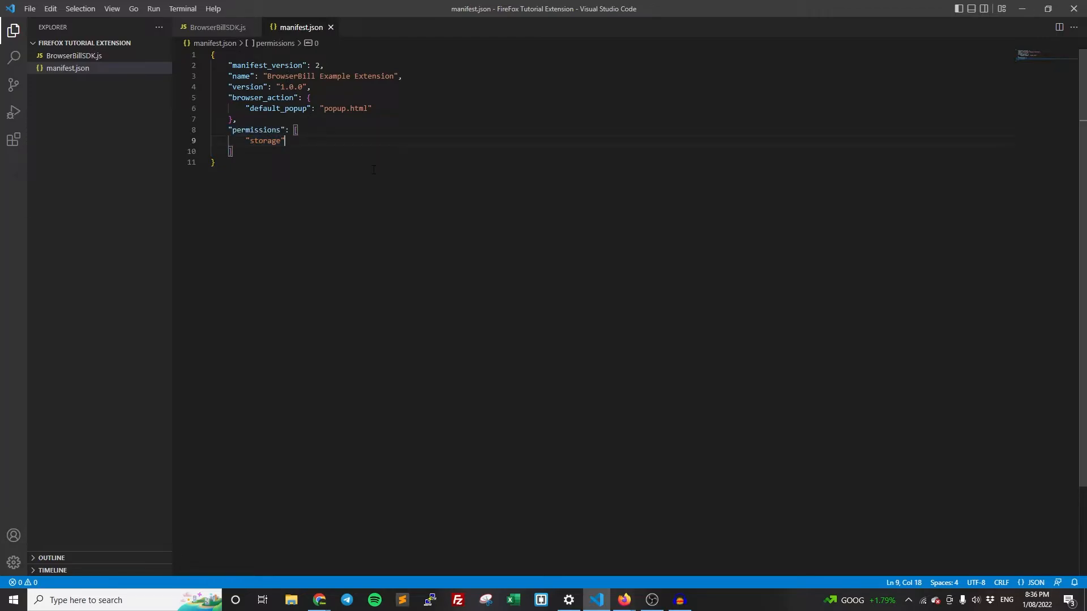
mouse_move(596, 600)
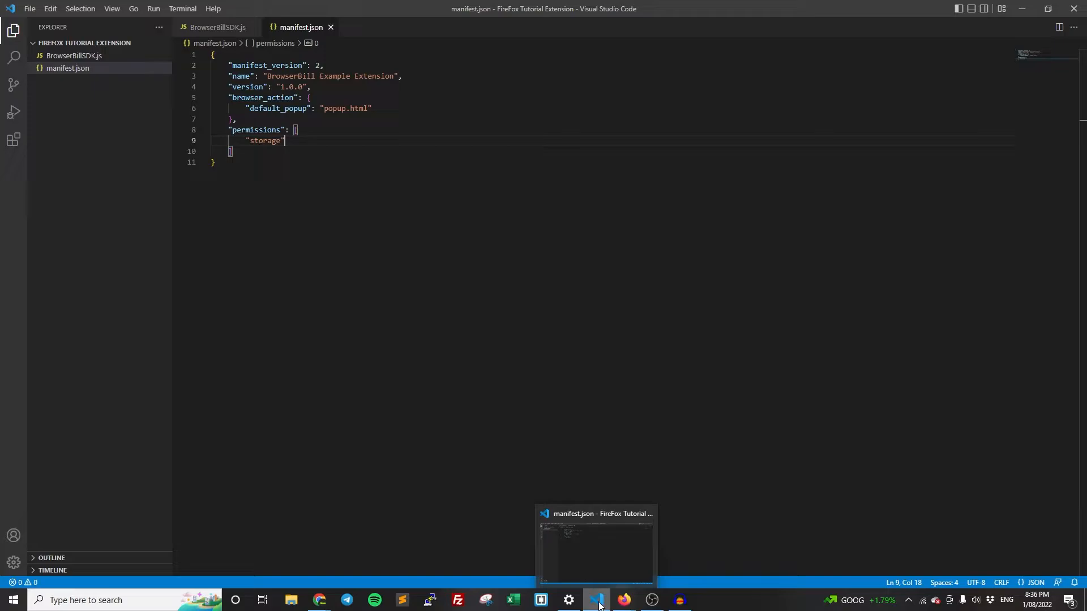
Copy the guide's pop-up HTML and create popup.html with the Purchase and Manage button markup.
left_click(622, 600)
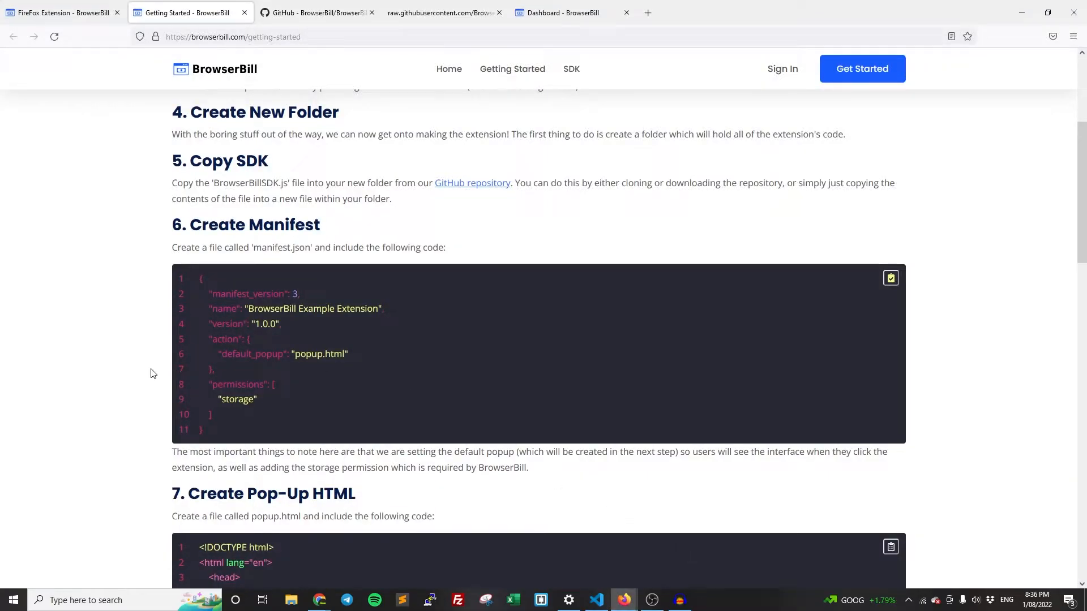
scroll("down", 3)
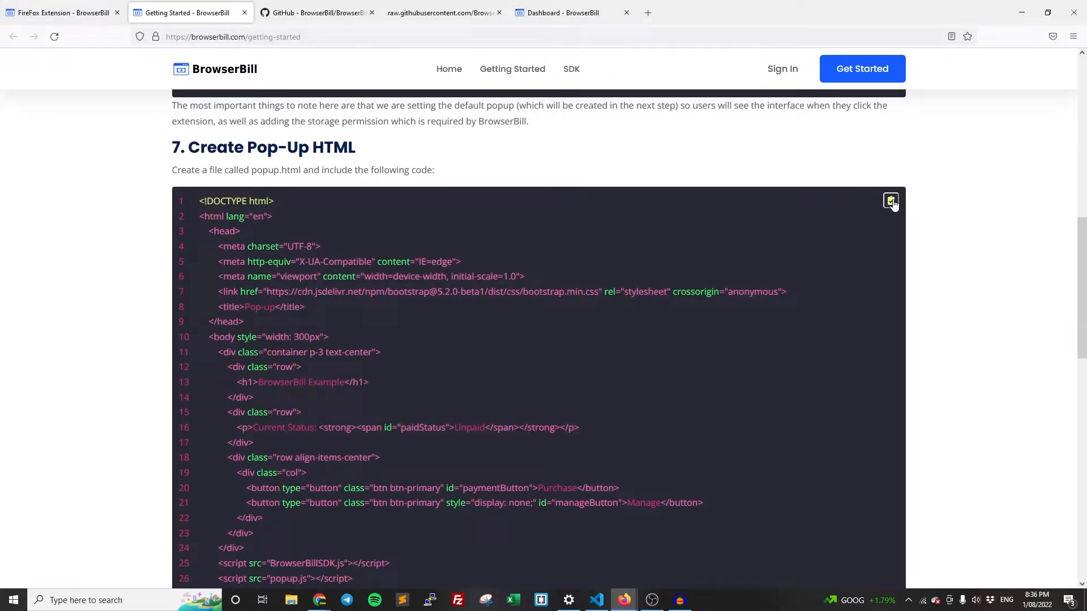
left_click(595, 600)
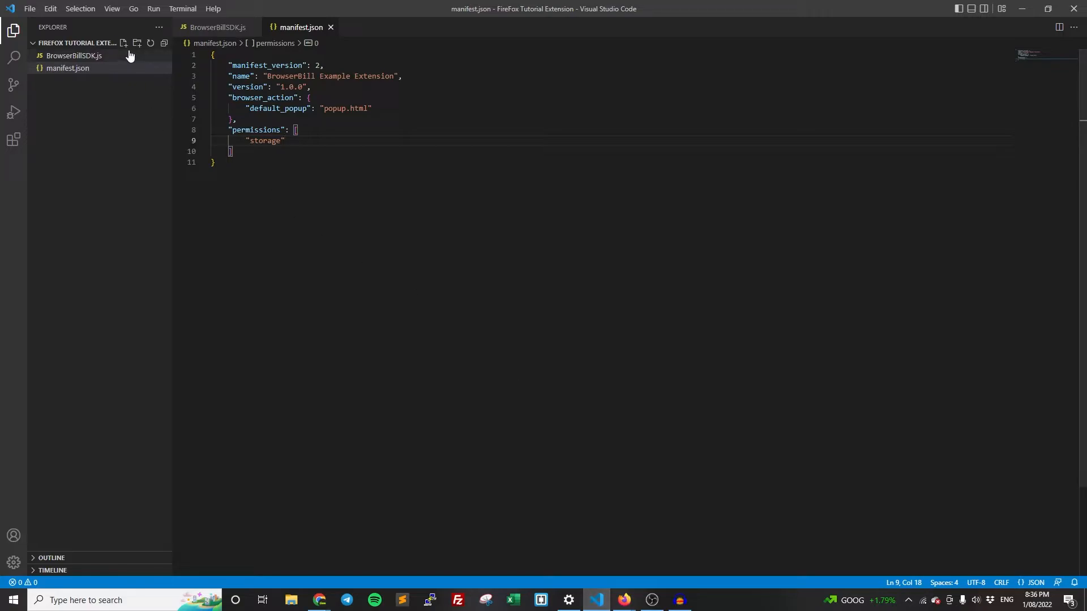
left_click(124, 43)
type("popup.html")
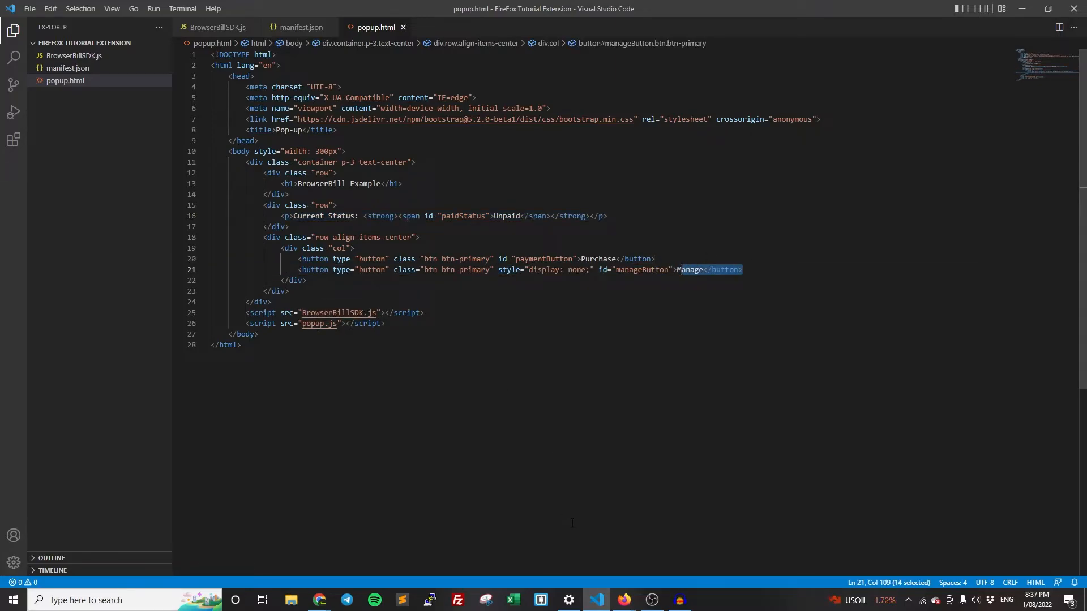
Copy the guide's pop-up JS snippet and bring it back to the code editor.
left_click(623, 600)
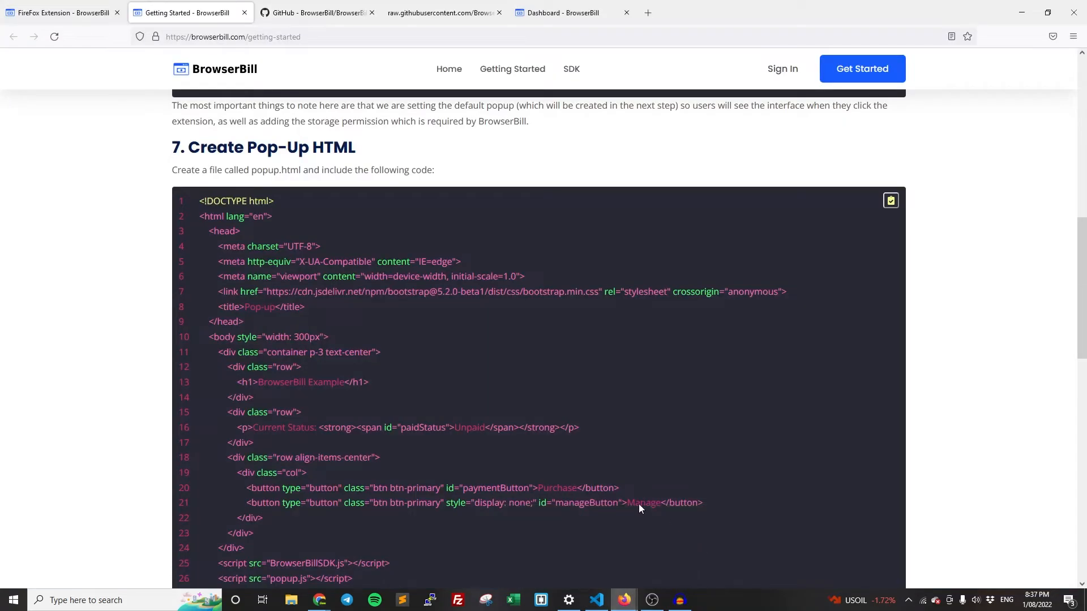
scroll("down", 3)
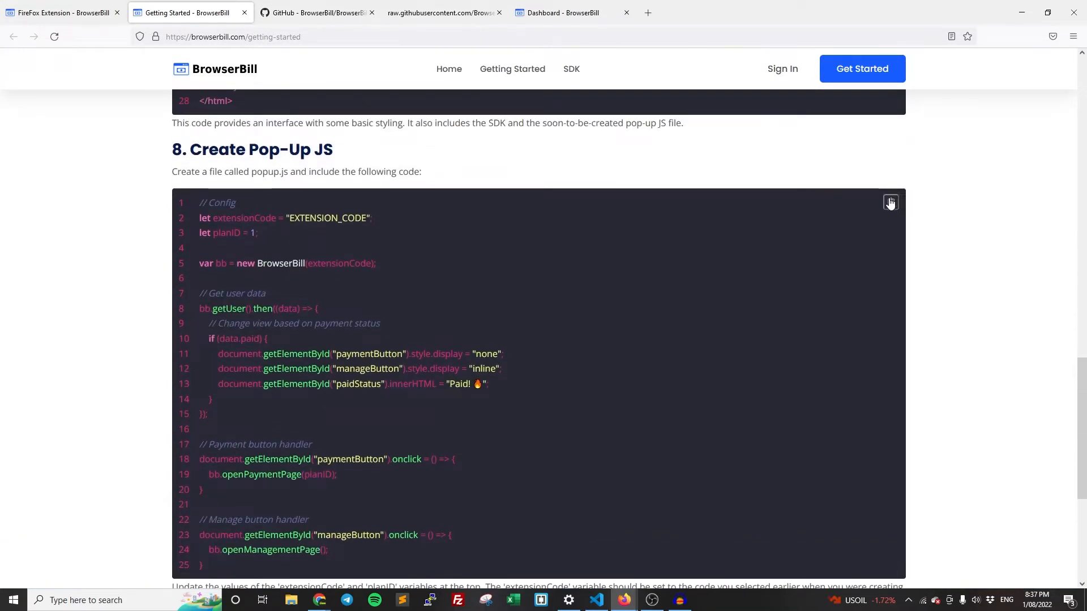
left_click(891, 202)
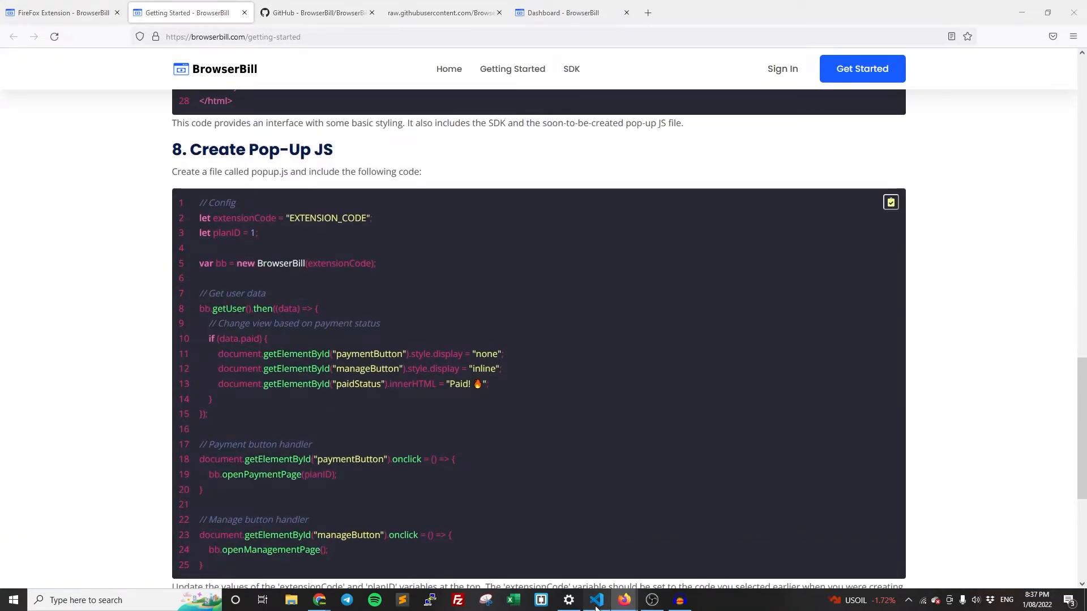
left_click(594, 600)
type("popup.j")
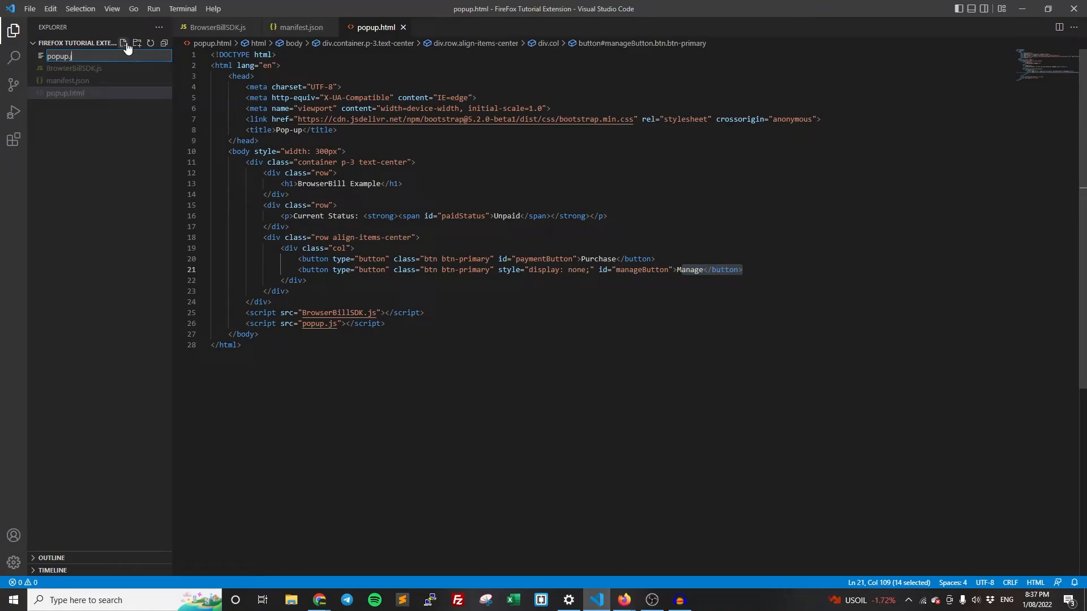
Paste the script into popup.js, save it, and locate the planID setting.
left_click(66, 93)
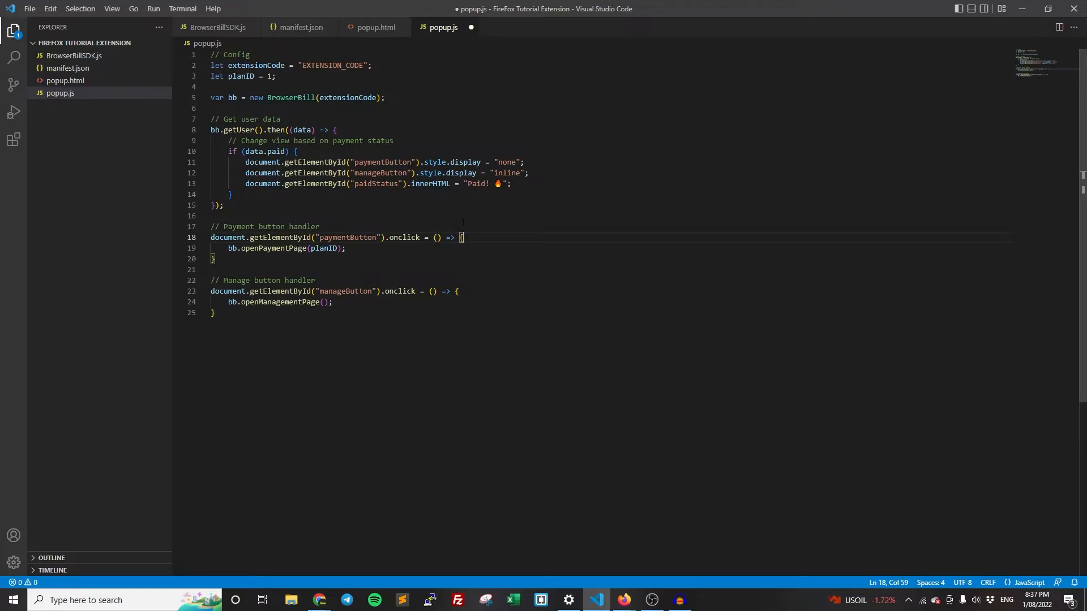
key("ctrl+s")
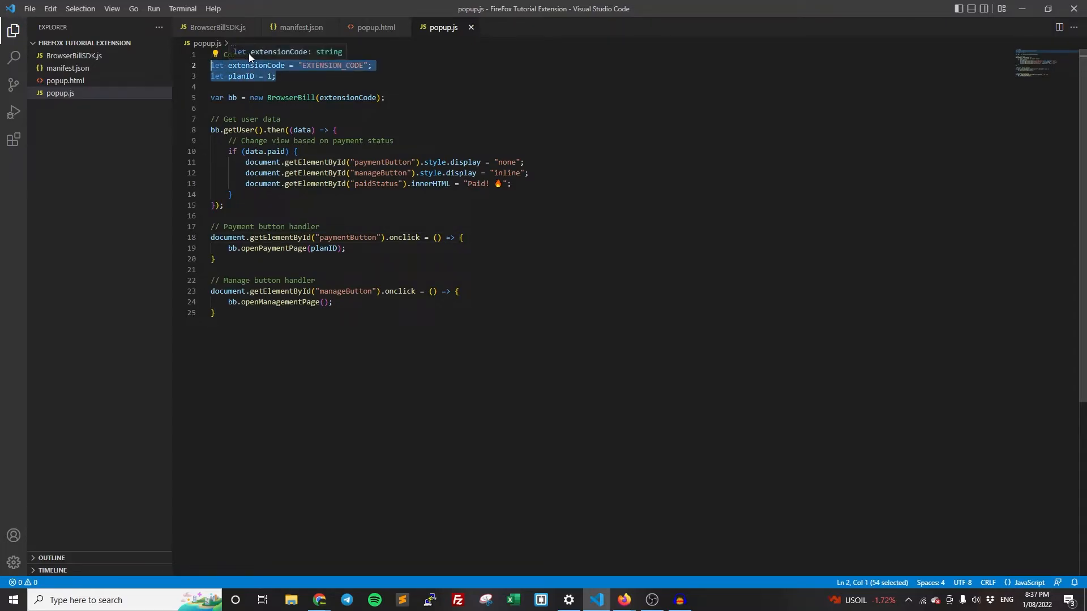
double_click(242, 76)
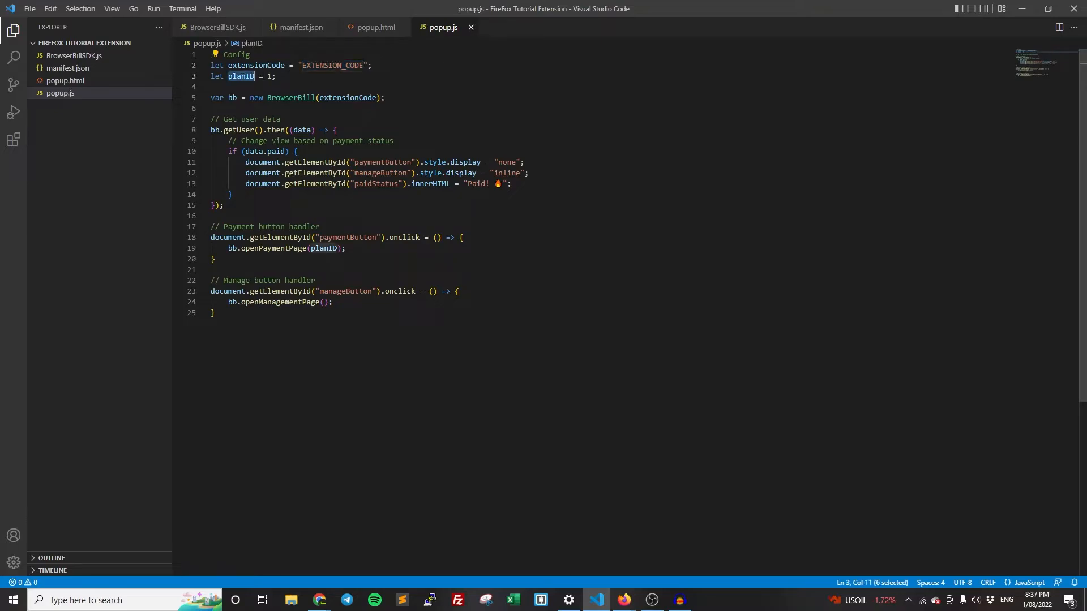
mouse_move(623, 601)
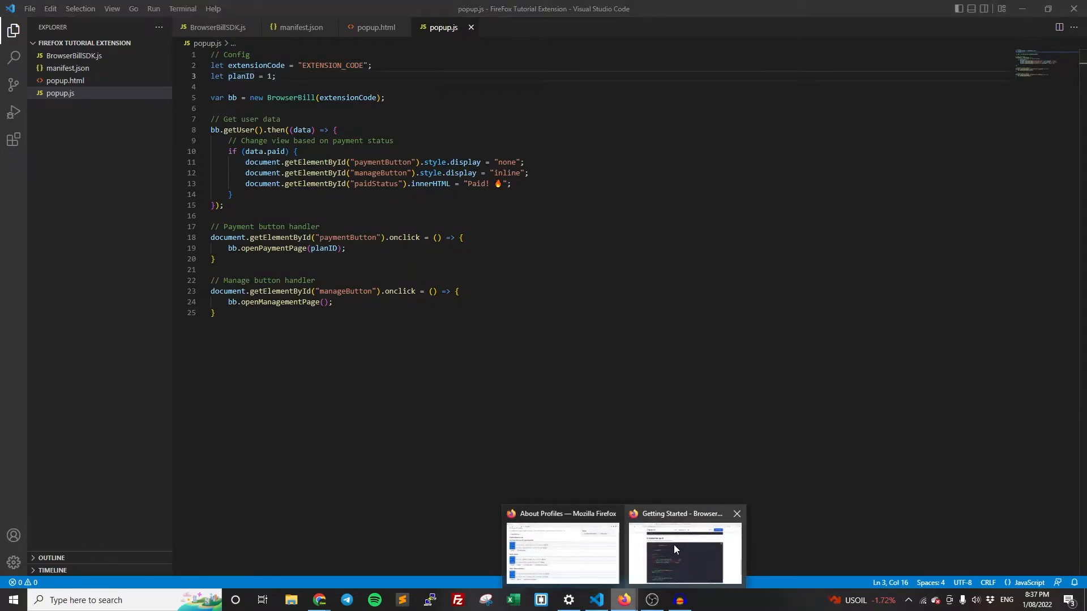
left_click(683, 551)
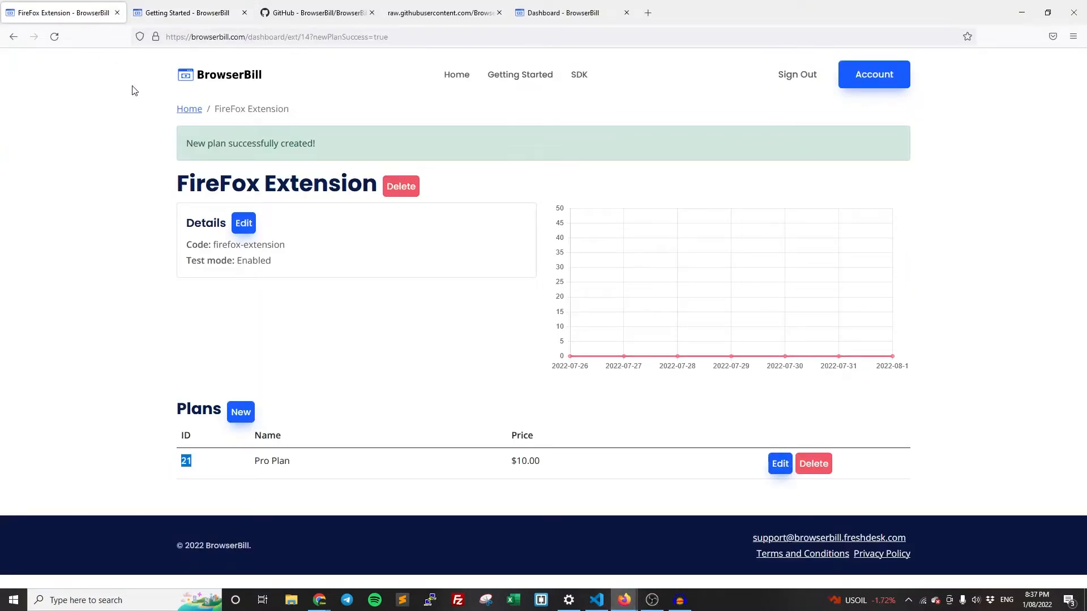
double_click(248, 244)
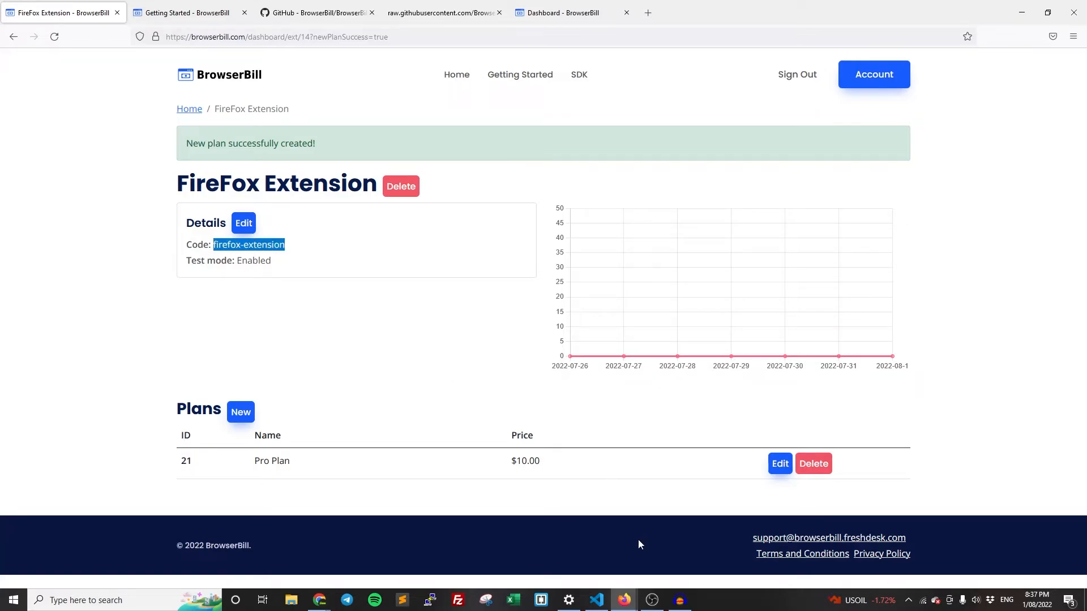
left_click(595, 600)
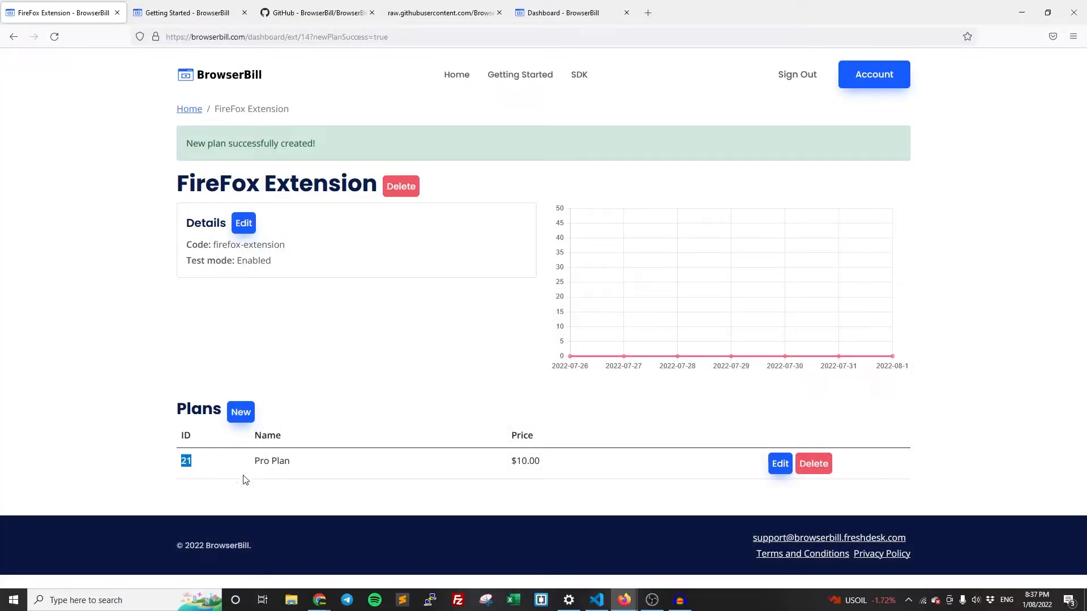
Set planID to 21 and review the BrowserBill instance, getUser call and paid check.
left_click(594, 600)
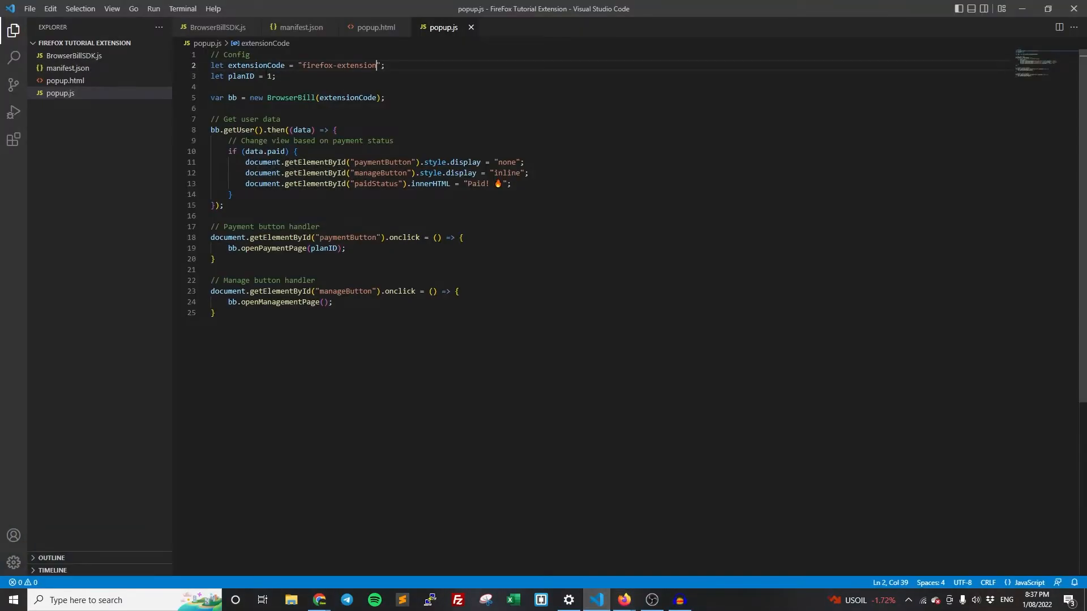
type("2")
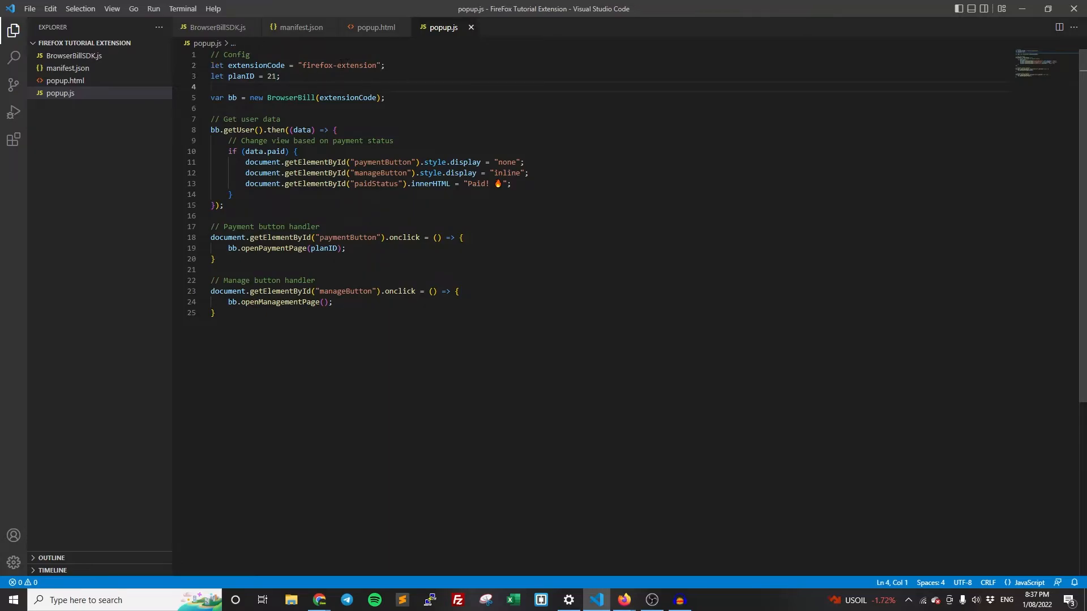
mouse_move(241, 76)
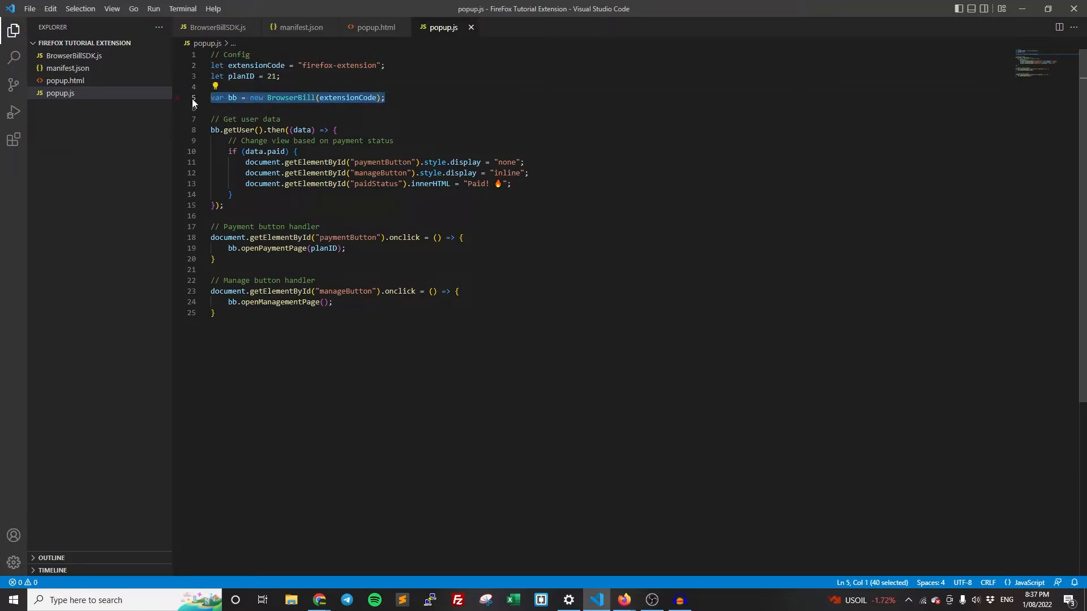
double_click(347, 97)
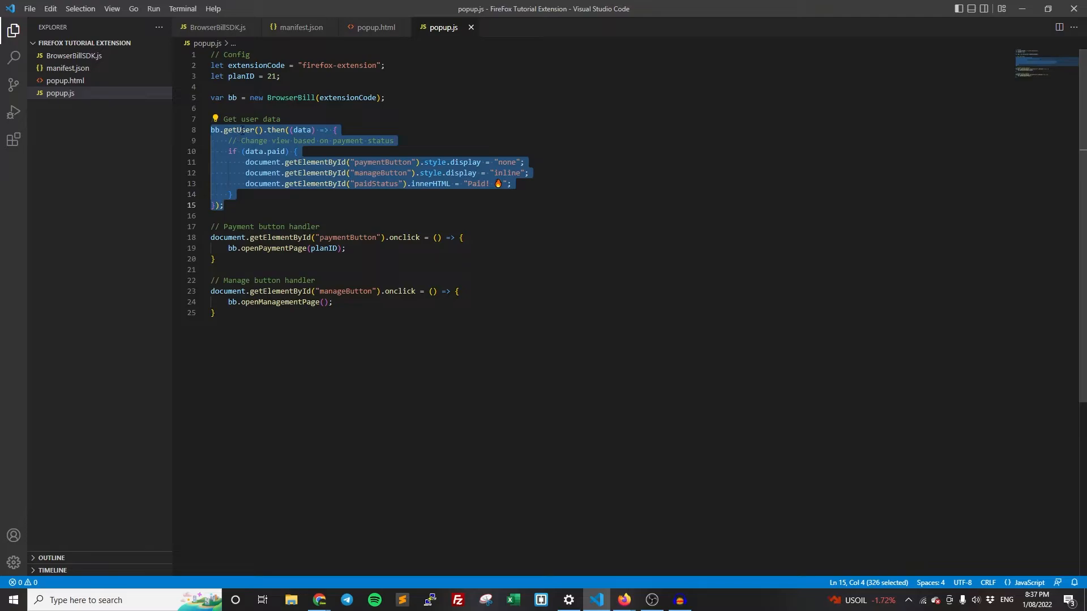
double_click(239, 129)
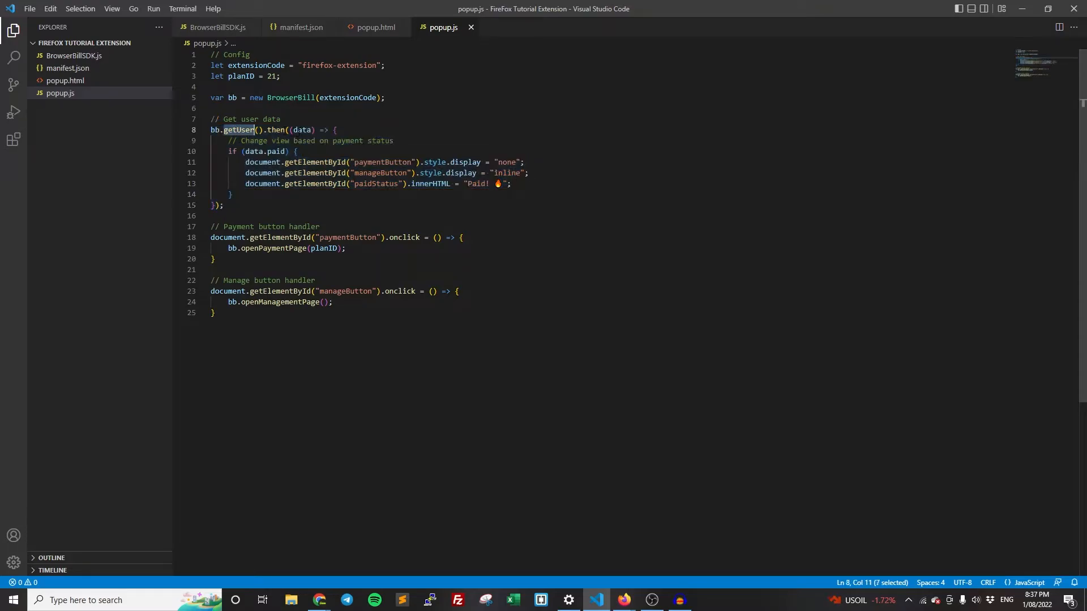
double_click(265, 151)
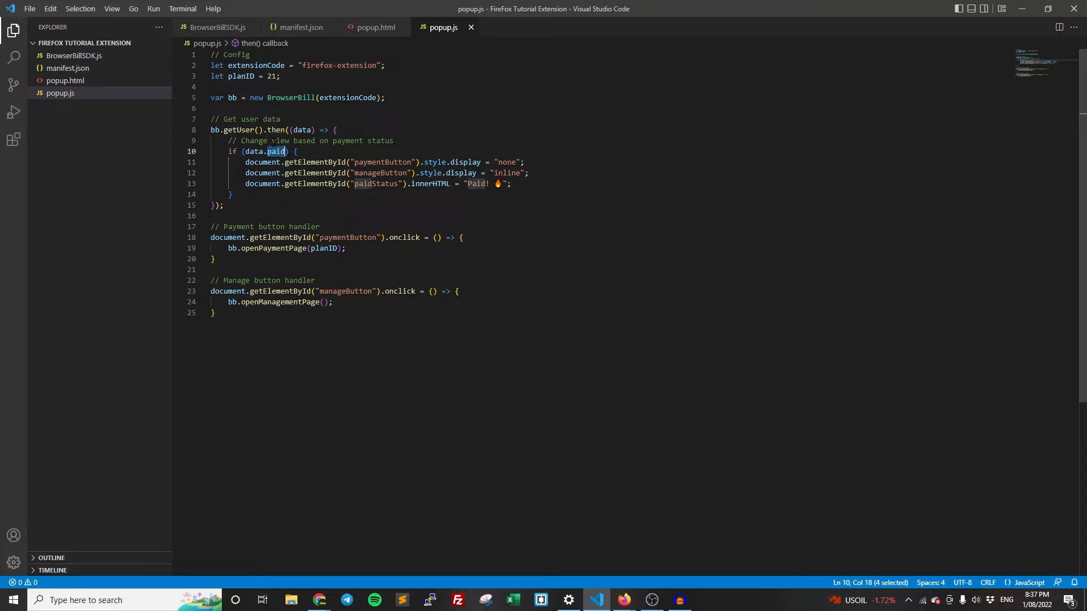
left_click(294, 151)
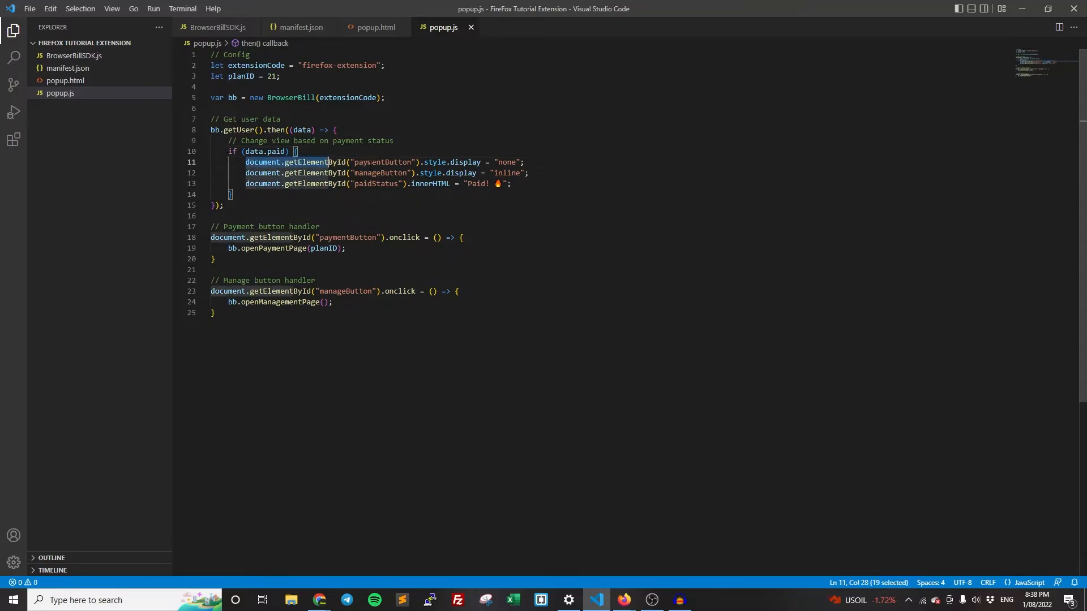
Review the paid-branch element lookups, Manage button display and payment/management page calls.
left_click(529, 172)
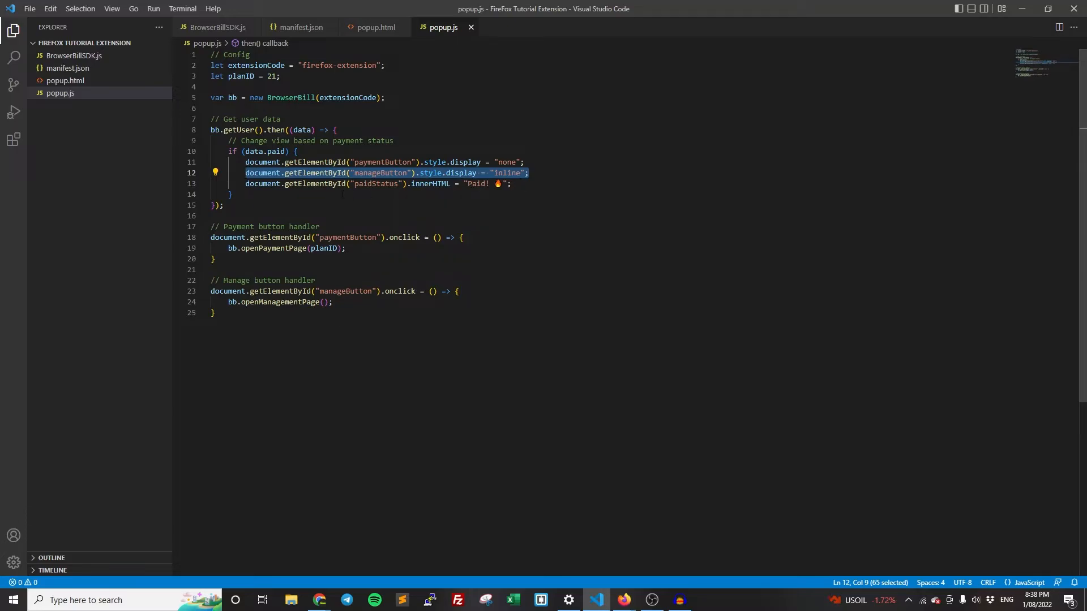
left_click(211, 237)
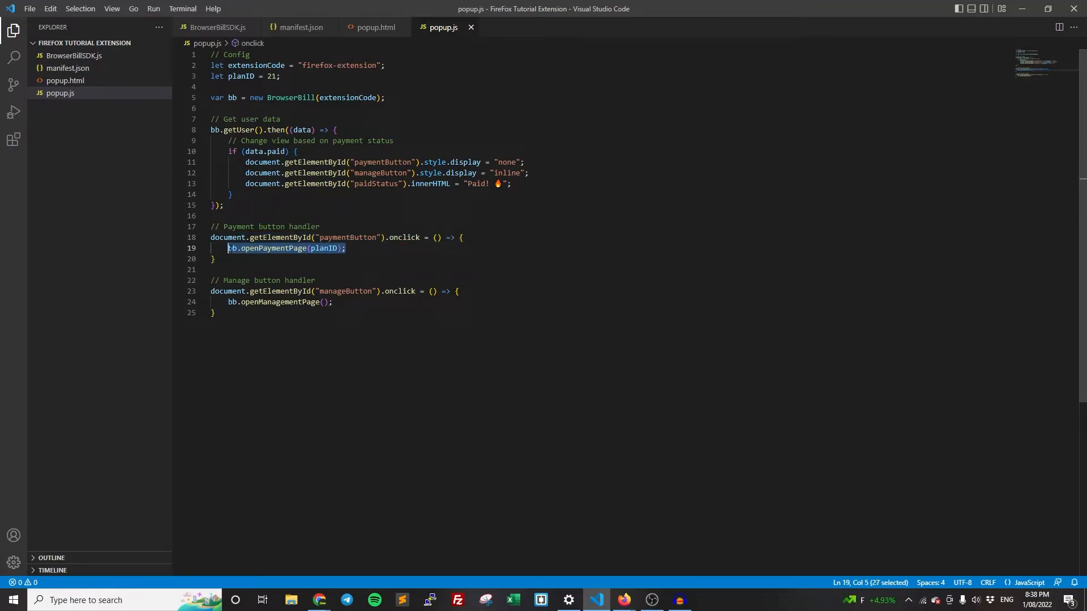
double_click(324, 248)
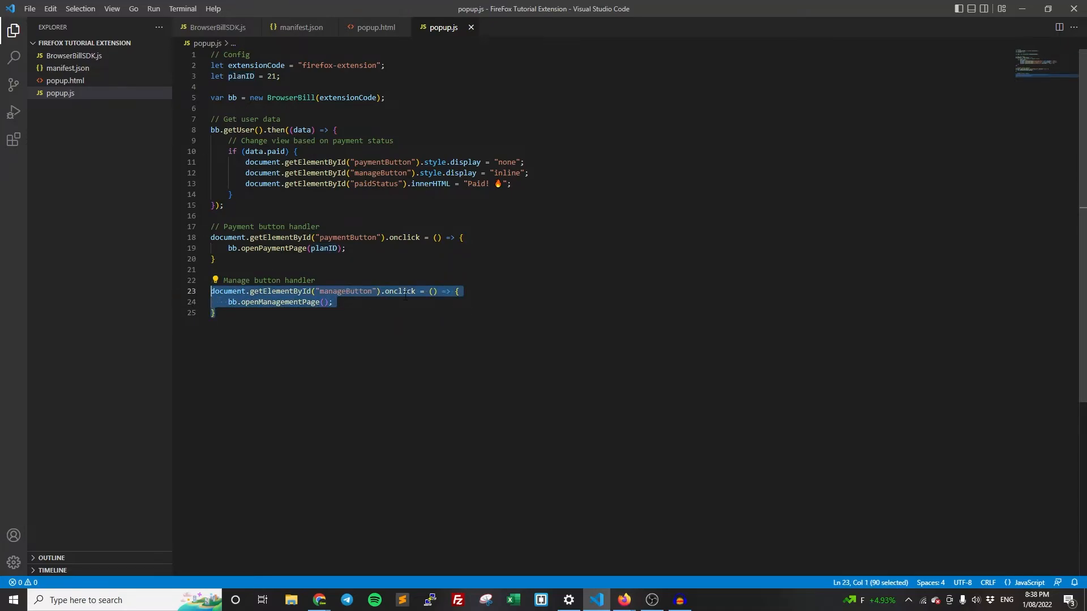
left_click(332, 302)
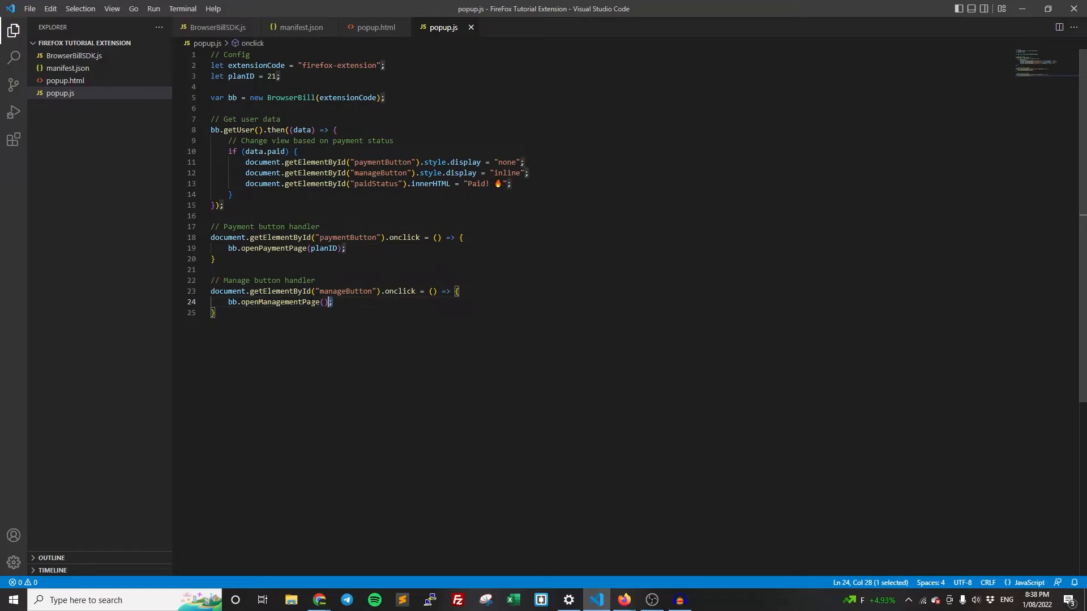
triple_click(278, 301)
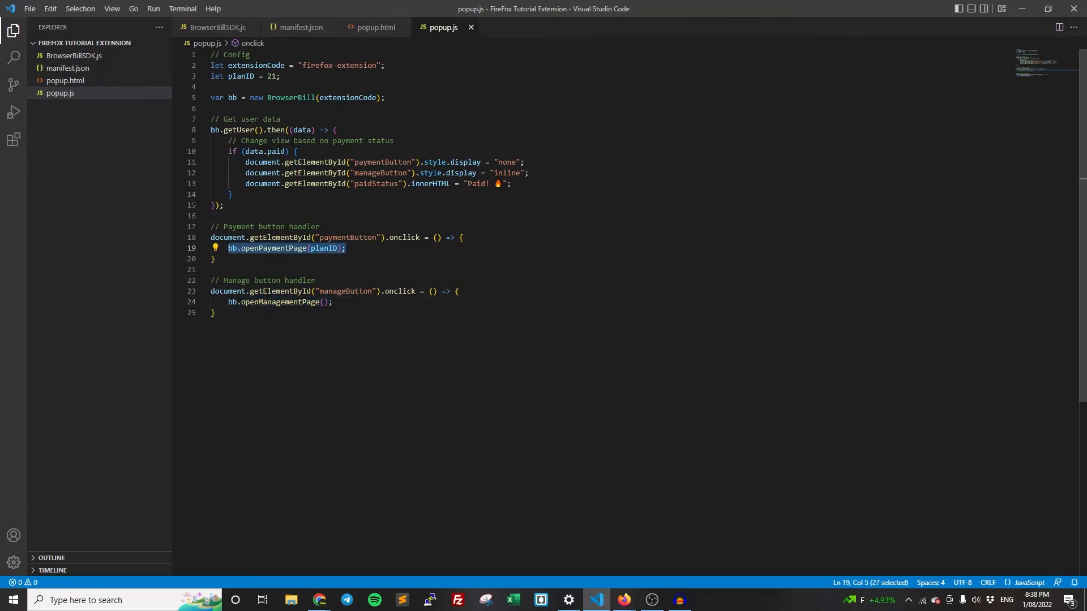
left_click(236, 129)
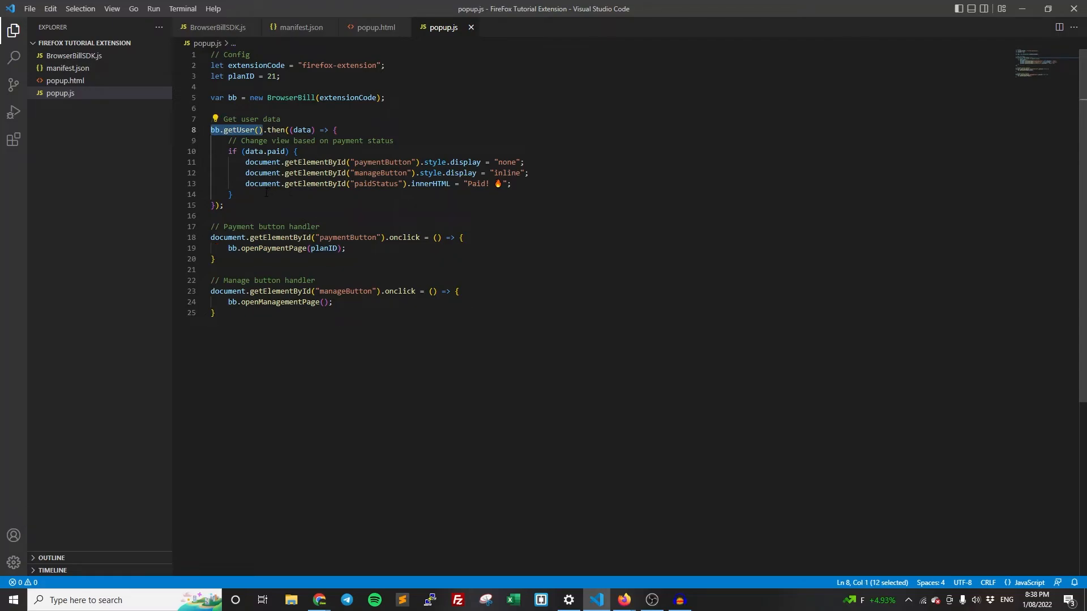
left_click(232, 193)
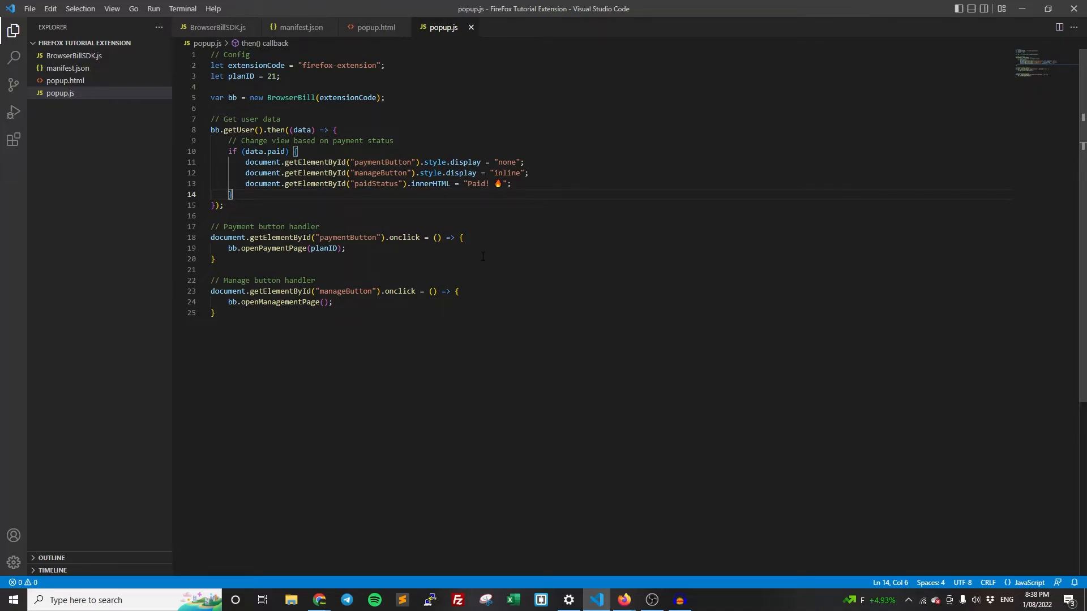
mouse_move(622, 600)
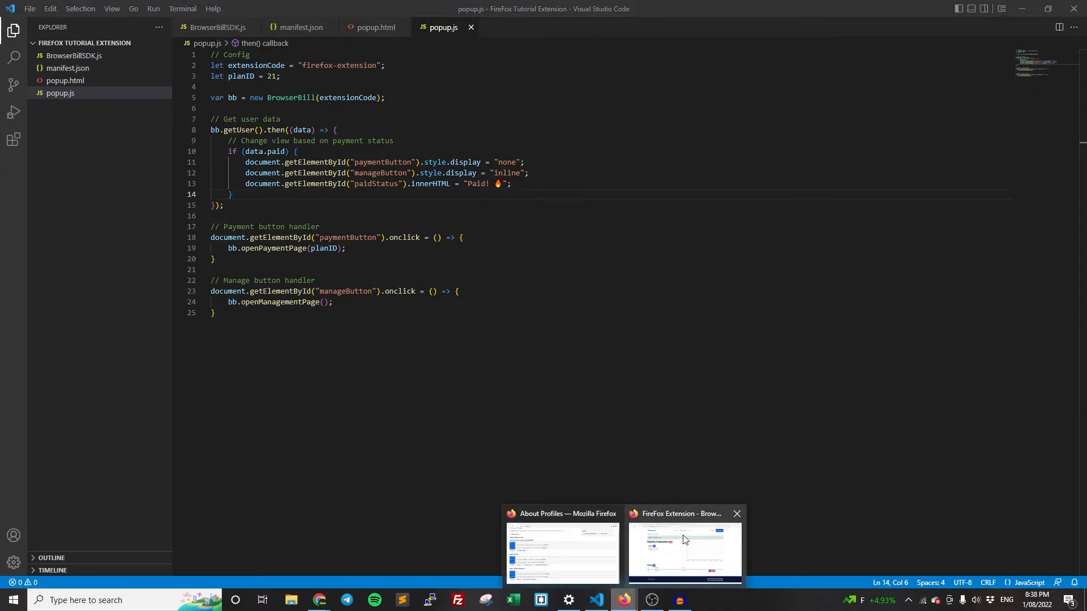
Reach Firefox's add-on debugging page from the Add-ons Manager gear menu.
left_click(683, 548)
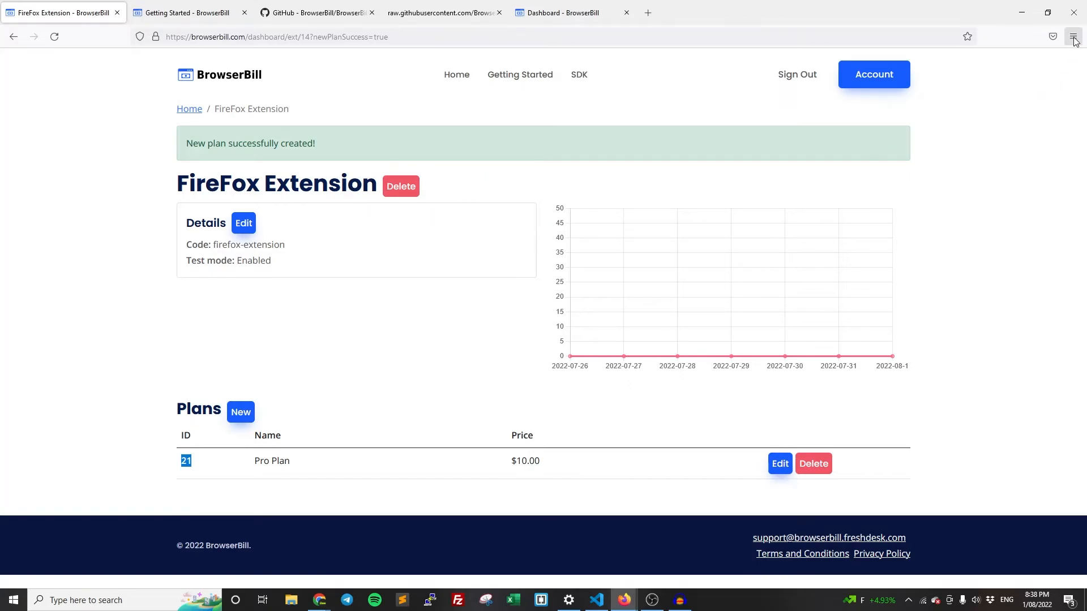
left_click(1073, 37)
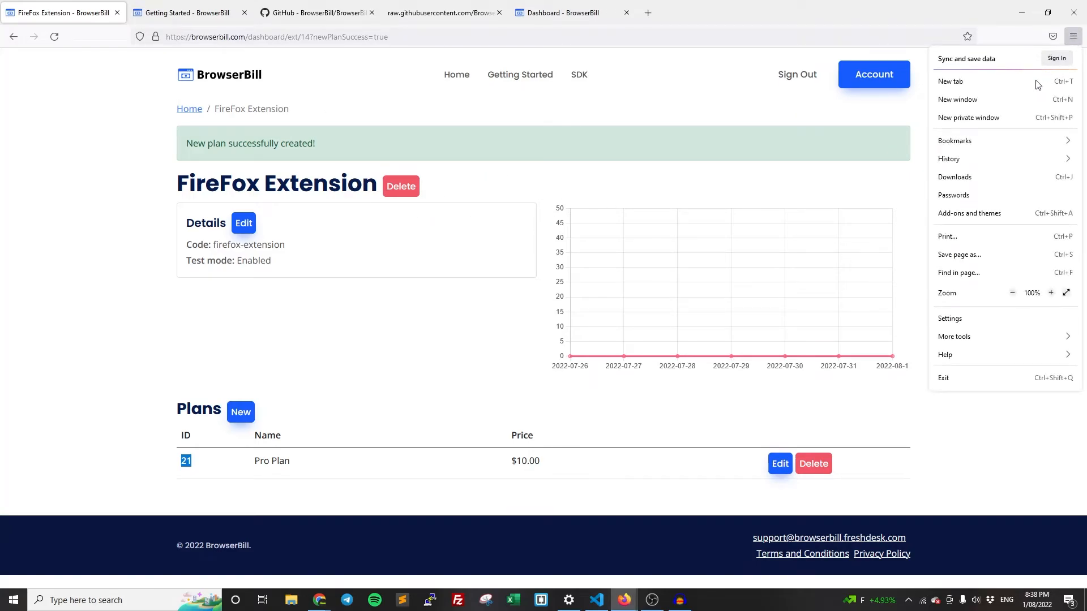
left_click(969, 212)
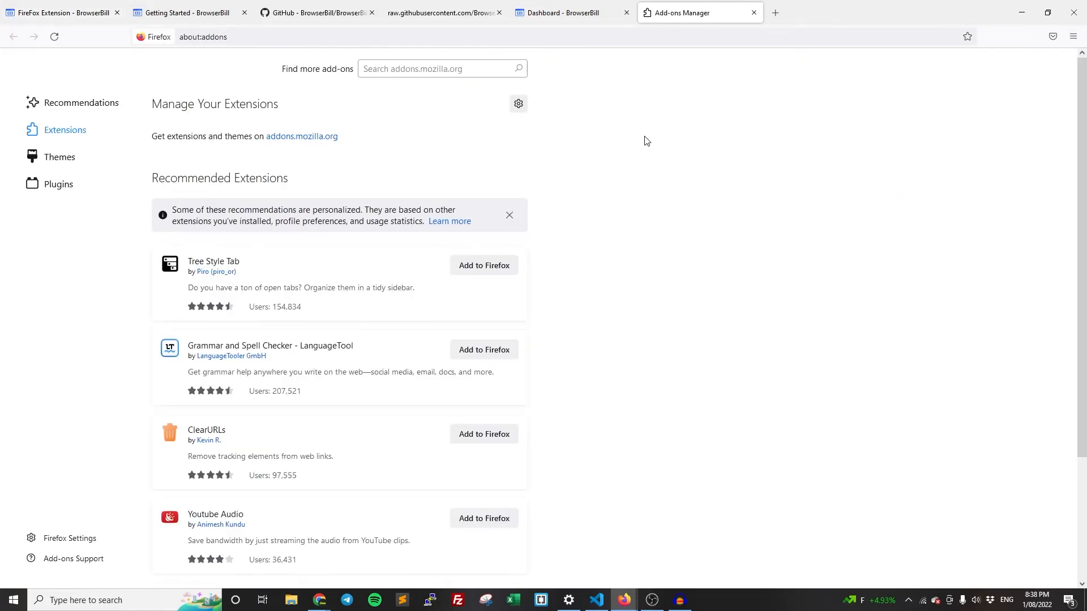
left_click(518, 104)
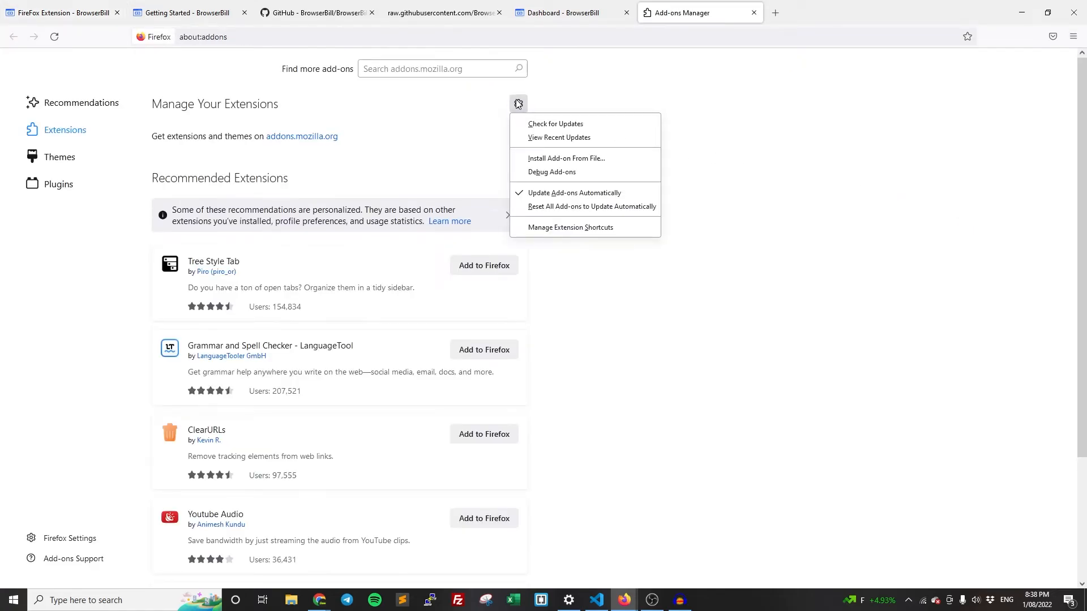
left_click(551, 172)
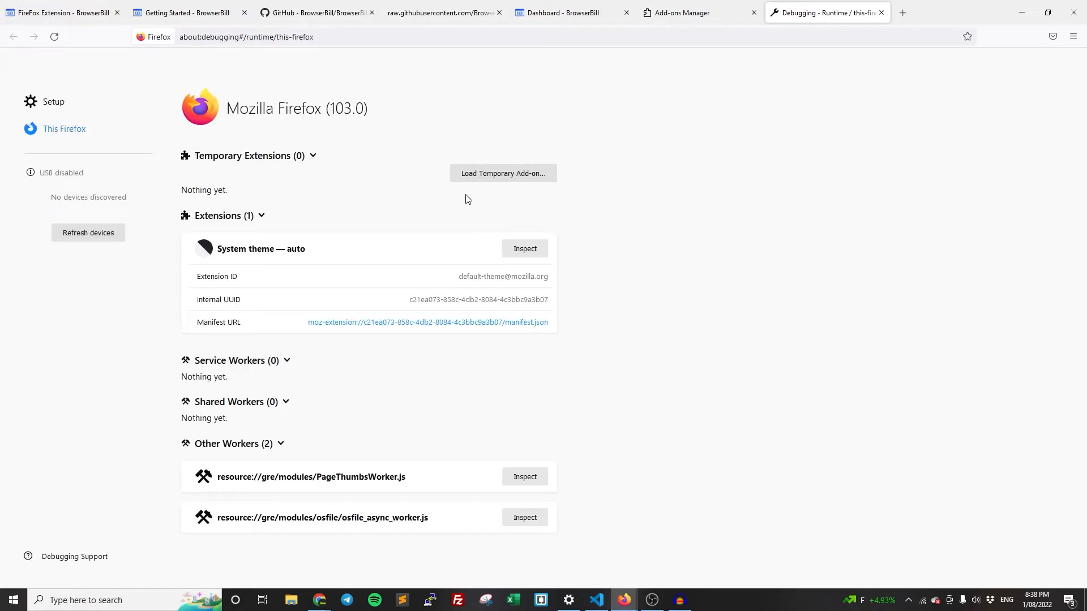
Load a temporary add-on from the FireFox Tutorial Extension folder's manifest.
left_click(502, 174)
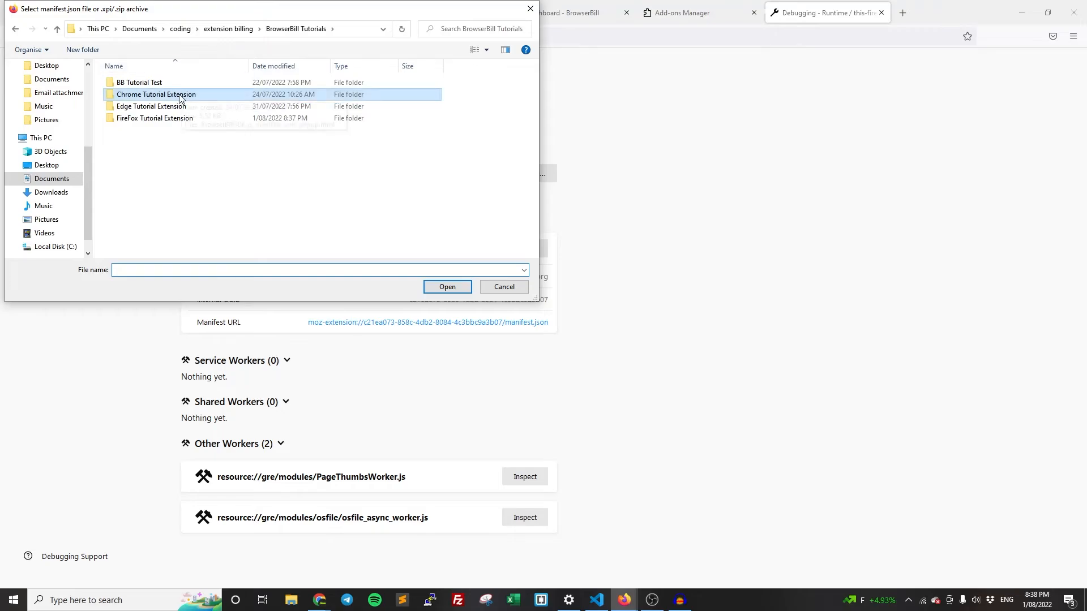
double_click(154, 117)
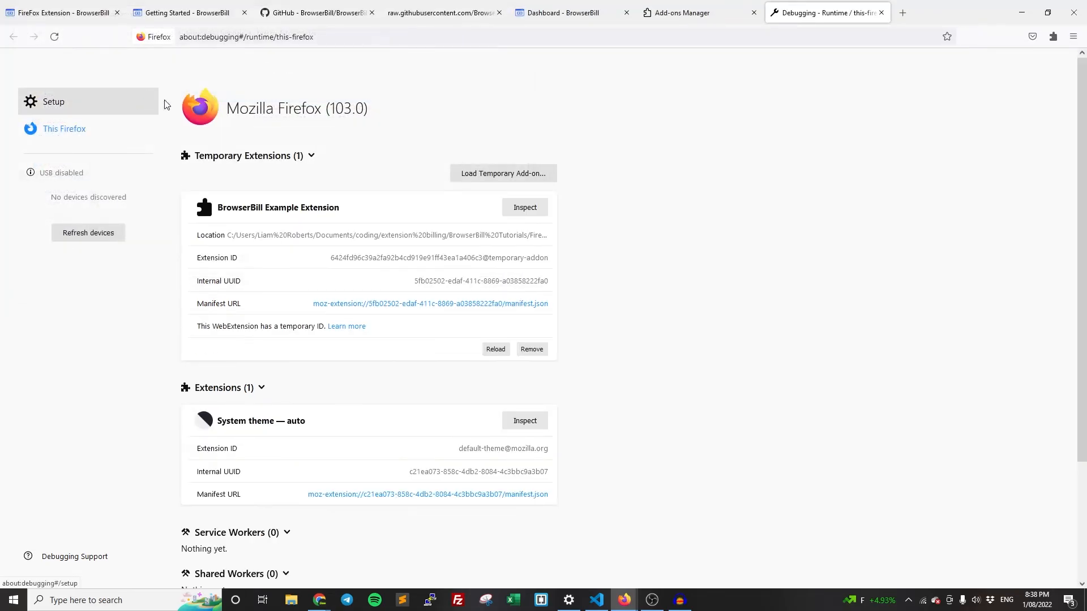
mouse_move(1054, 61)
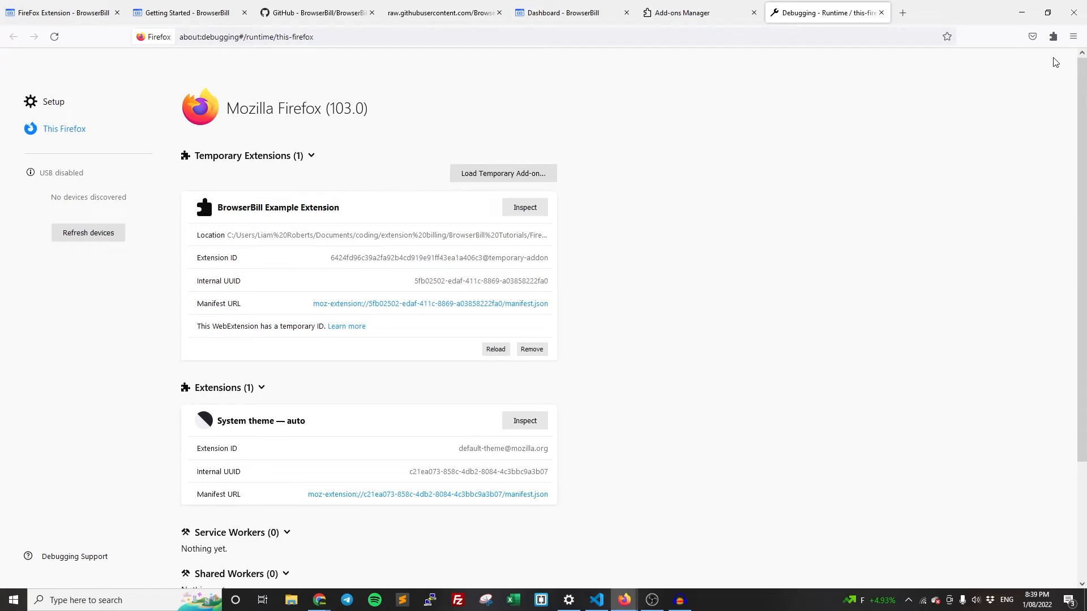
Show the BrowserBill Example popup reporting status Unpaid with a Purchase option.
left_click(1052, 37)
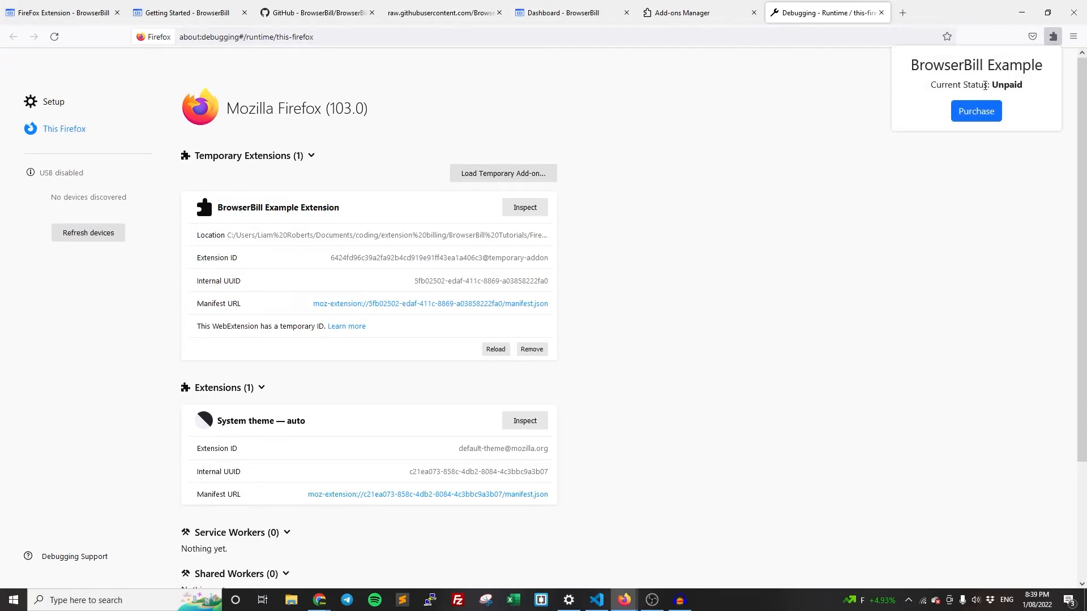
mouse_move(896, 117)
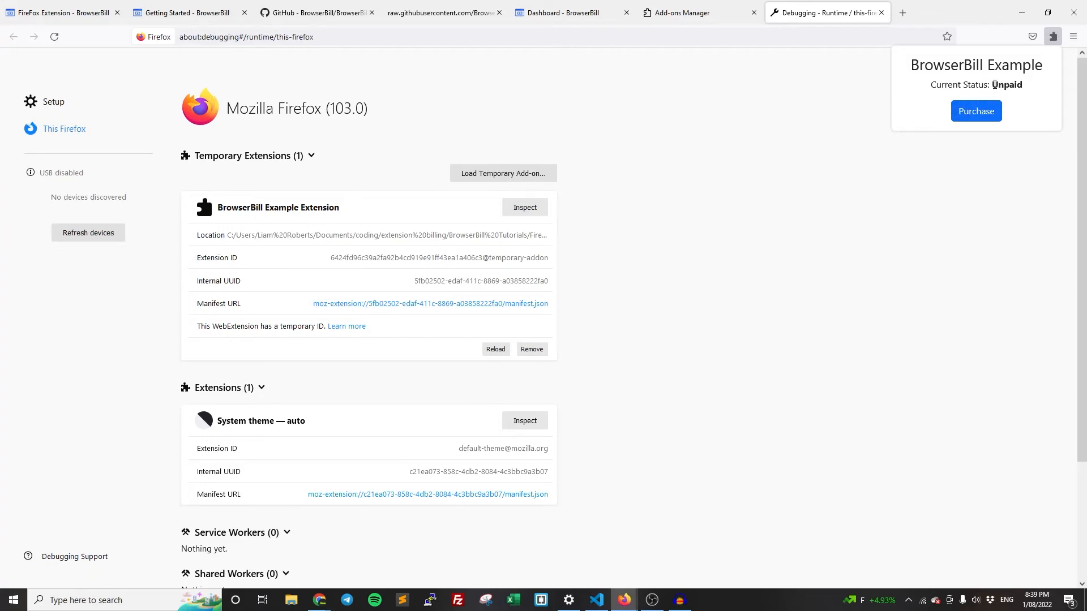
mouse_move(975, 111)
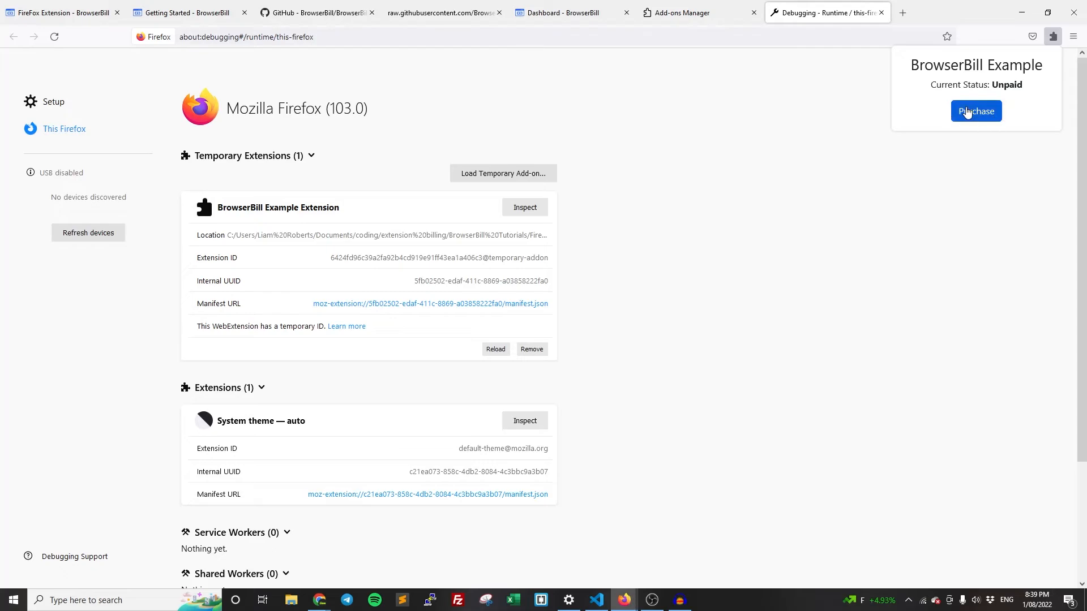
mouse_move(976, 127)
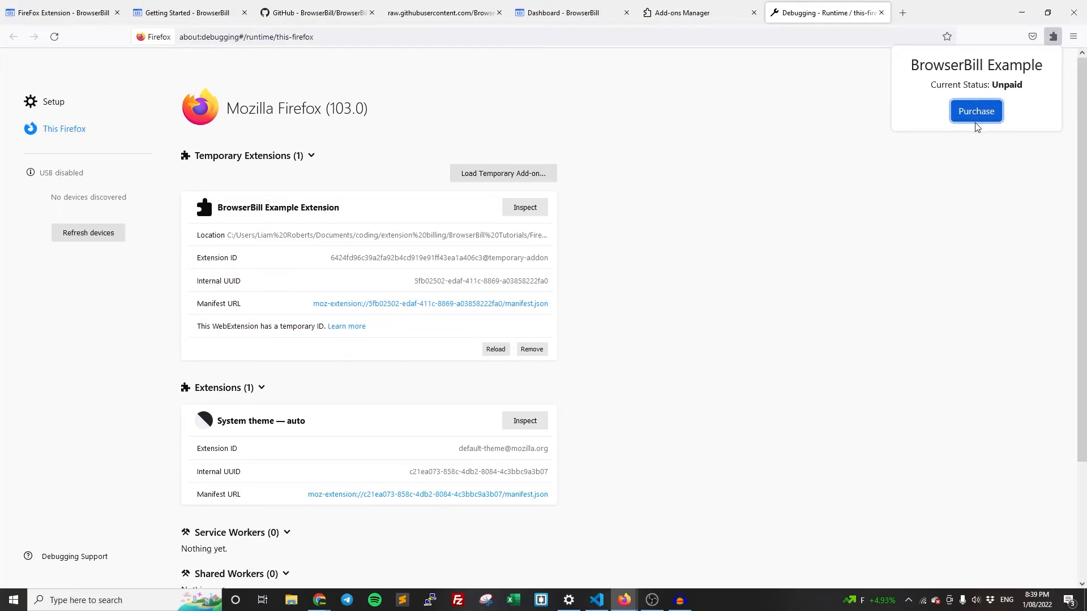
Purchase the FireFox Extension Pro Plan at $10, reaching the Purchase Successful confirmation.
left_click(975, 111)
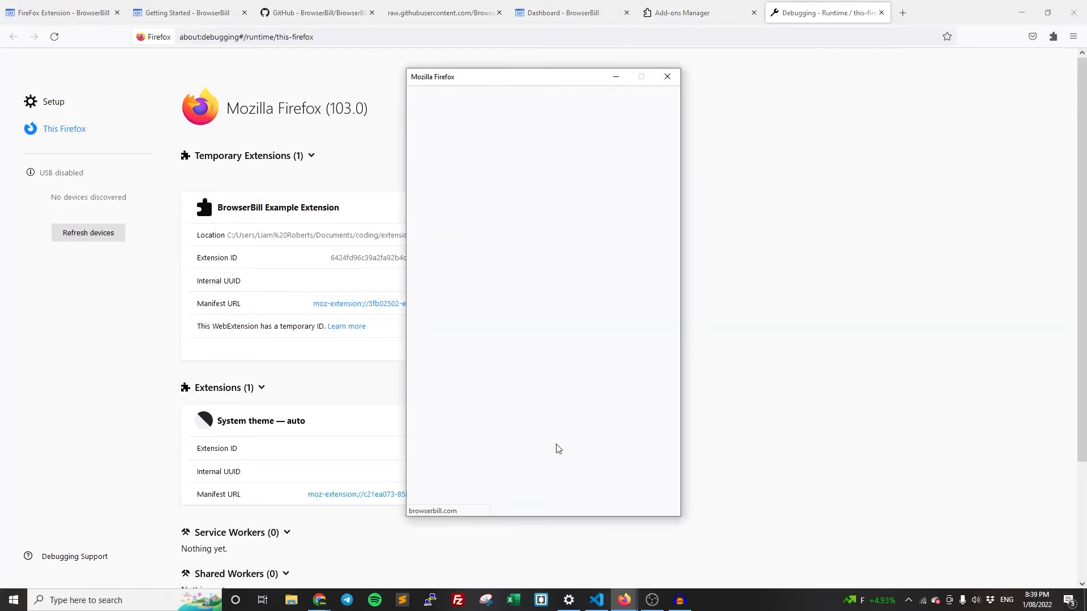
mouse_move(622, 227)
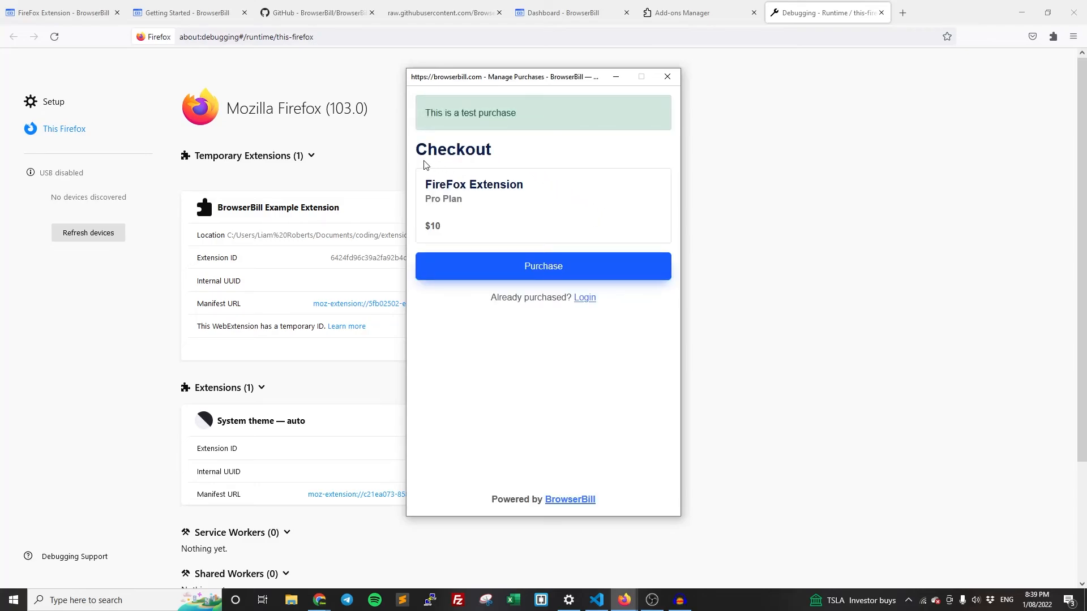
mouse_move(537, 113)
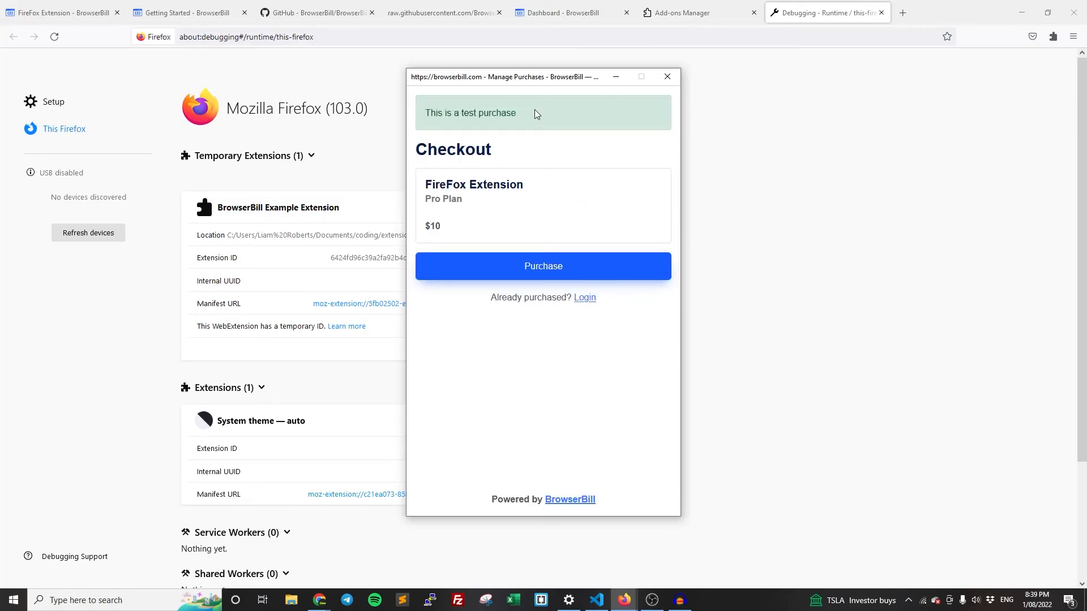
double_click(453, 149)
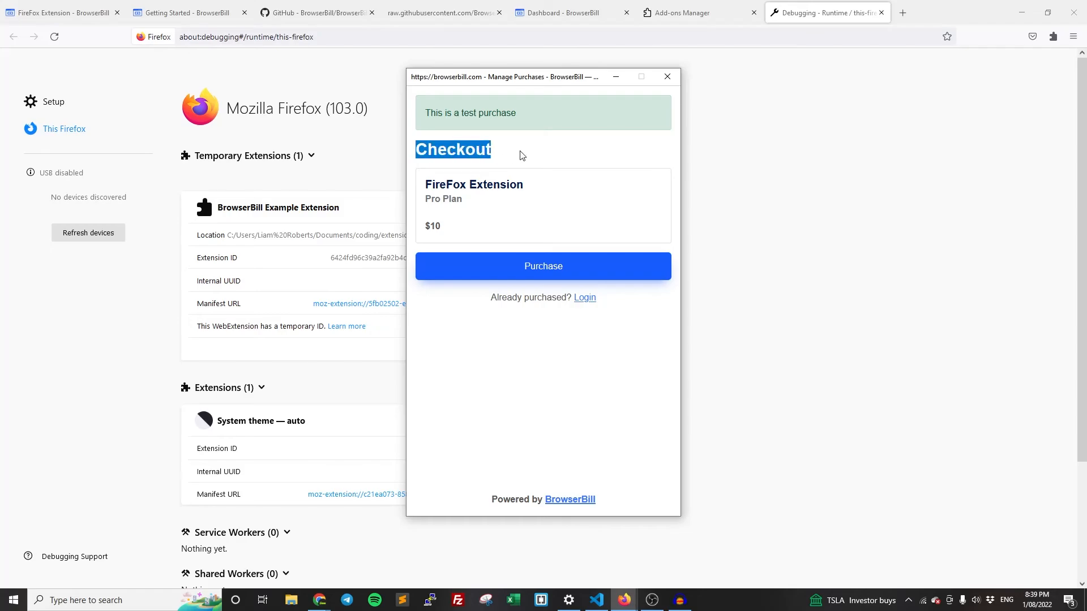
double_click(443, 200)
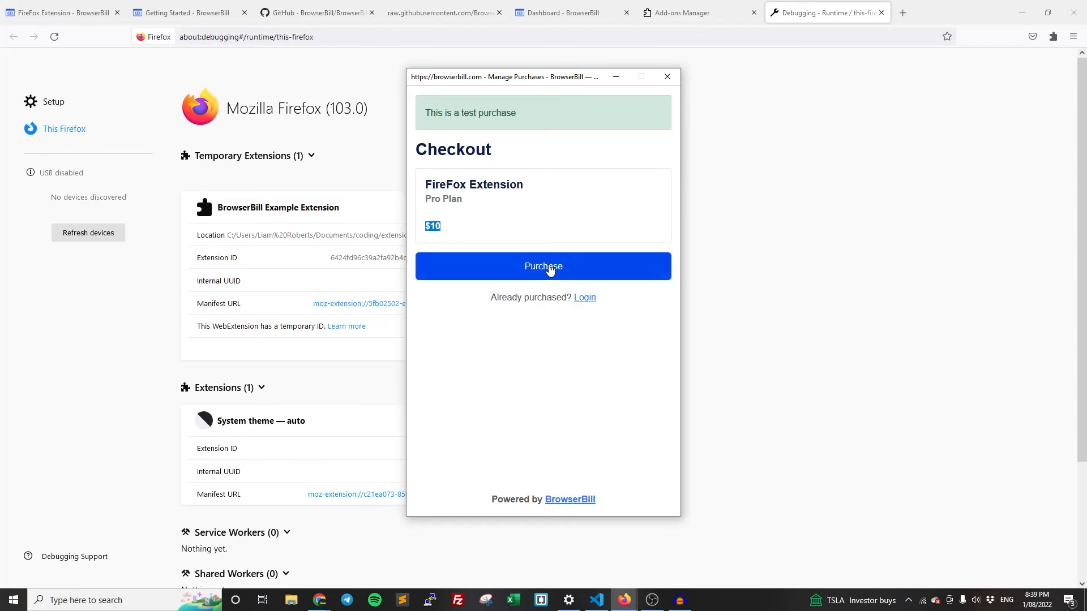
left_click(542, 266)
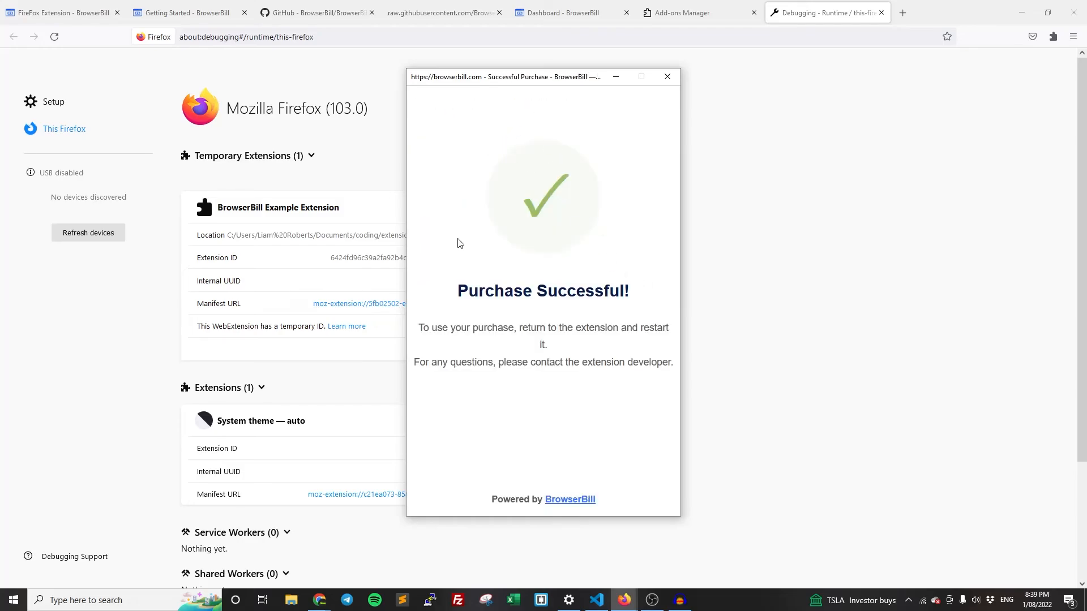
mouse_move(431, 340)
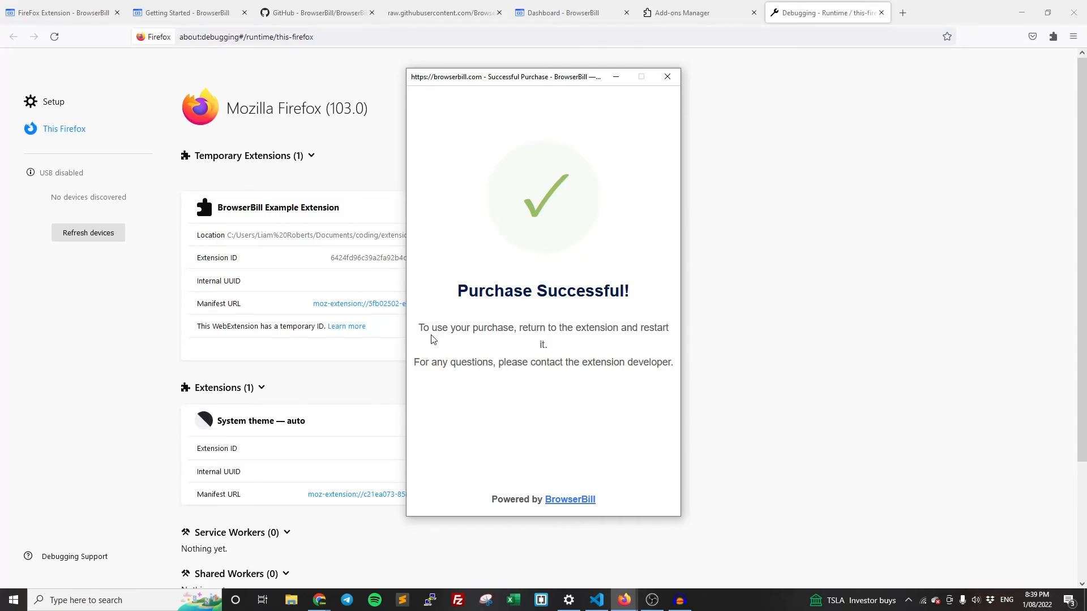
mouse_move(522, 179)
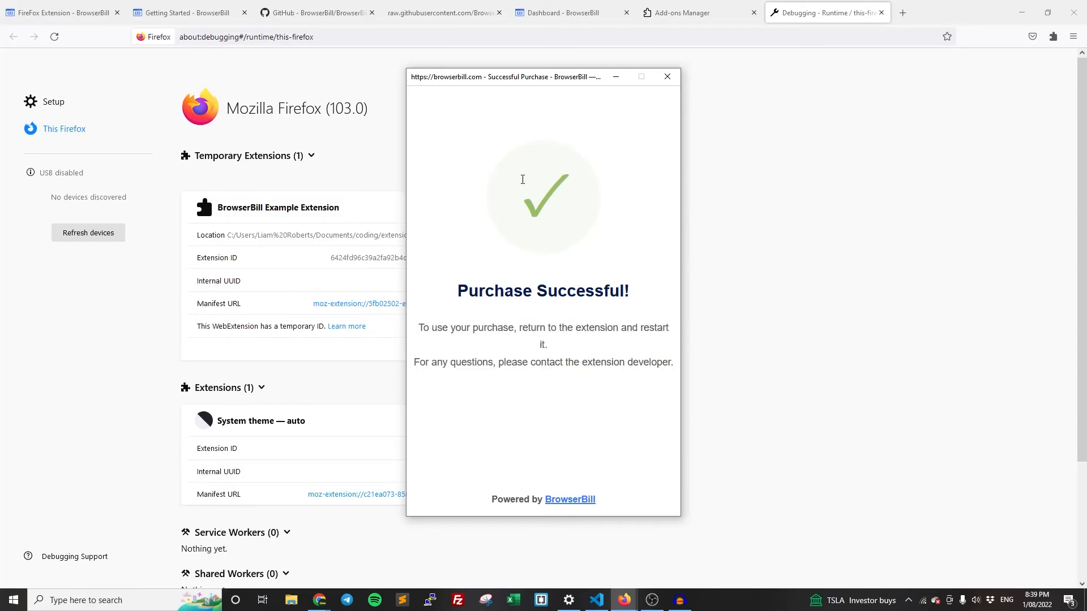
Reopen the BrowserBill popup from the main Firefox window, now reporting status Paid.
left_click(668, 76)
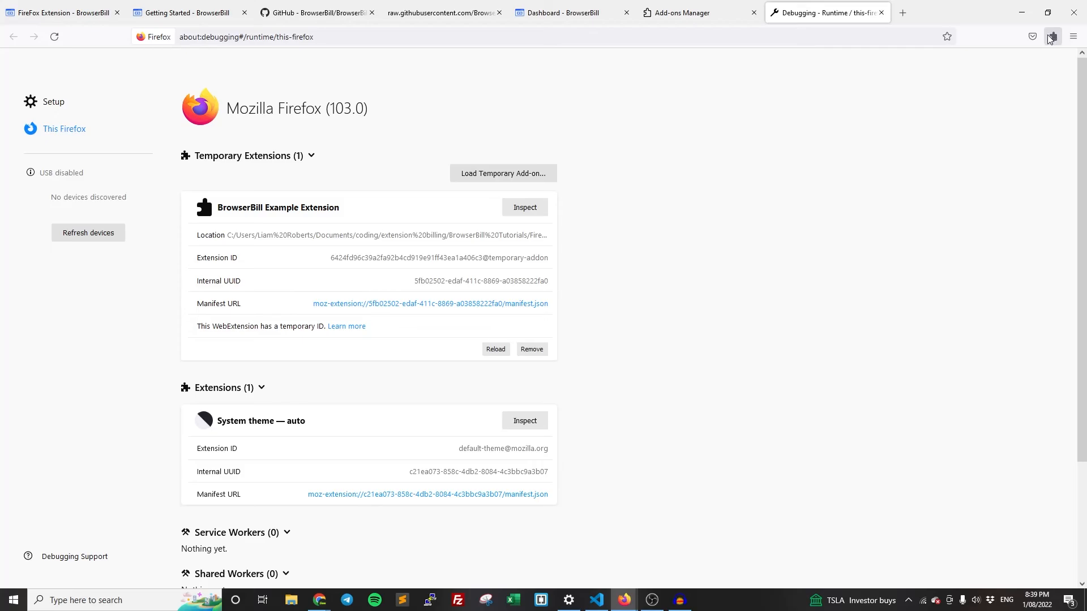
left_click(1052, 36)
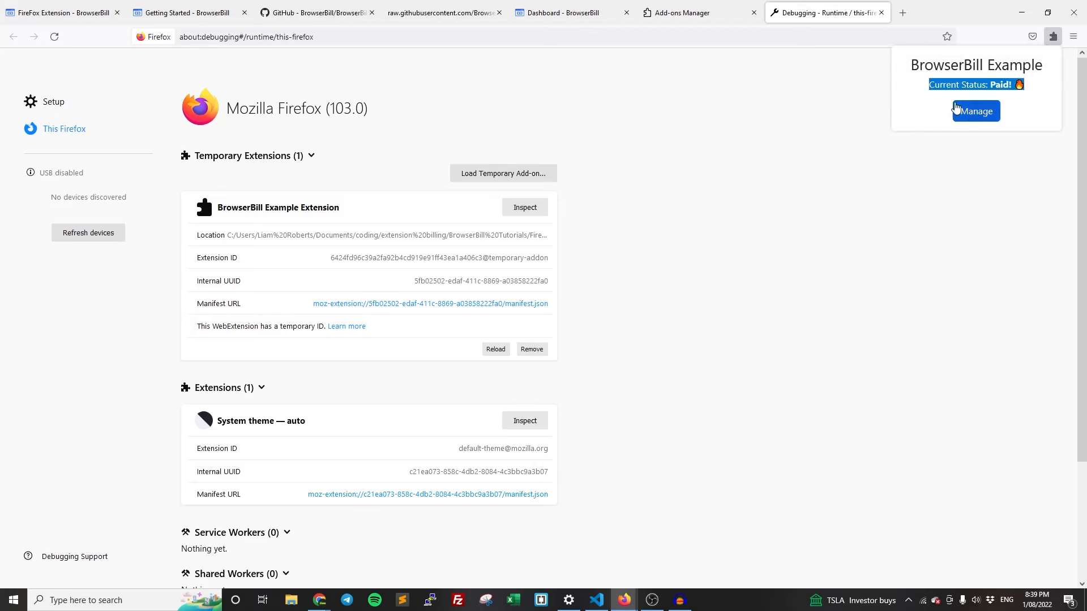
mouse_move(974, 111)
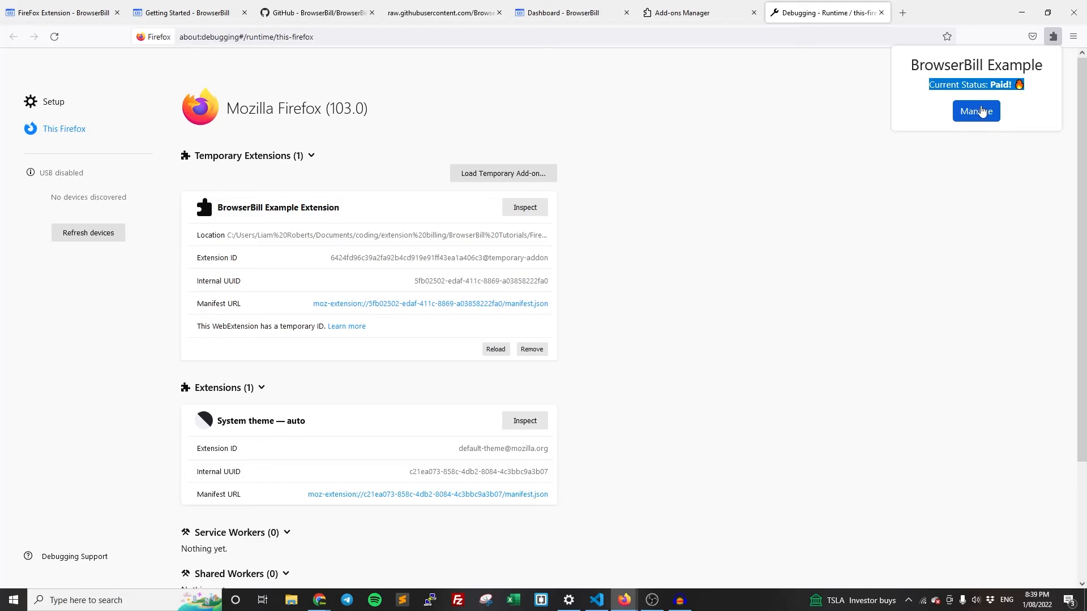
Use Manage to open the purchases list showing Pro Plan, ID 45, $10.00.
left_click(974, 111)
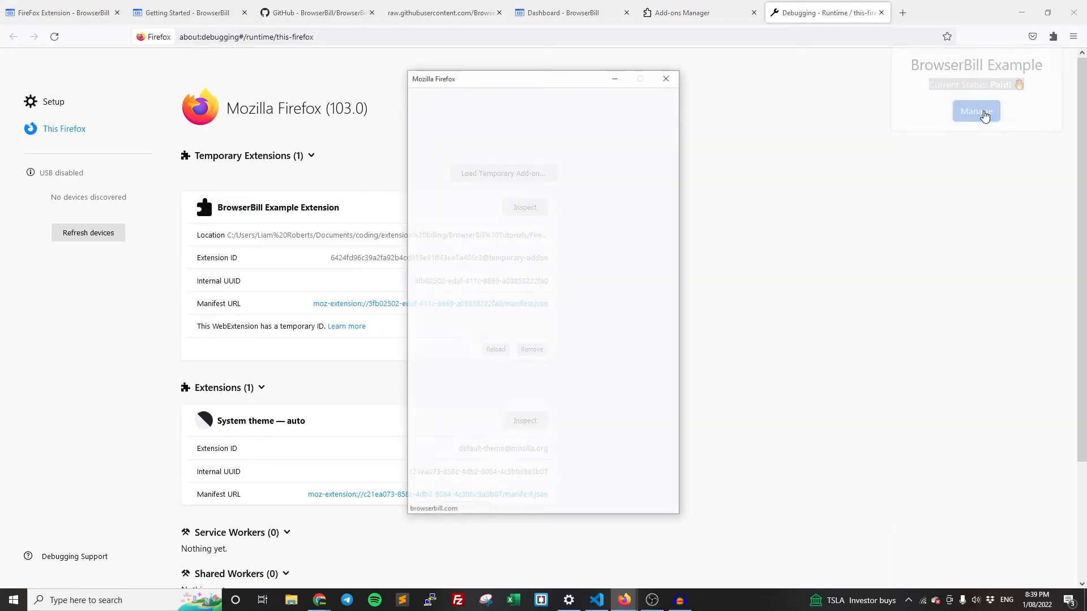
left_click(975, 111)
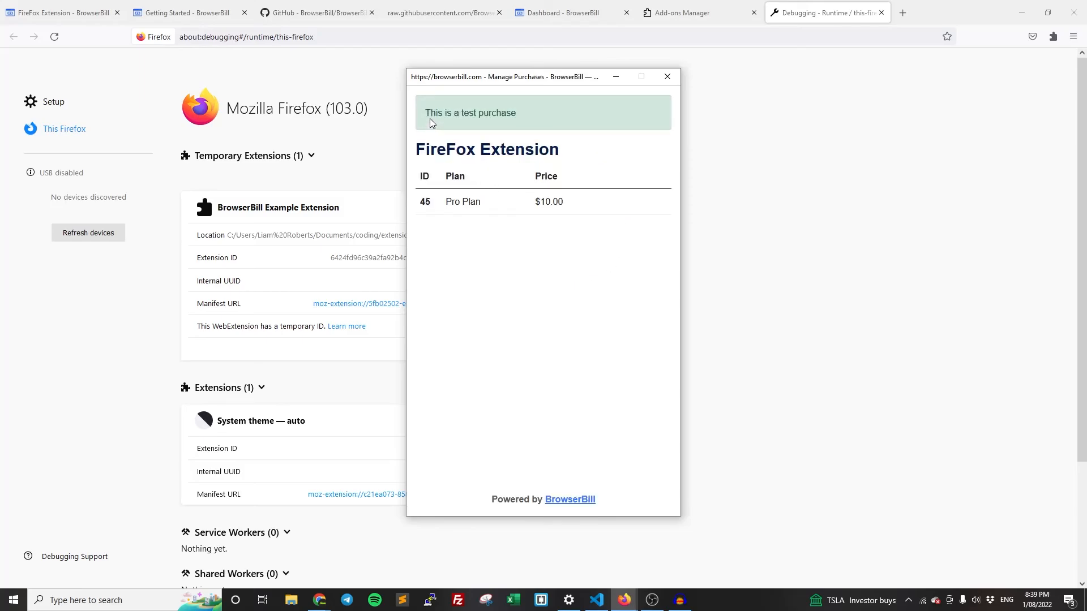
mouse_move(610, 212)
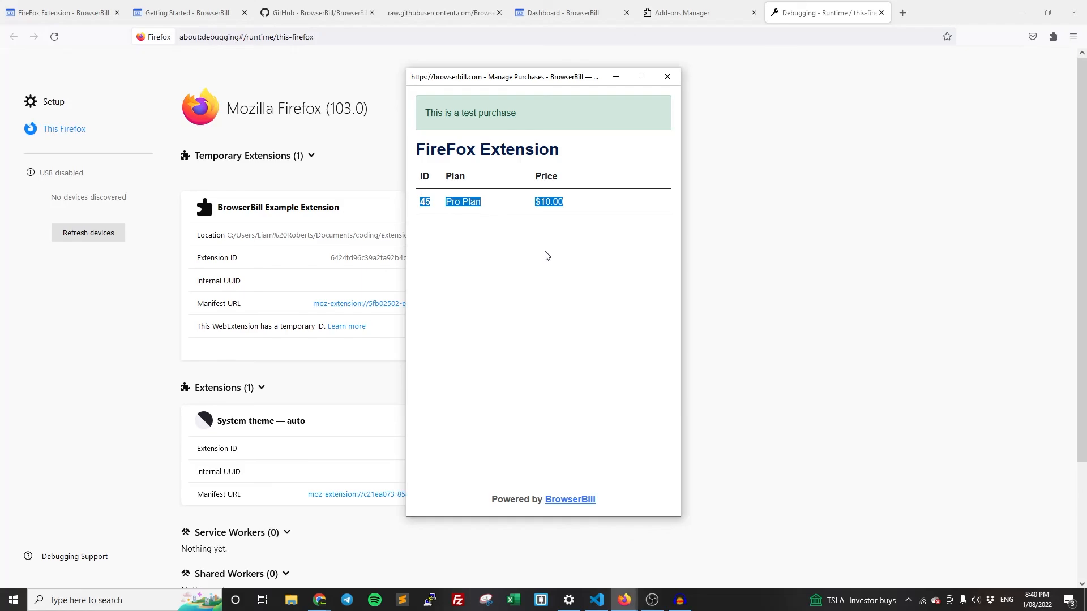
mouse_move(622, 144)
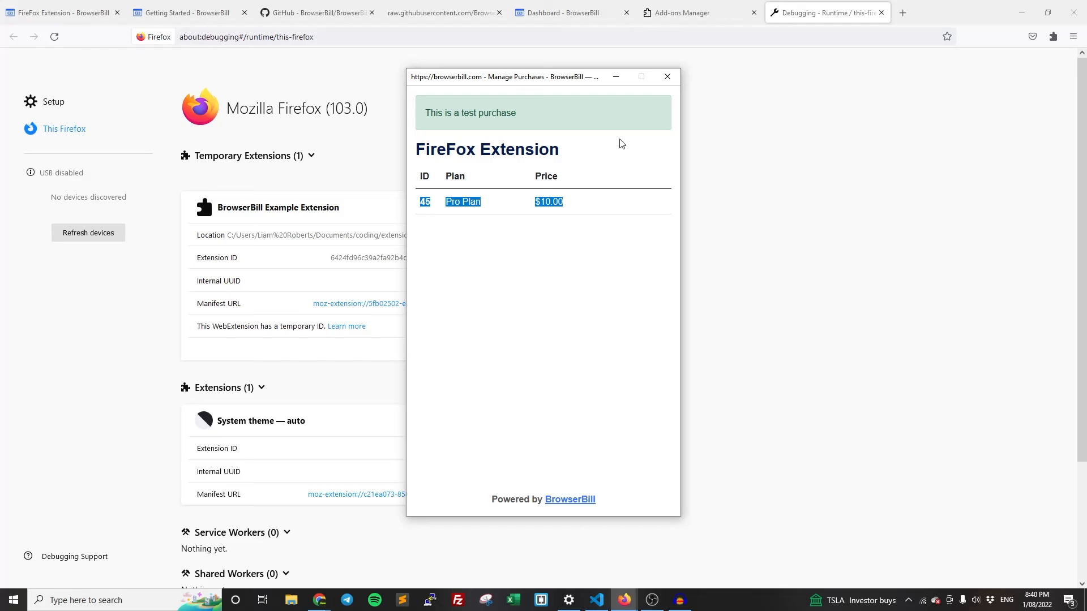
mouse_move(609, 146)
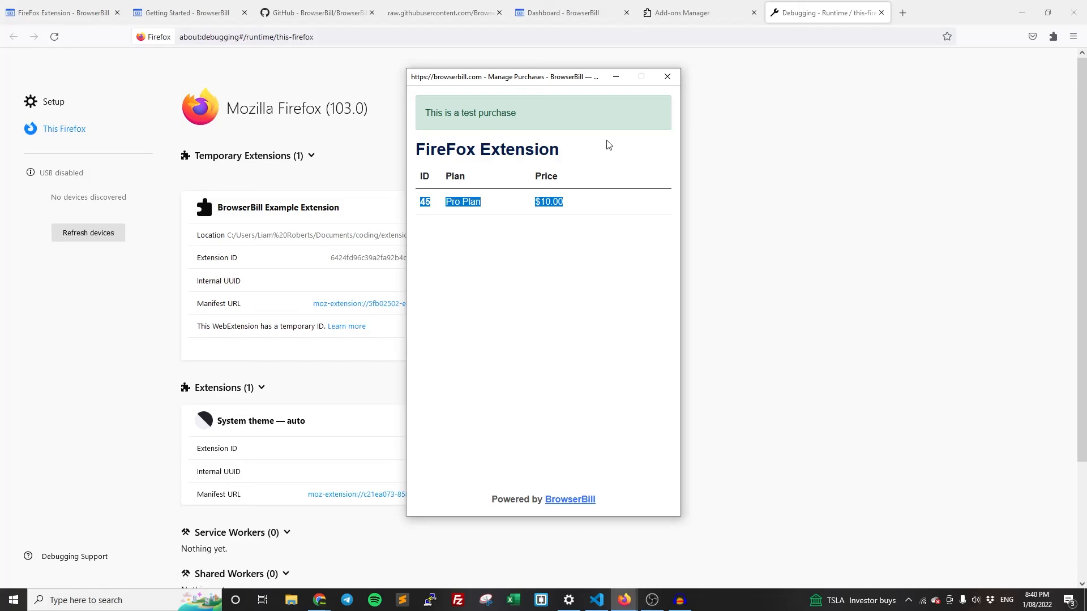
mouse_move(584, 162)
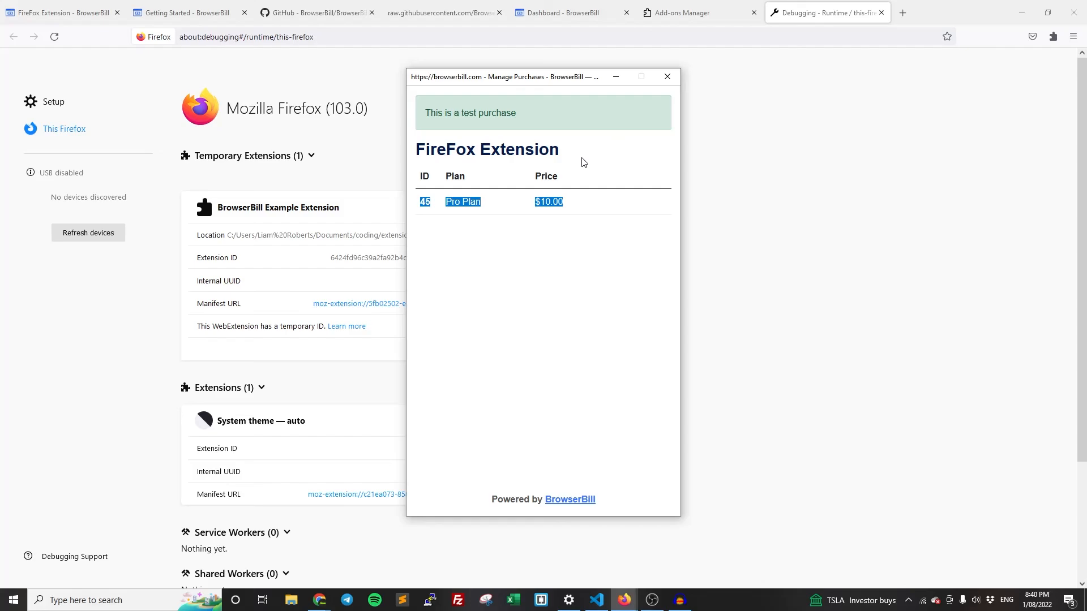